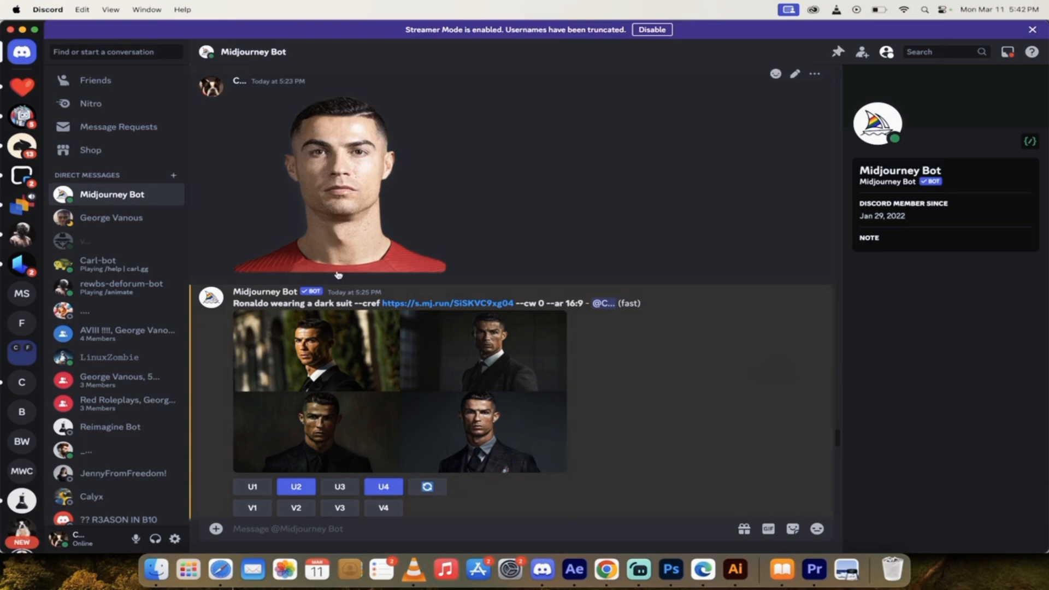
mouse_move(604, 569)
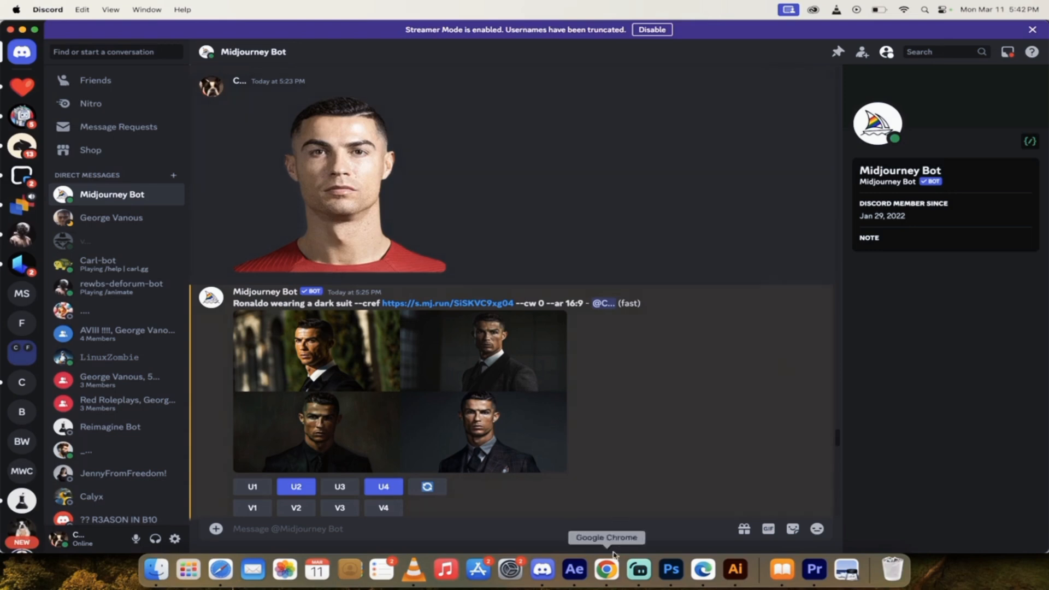
Check the Ronaldo reference photo in the browser, then scroll back through the Midjourney chat.
click(605, 570)
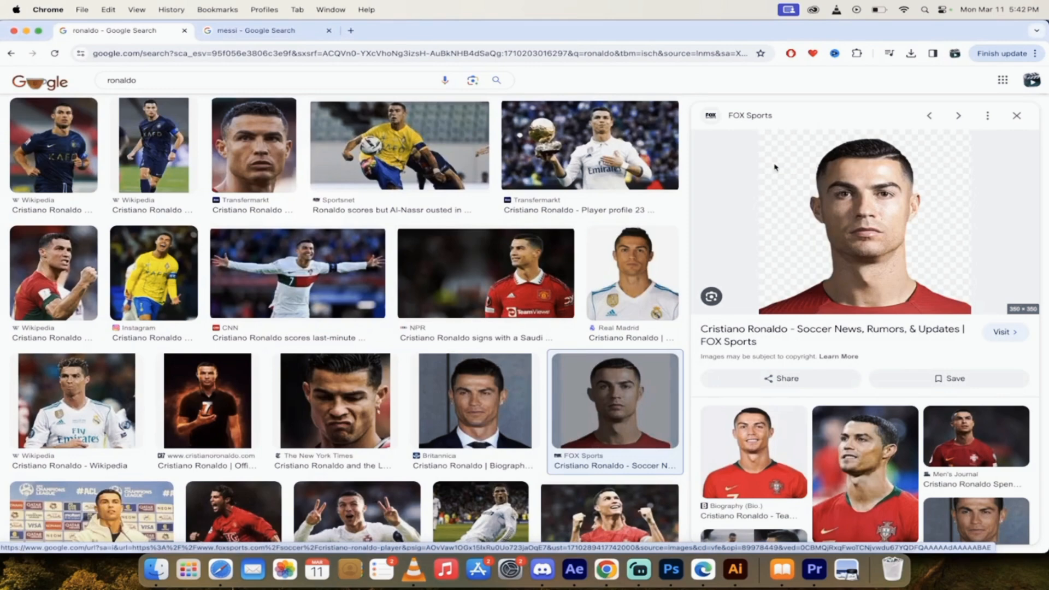
click(543, 570)
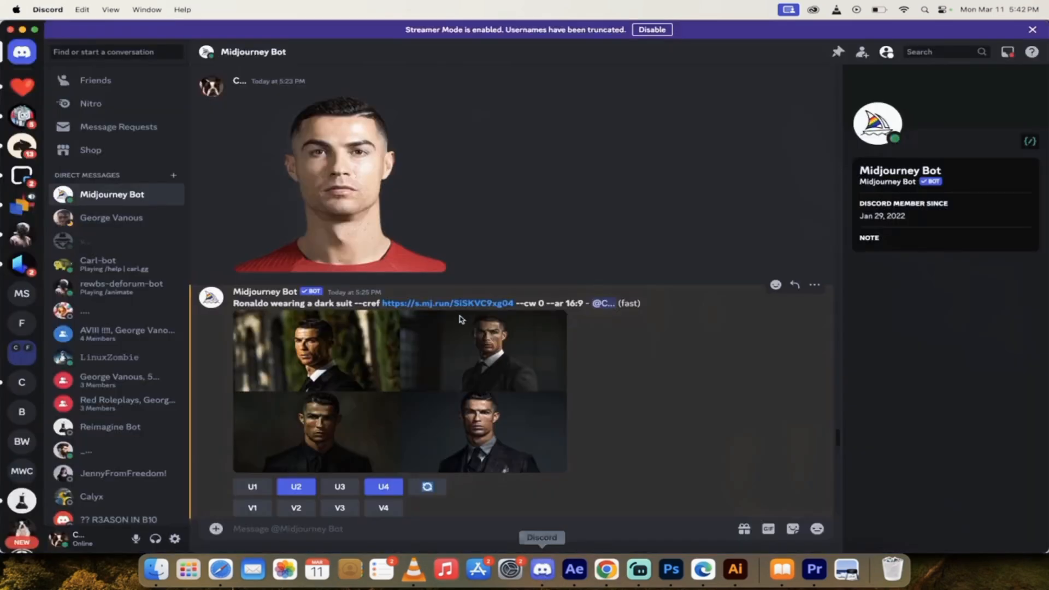
scroll(down, 3)
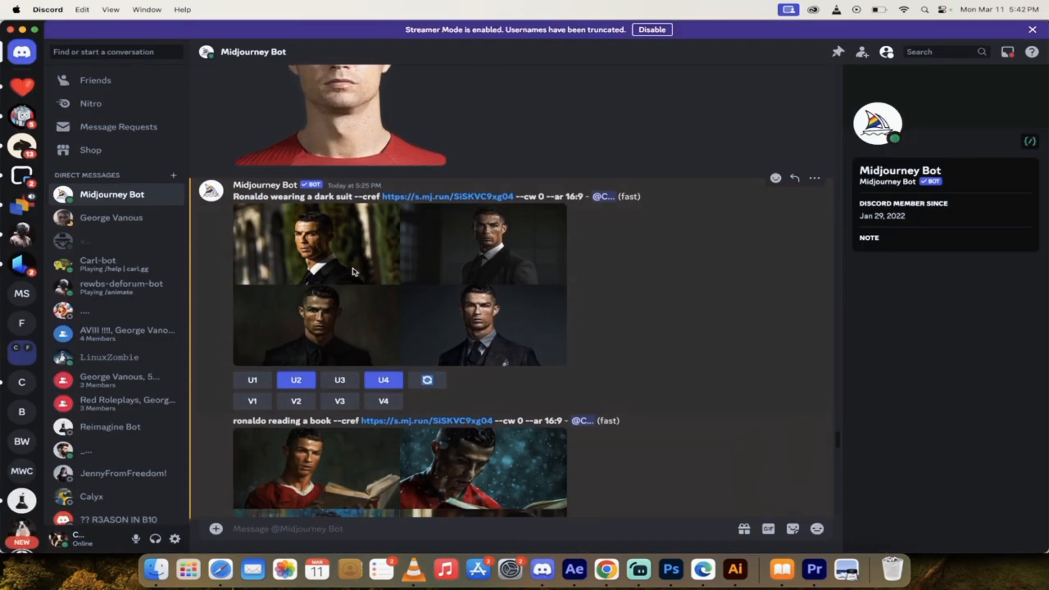
mouse_move(355, 199)
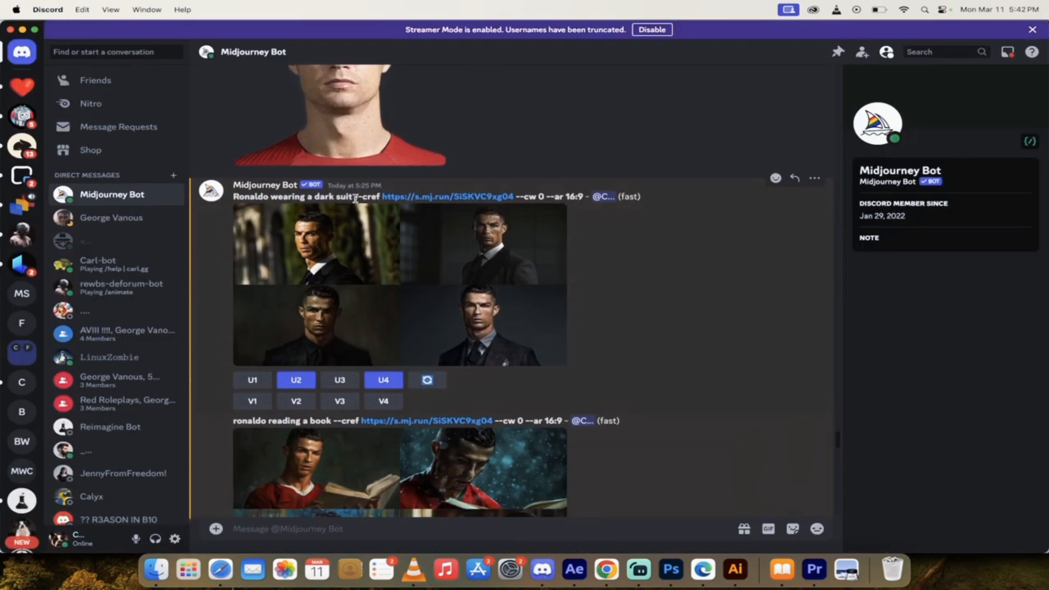
mouse_move(526, 205)
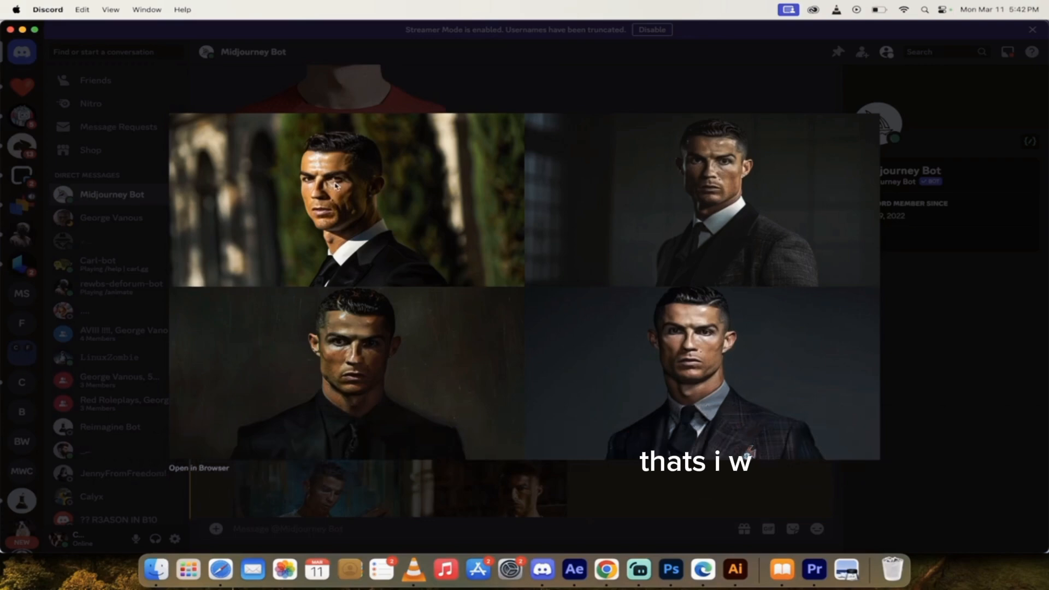
mouse_move(607, 513)
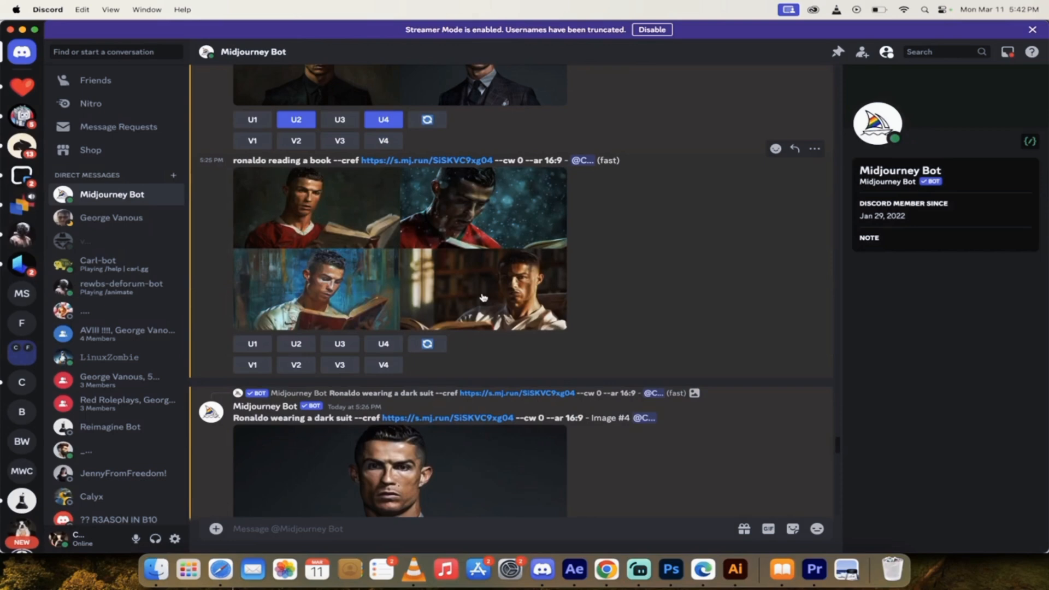
scroll(down, 3)
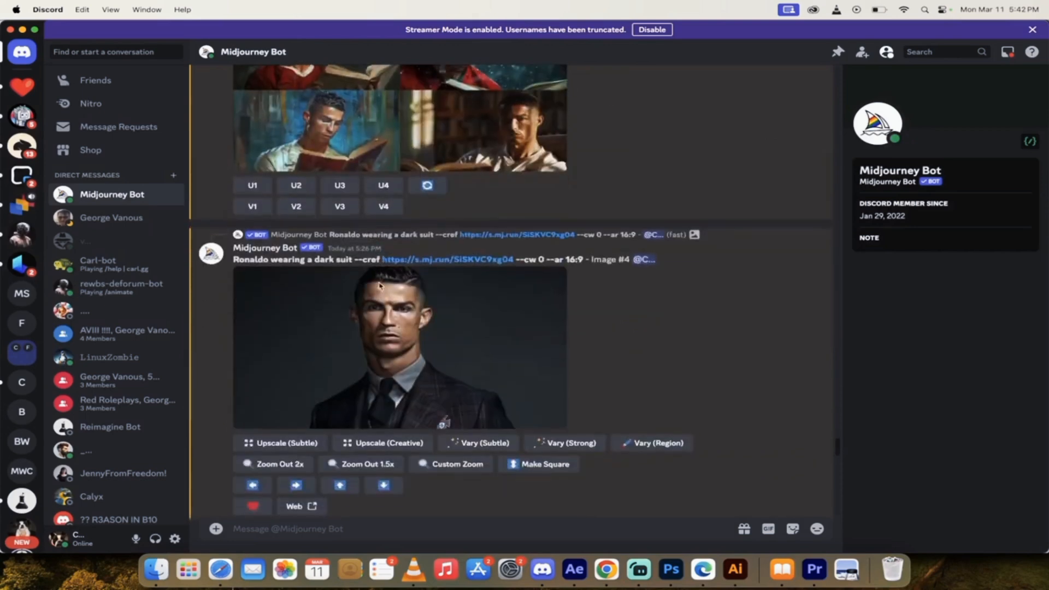
scroll(down, 3)
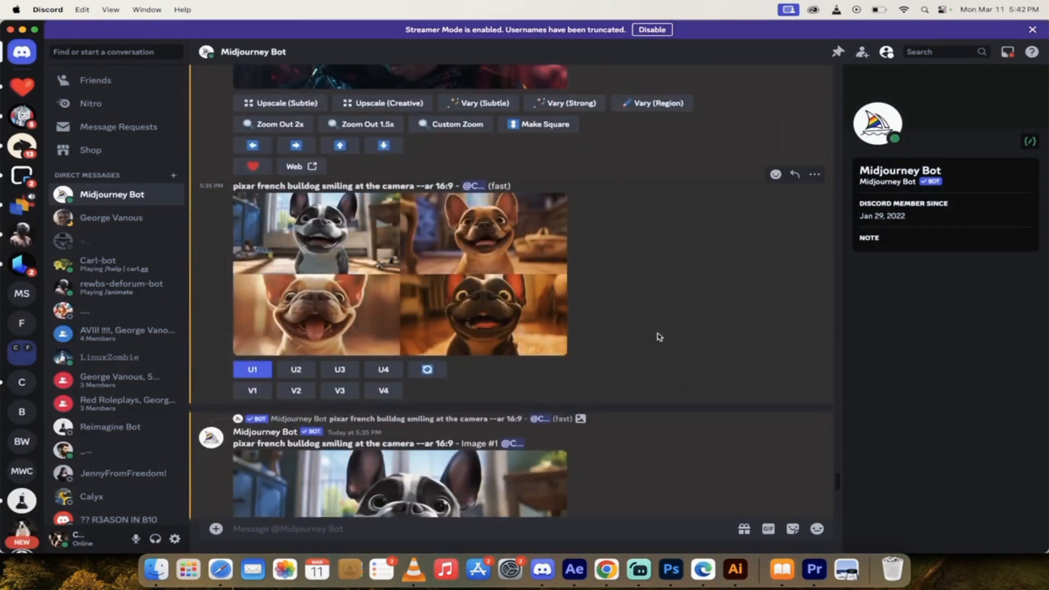
mouse_move(414, 305)
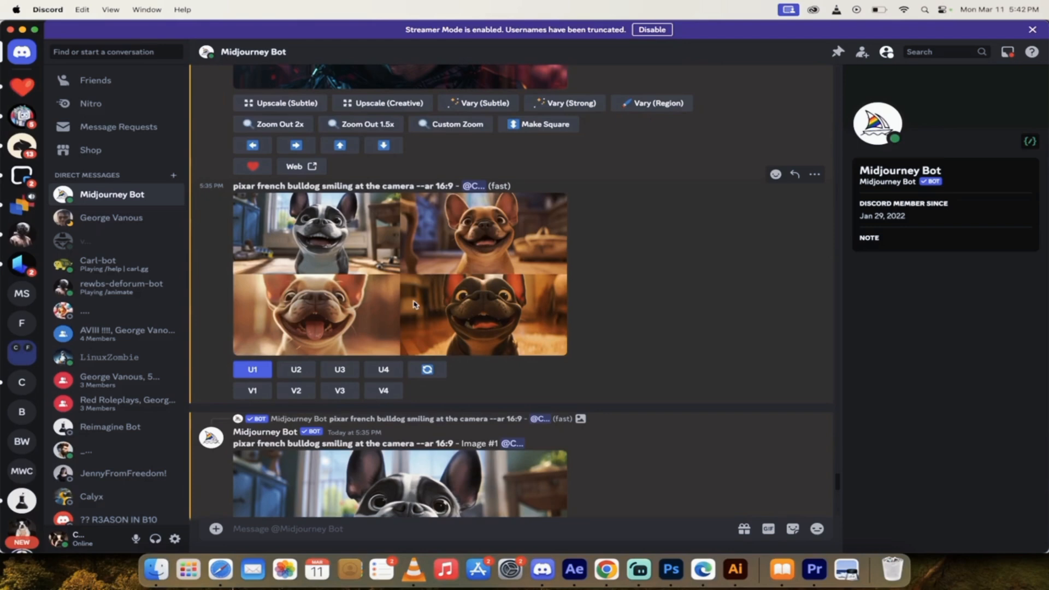
mouse_move(340, 187)
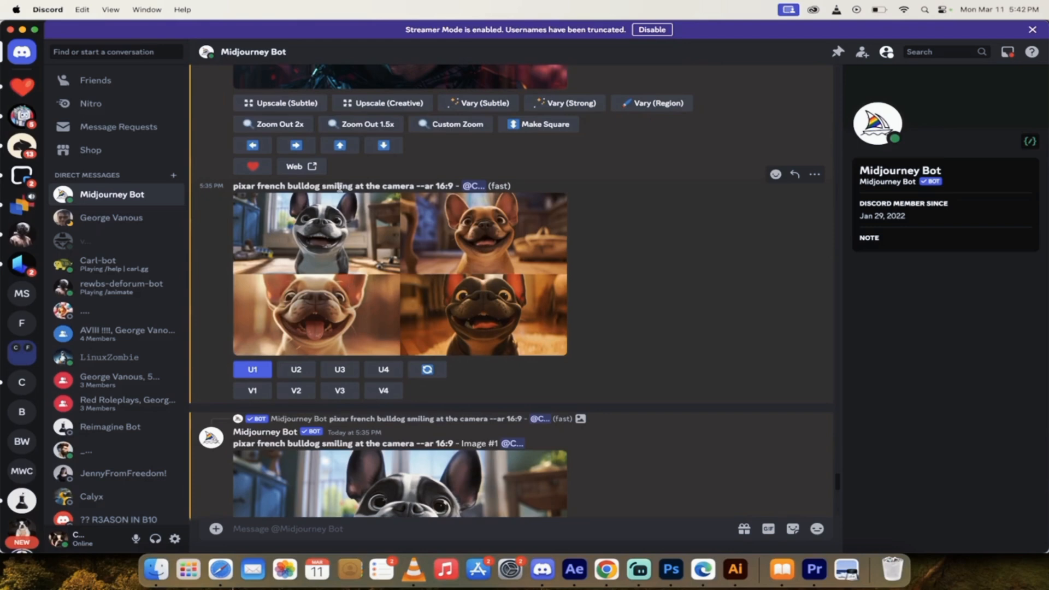
scroll(down, 3)
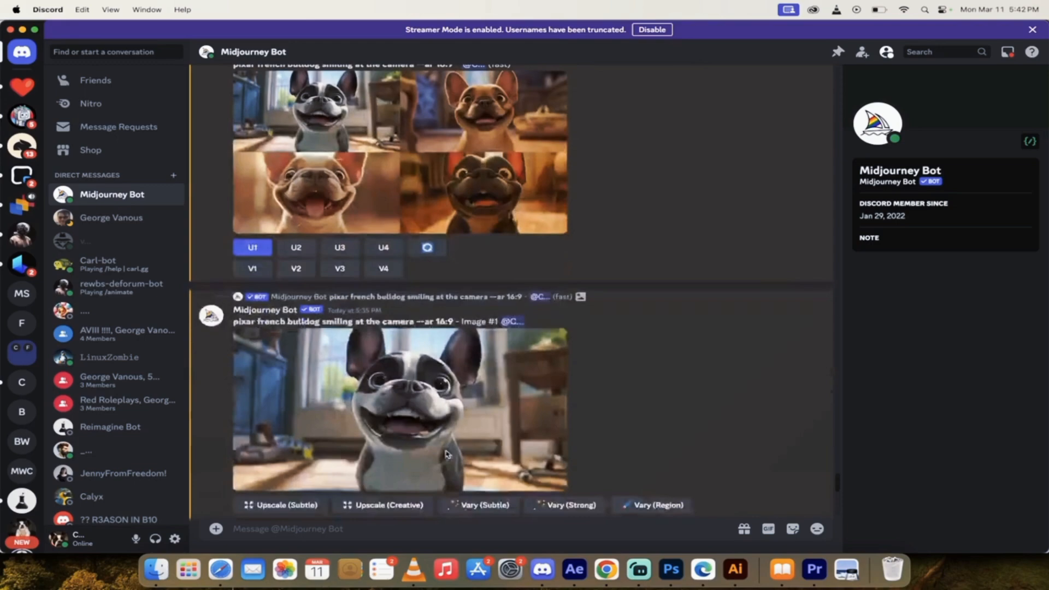
scroll(down, 3)
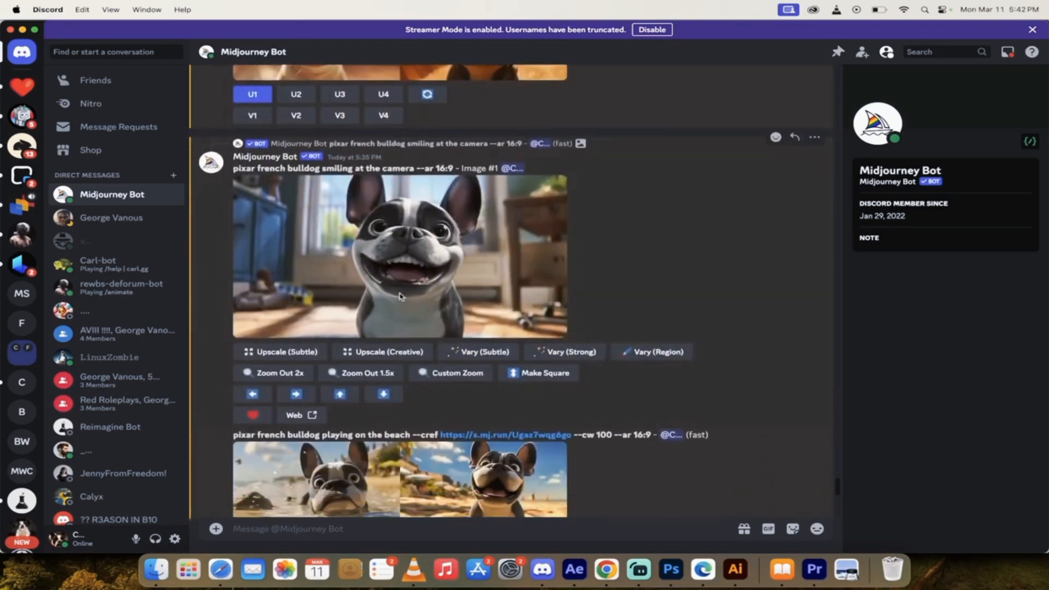
scroll(down, 3)
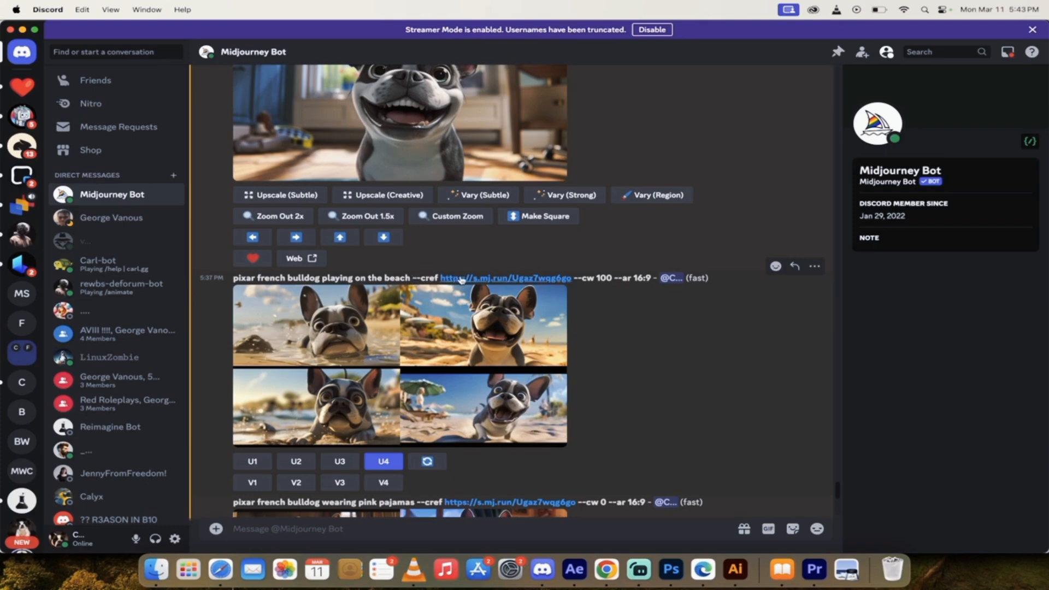
mouse_move(619, 280)
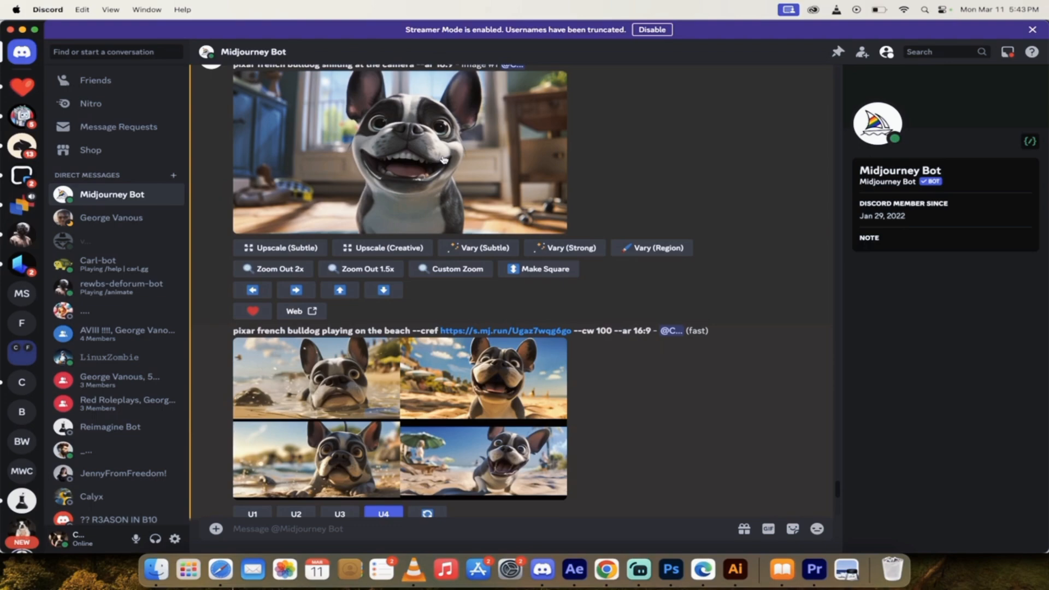
mouse_move(406, 413)
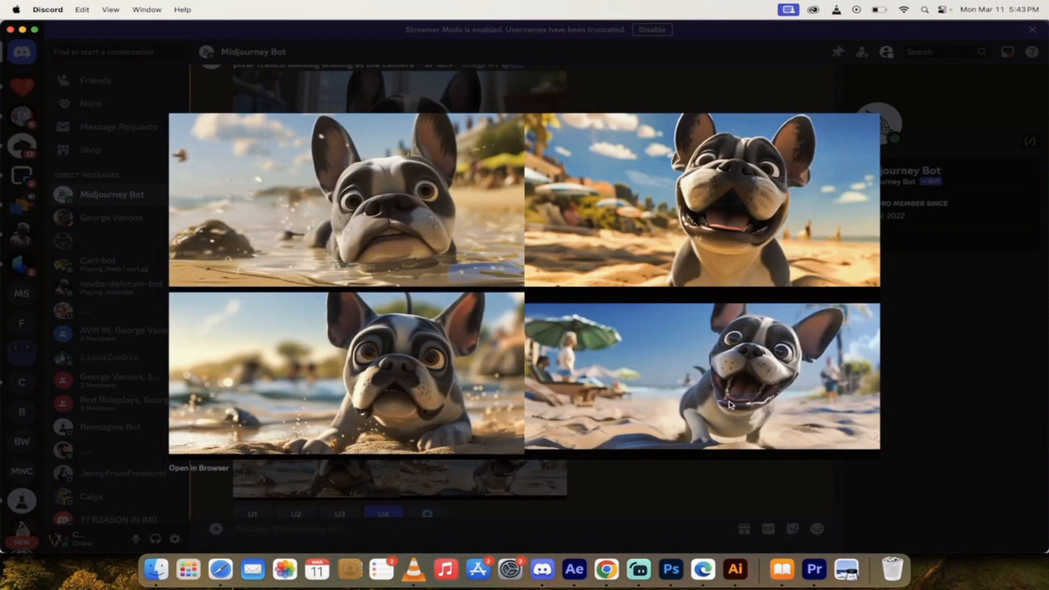
mouse_move(578, 485)
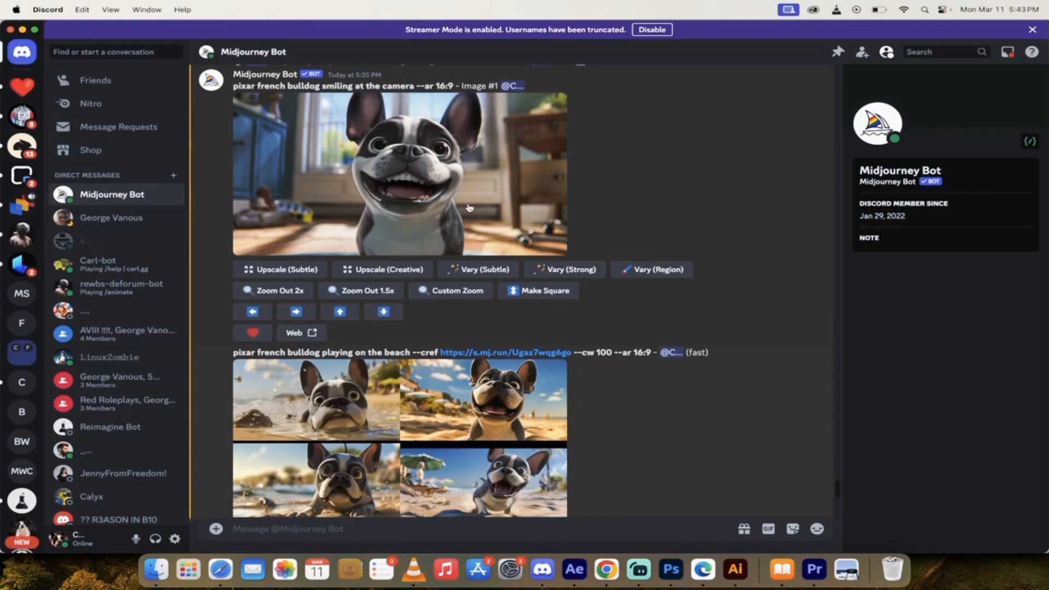
mouse_move(420, 190)
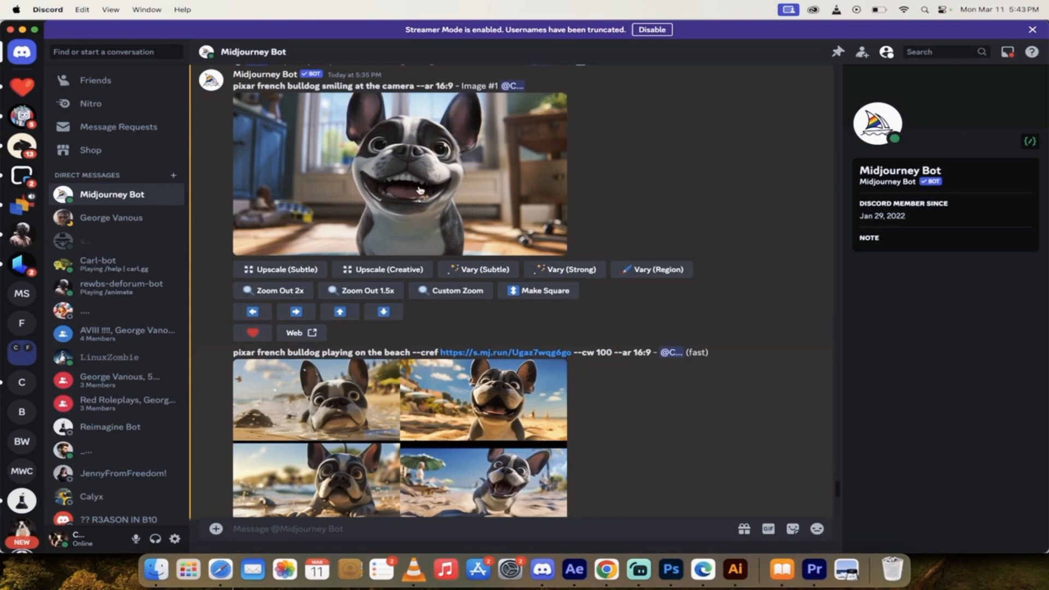
scroll(down, 3)
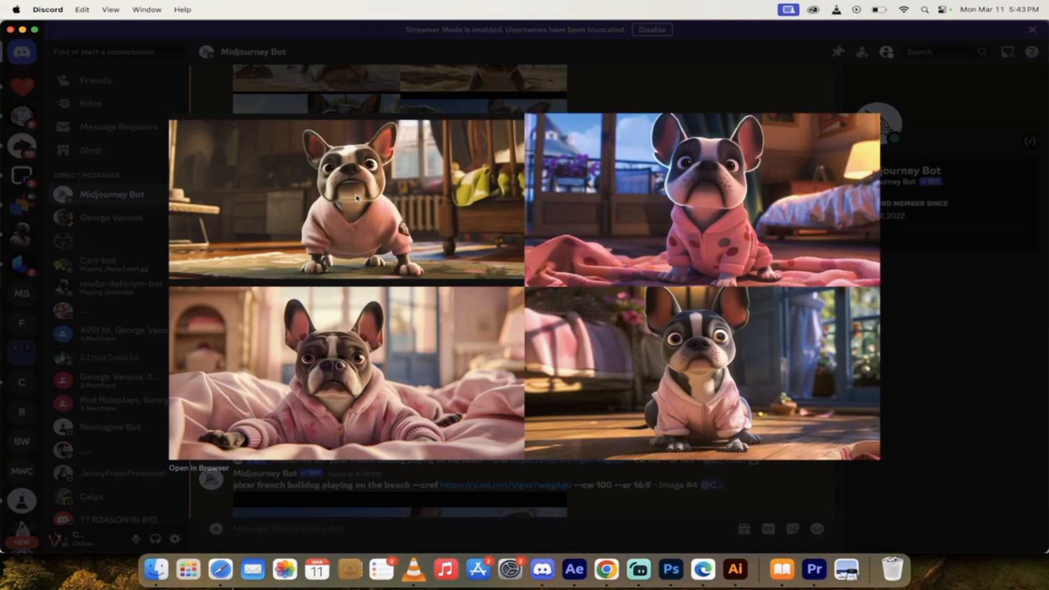
mouse_move(710, 192)
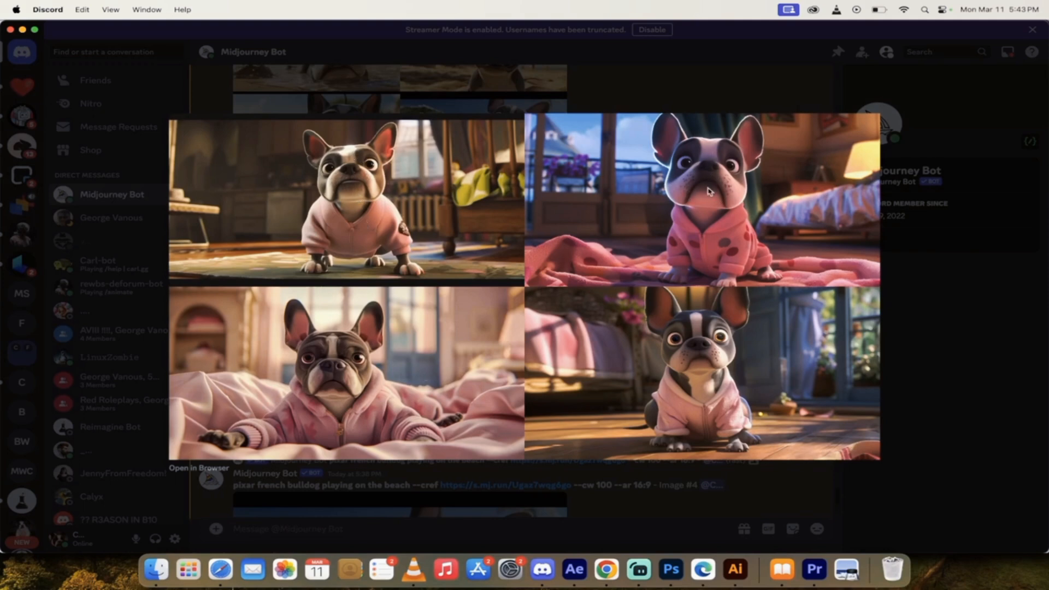
mouse_move(653, 527)
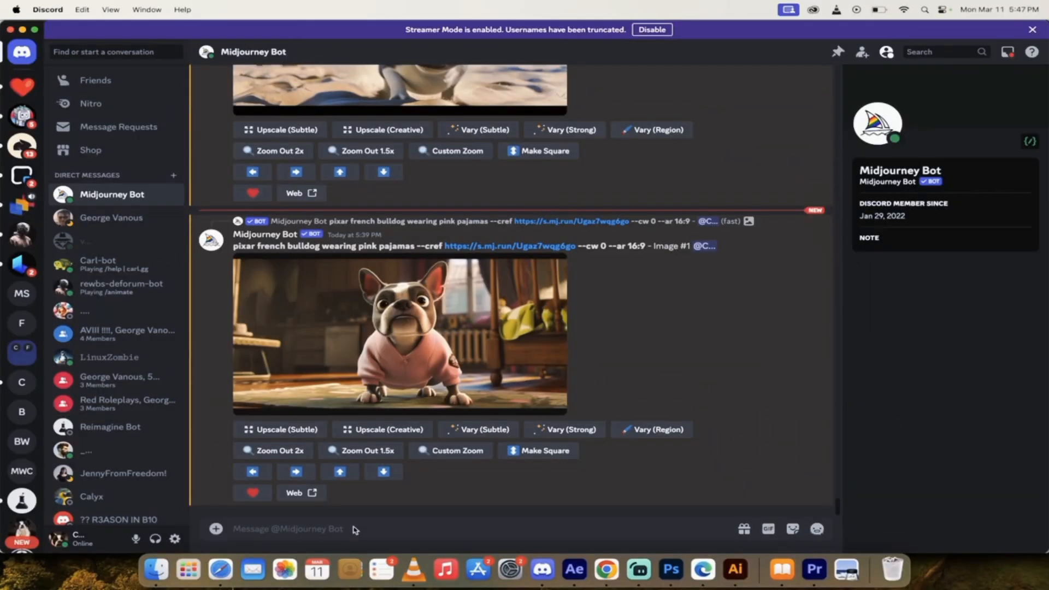
Submit the prompt '/imagine English bulldog in a pixar style --ar 16:9'.
text(/imagine prompt)
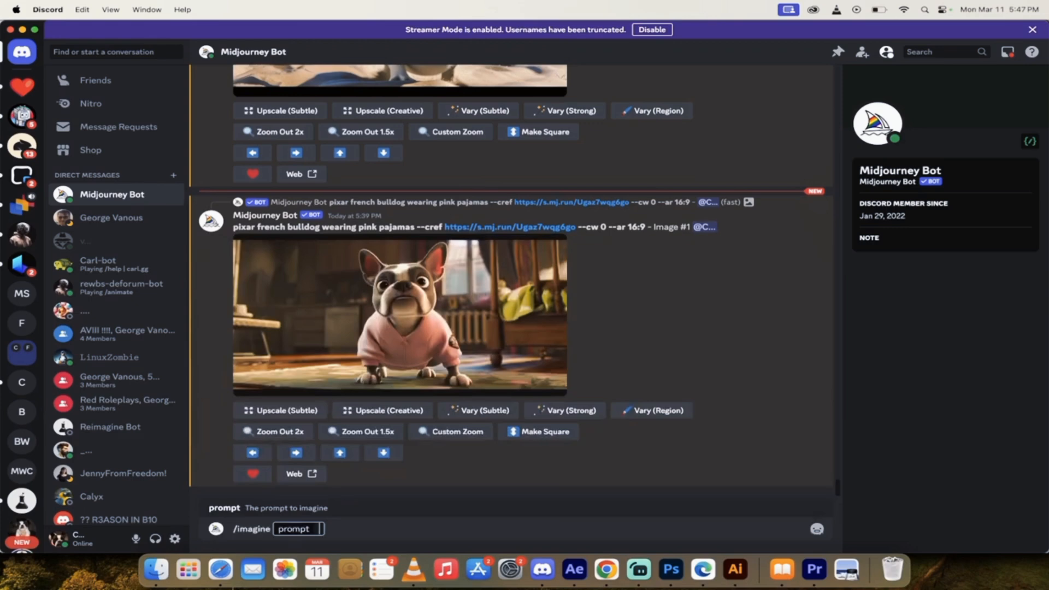
text(Engli)
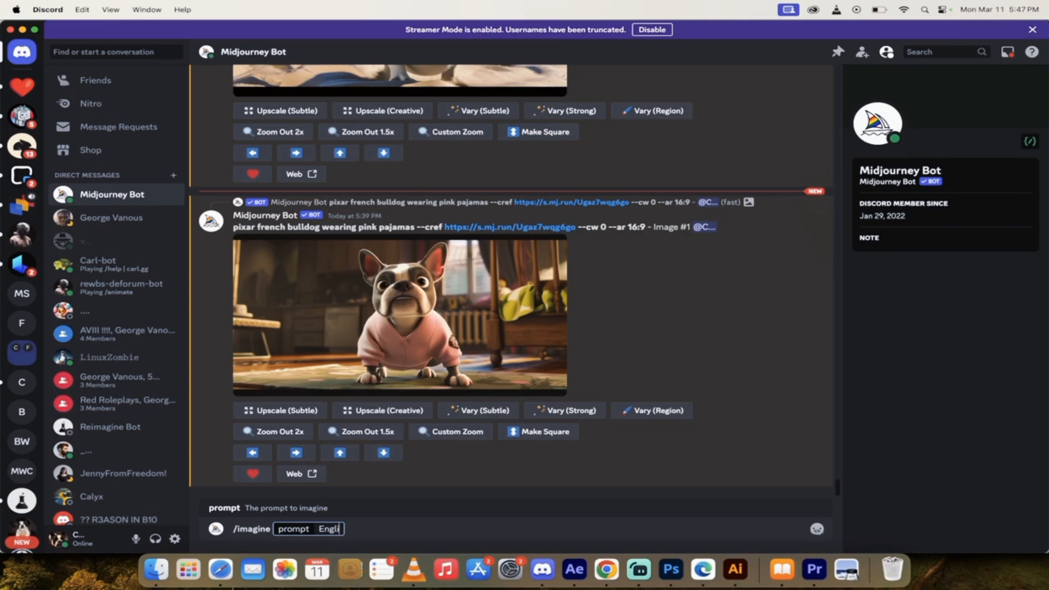
text(English bulldog in a p)
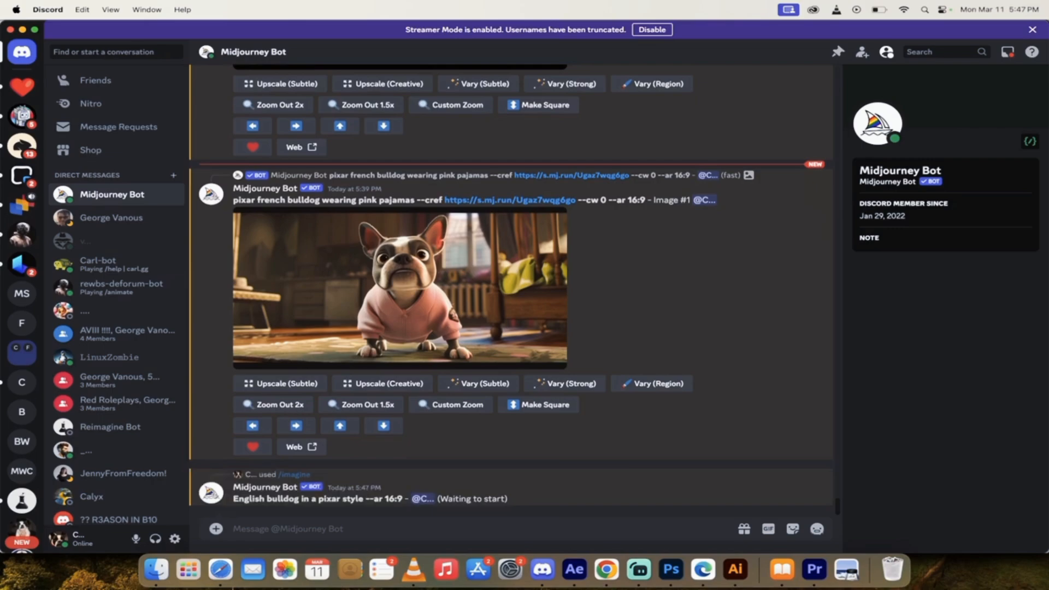
scroll(down, 3)
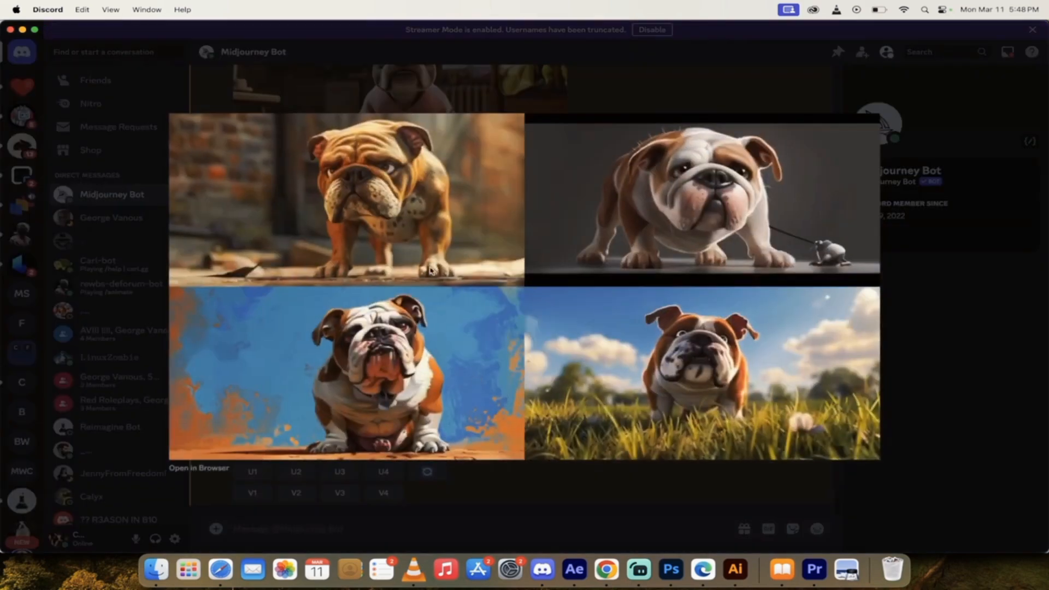
mouse_move(707, 364)
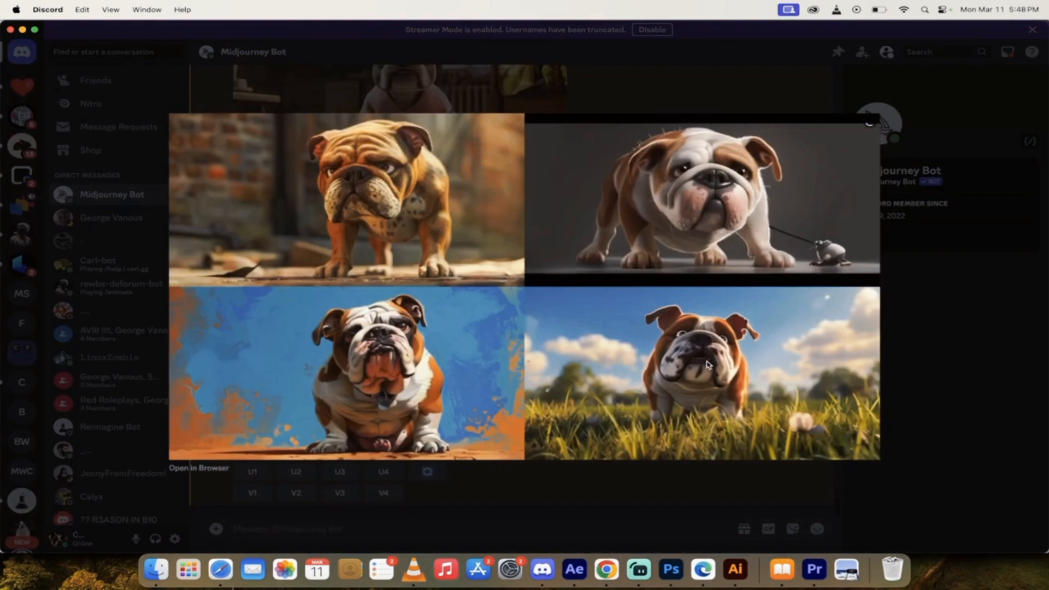
mouse_move(635, 483)
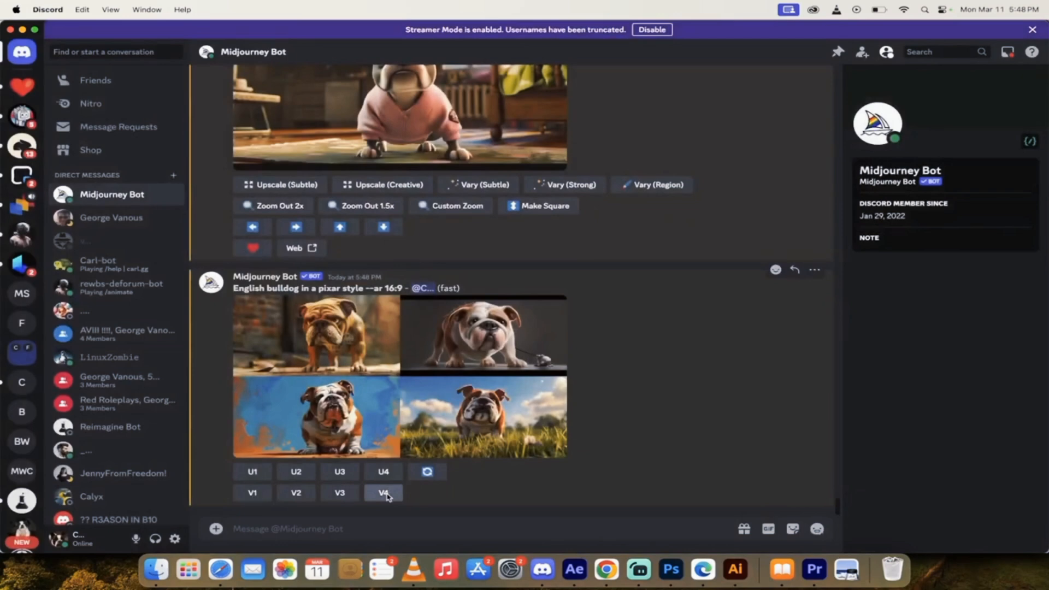
click(383, 496)
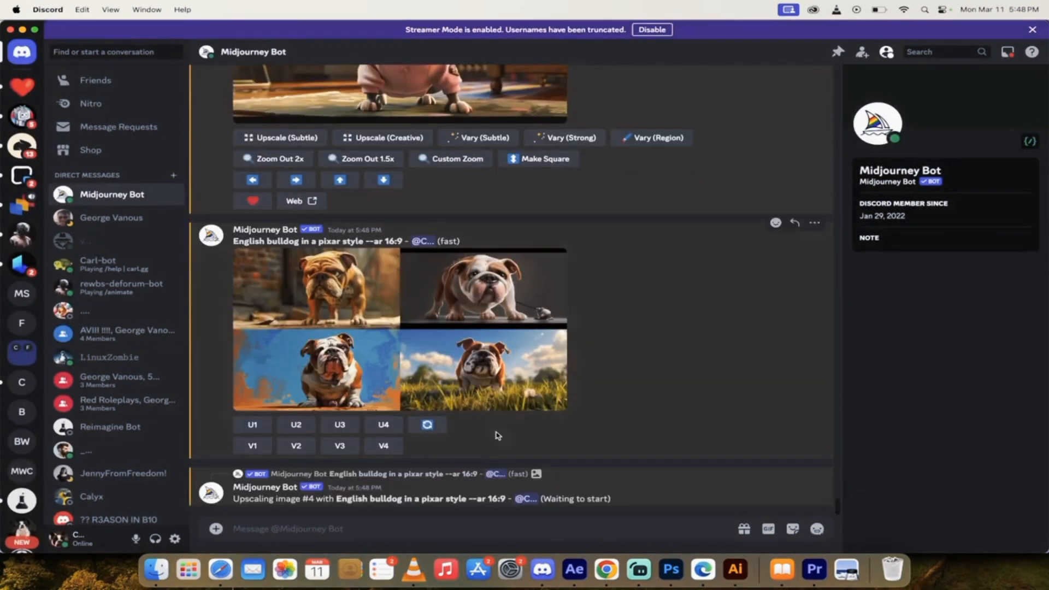
click(382, 424)
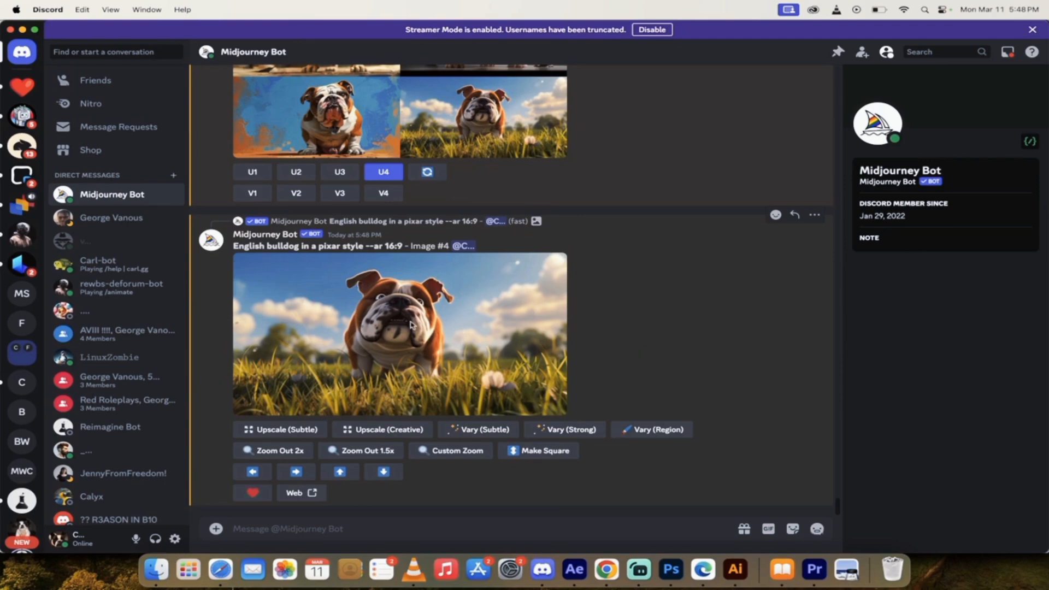
click(399, 335)
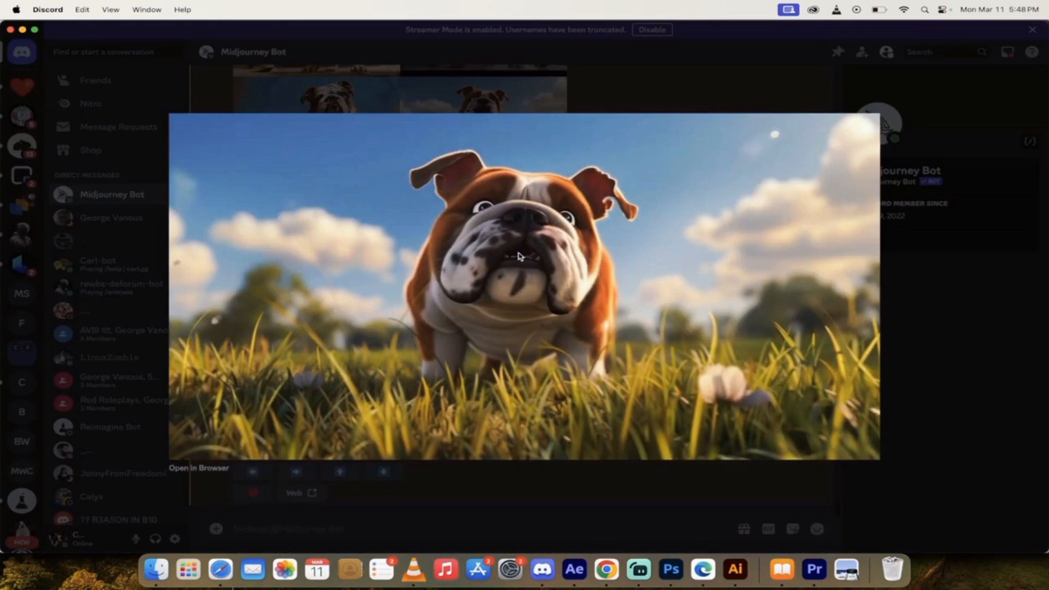
mouse_move(483, 260)
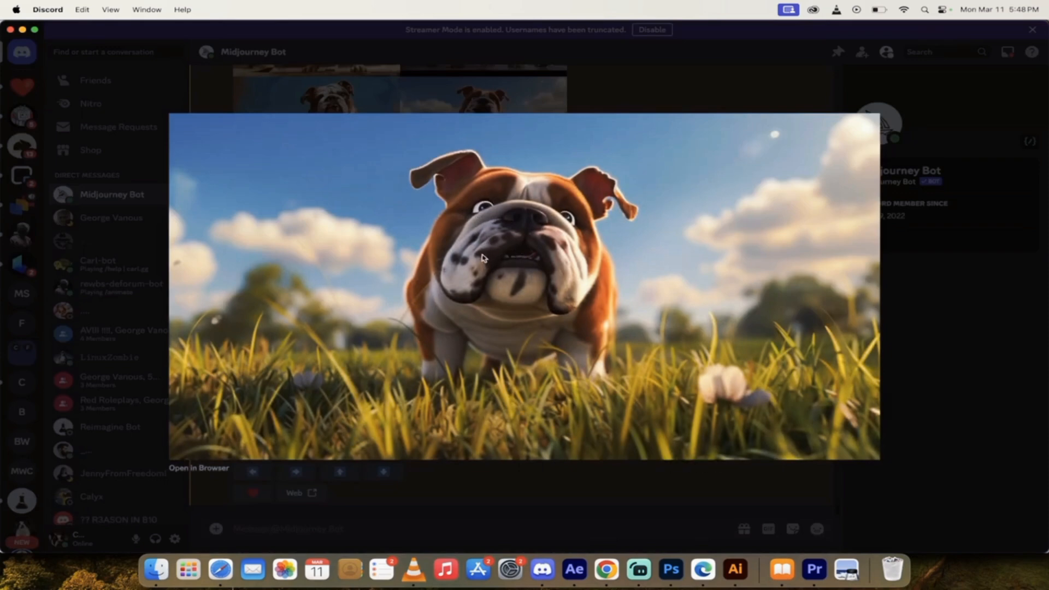
mouse_move(581, 176)
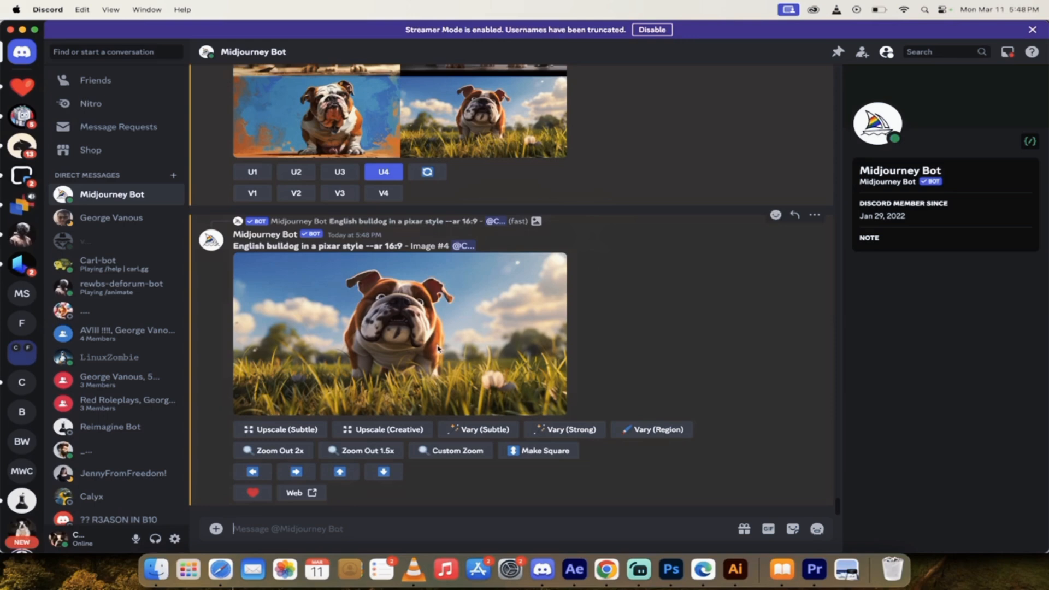
mouse_move(470, 346)
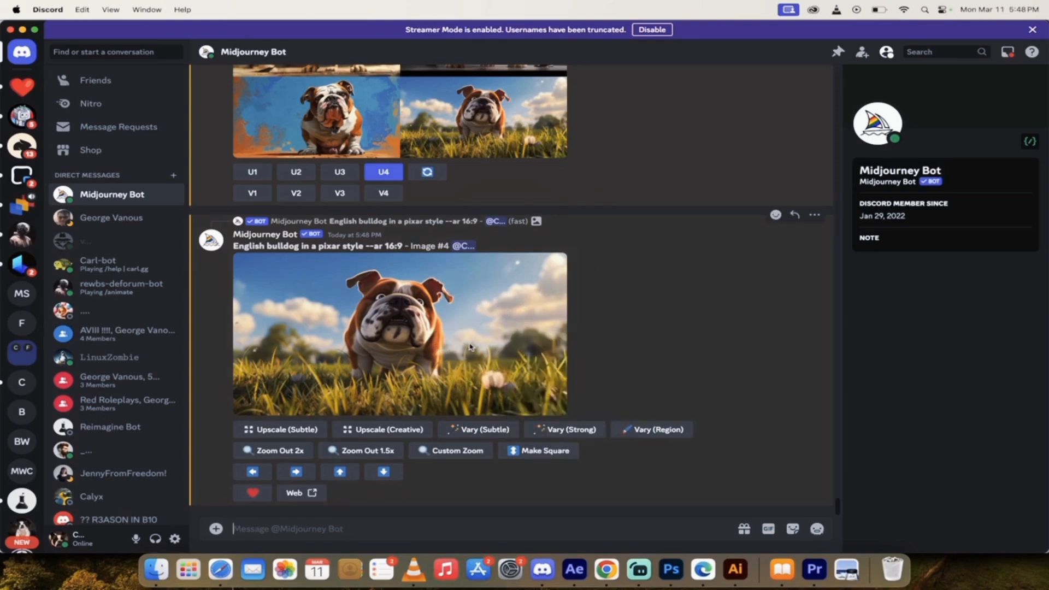
Copy the upscaled bulldog's link and type an /imagine beach-reading prompt with --cref.
right_click(402, 334)
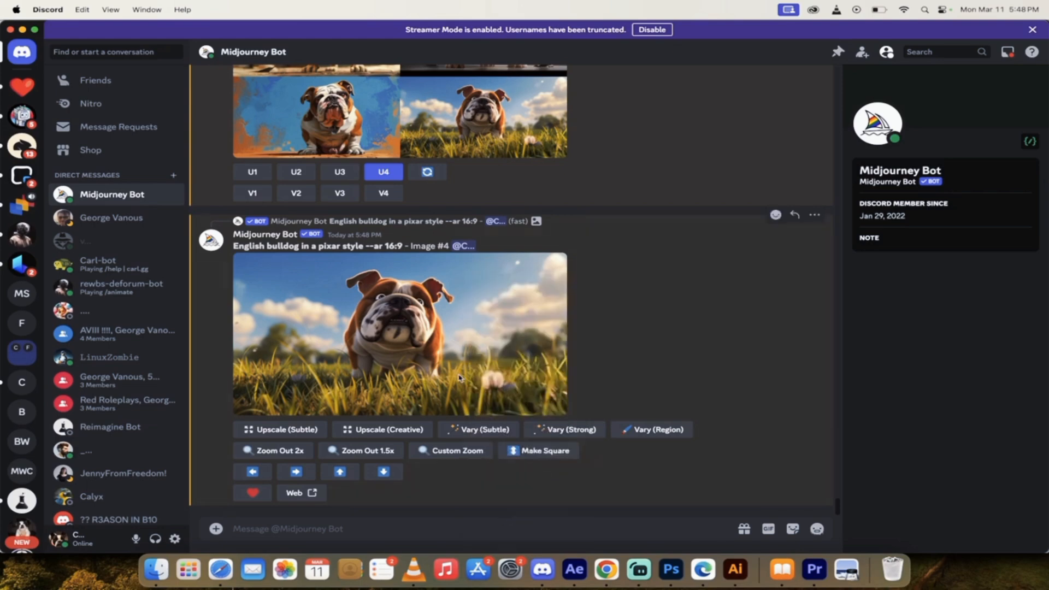
right_click(400, 334)
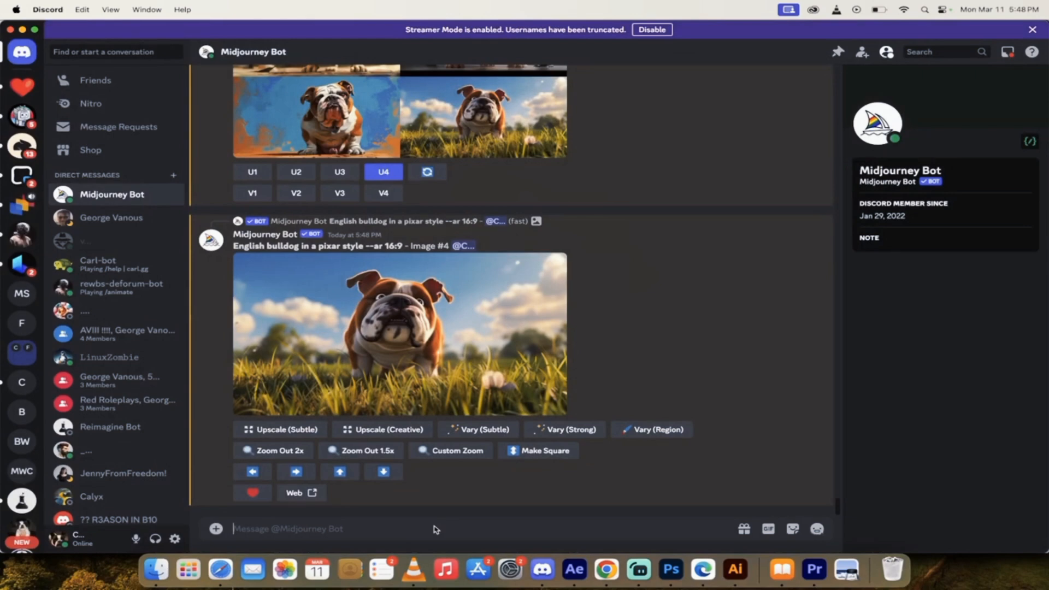
text(/imagine prompt)
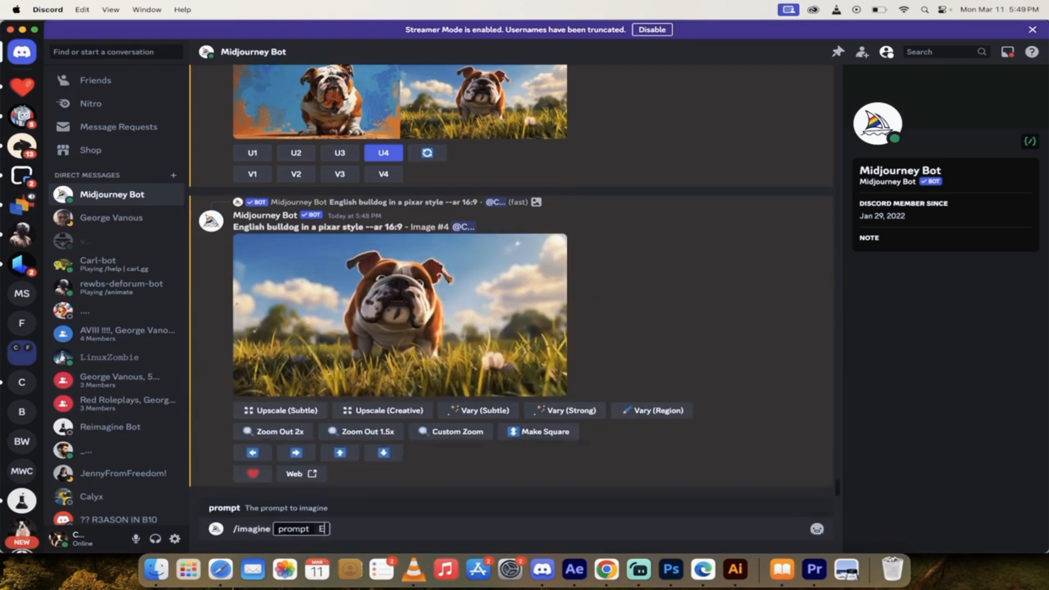
text(English bulldog in a pixar sty)
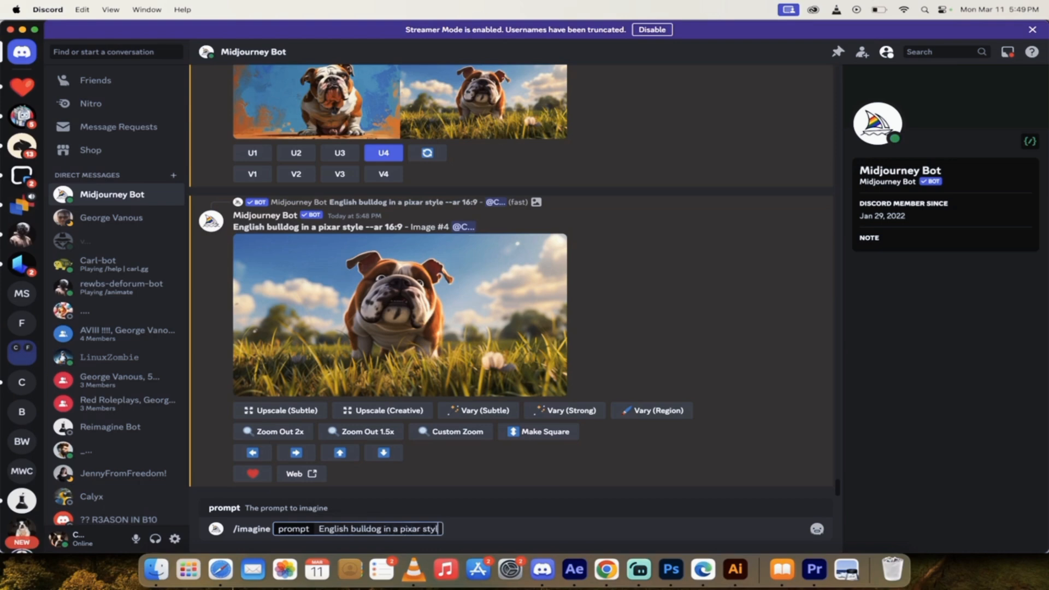
text(le)
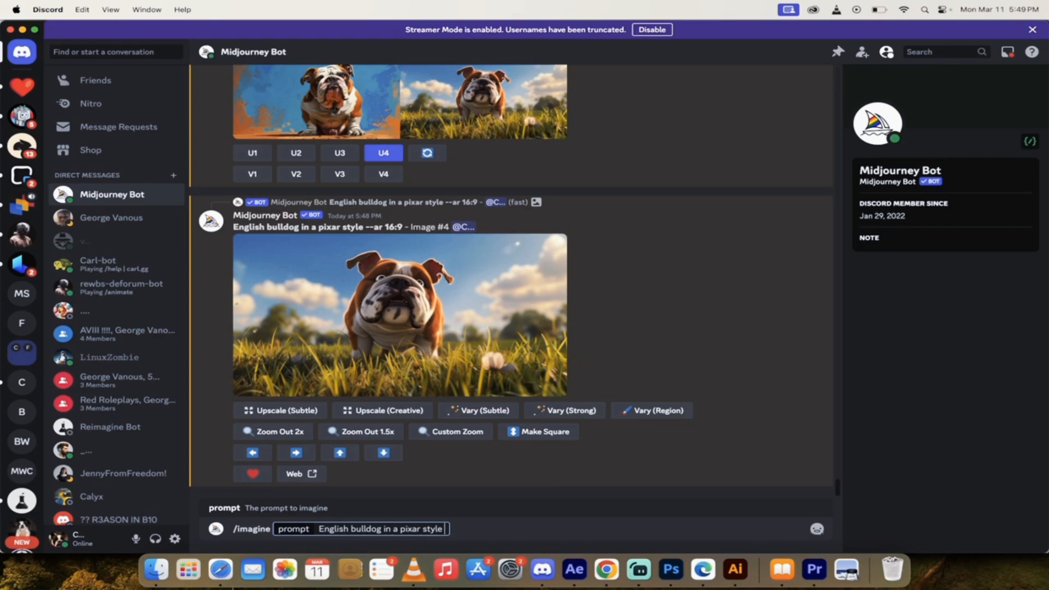
text(red)
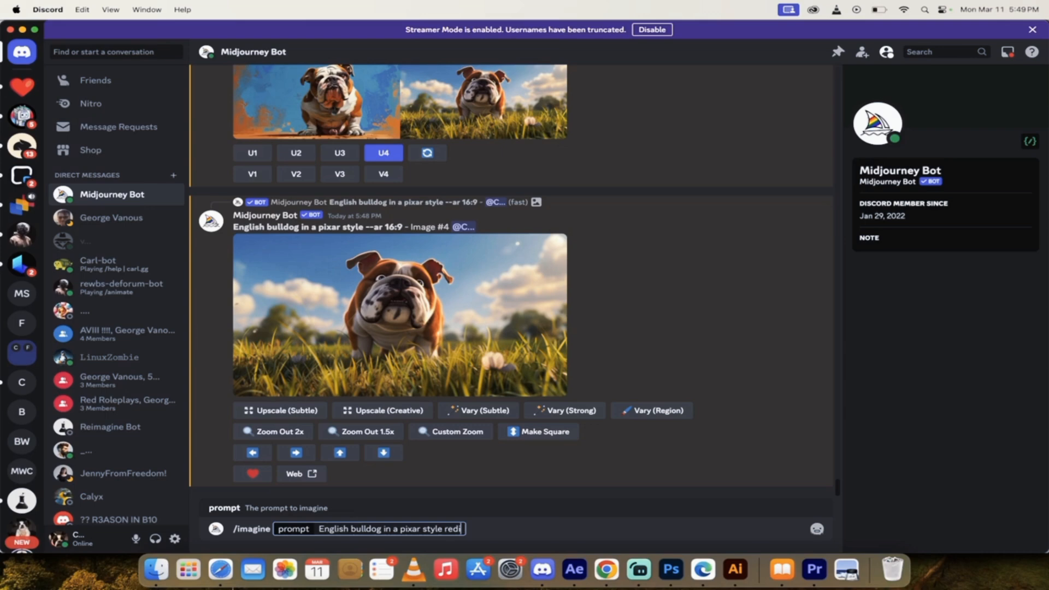
text(reading a book on teh b)
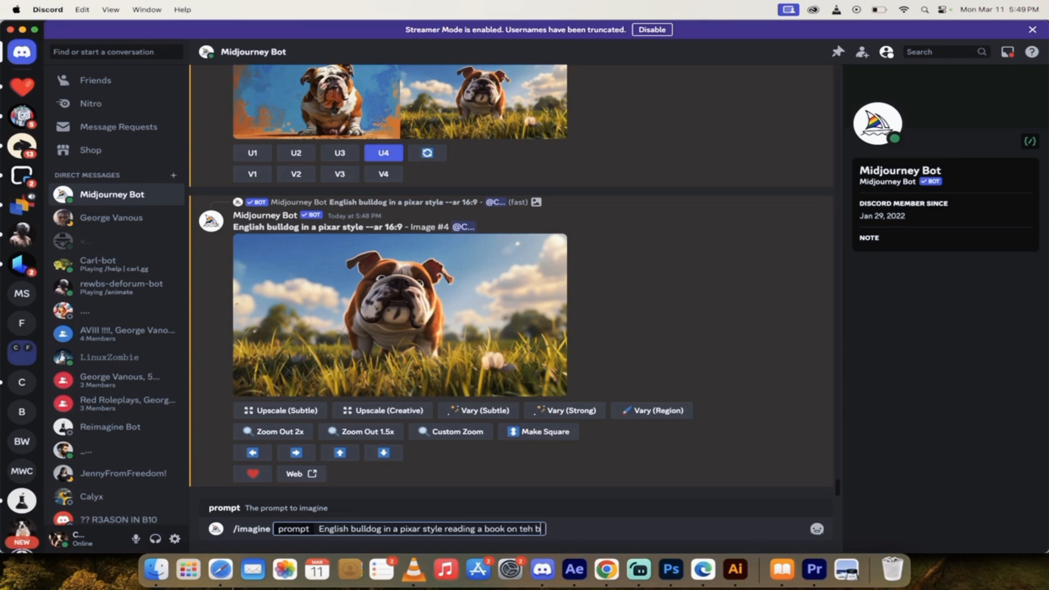
key(Backspace)
text(h)
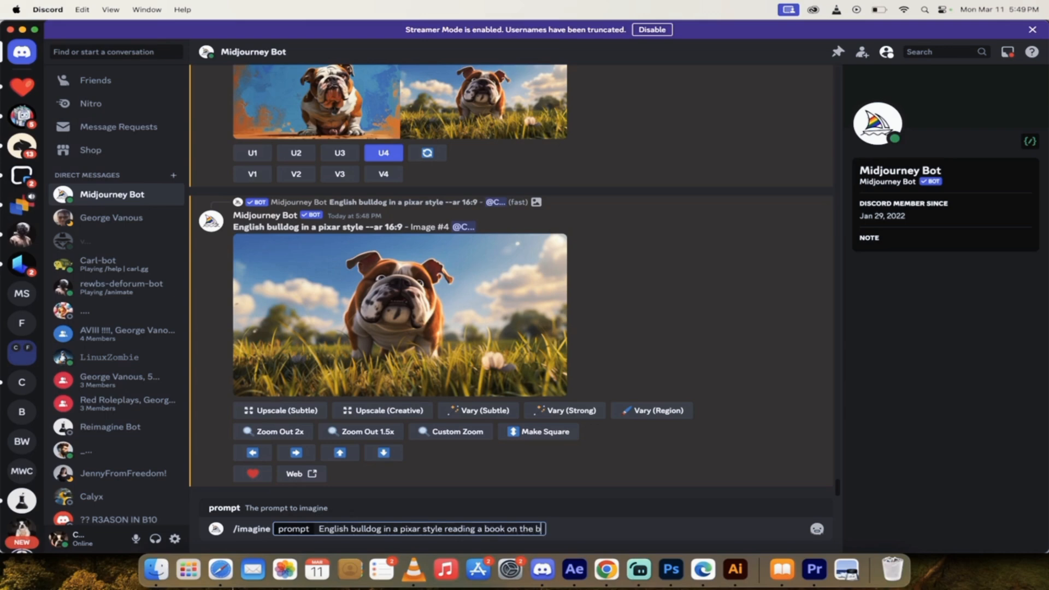
text(each)
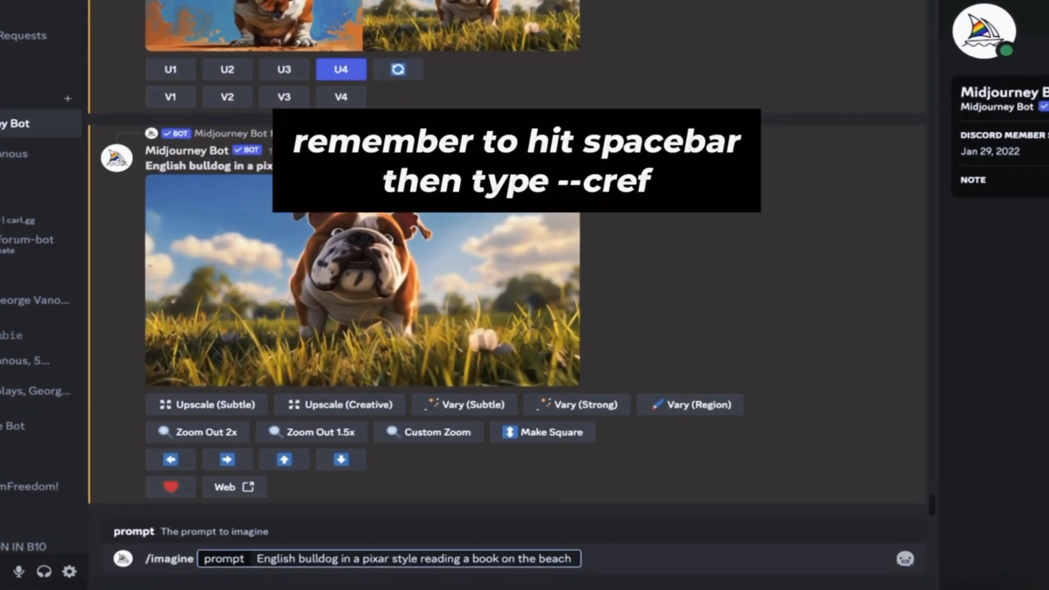
text(--c)
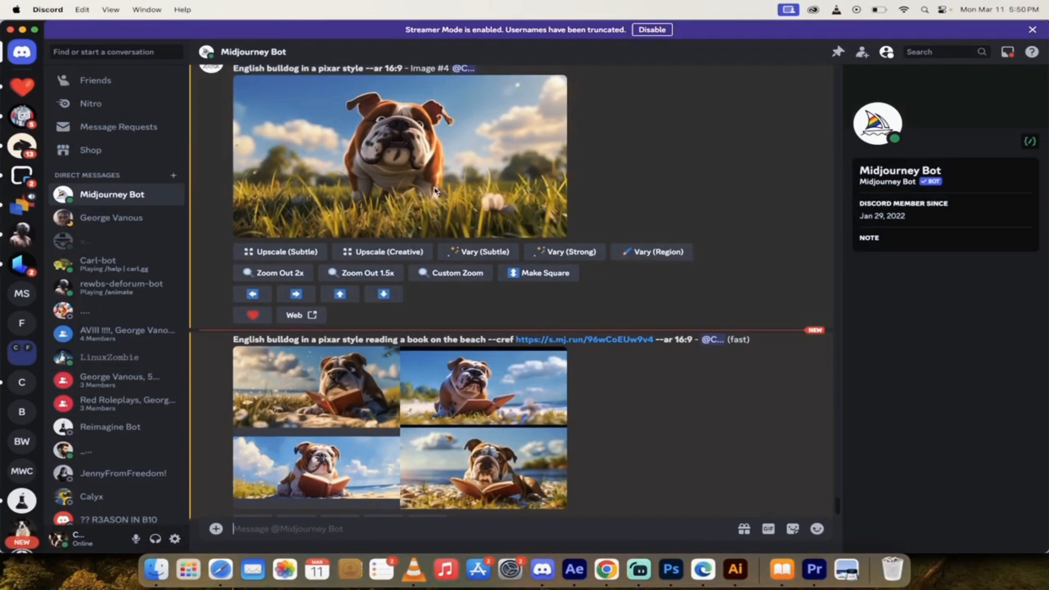
Preview the four beach bulldog images and upscale the second one with U2.
scroll(down, 3)
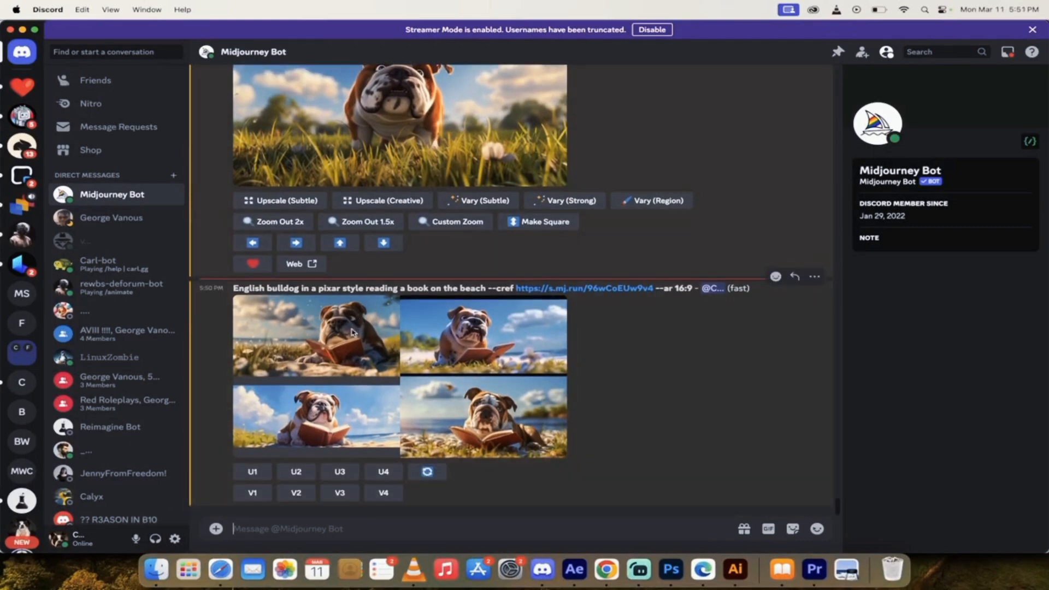
click(355, 332)
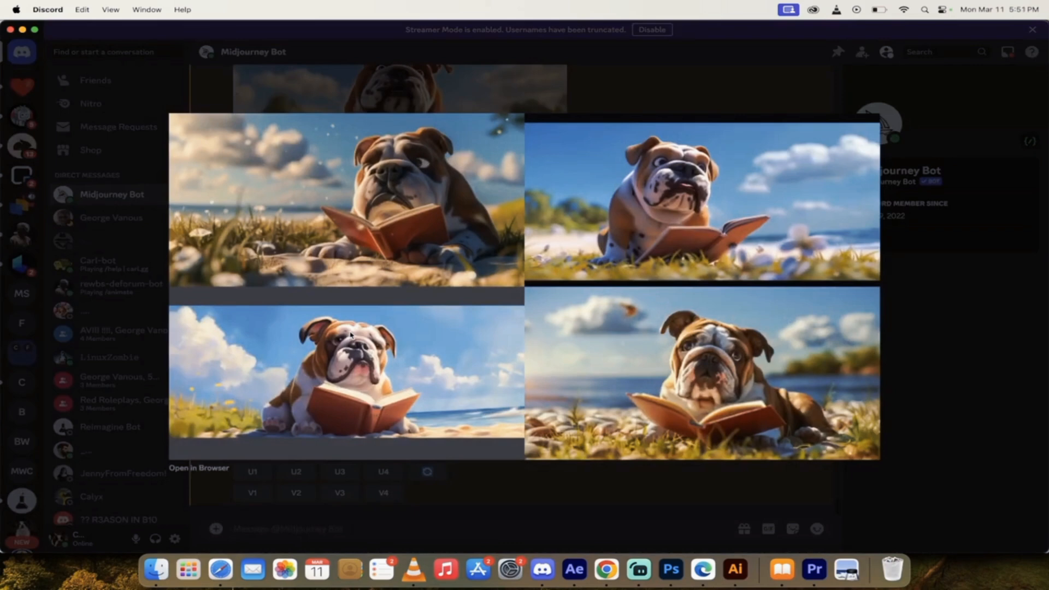
mouse_move(402, 269)
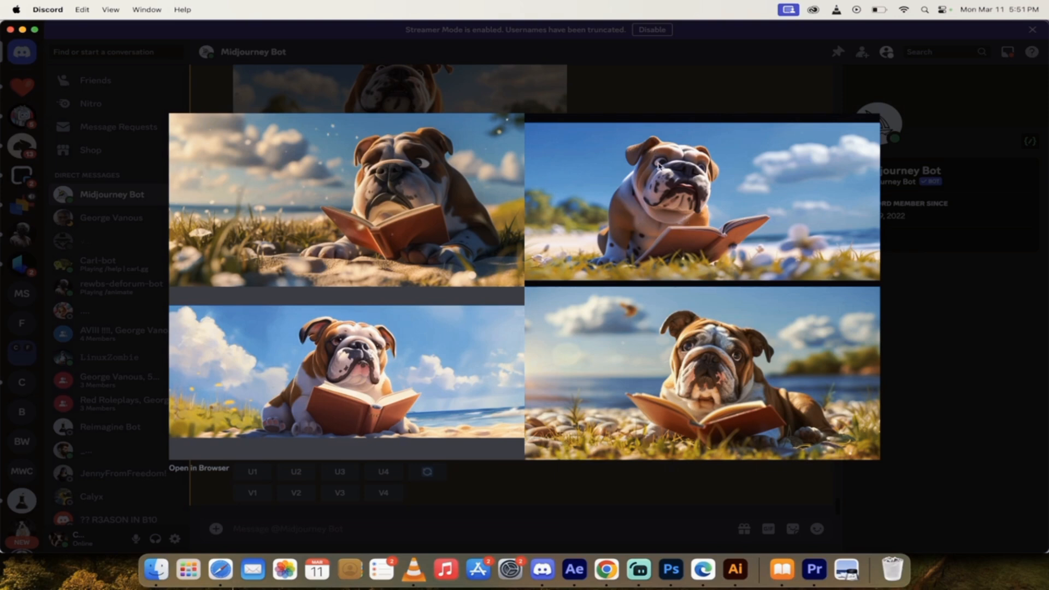
mouse_move(677, 211)
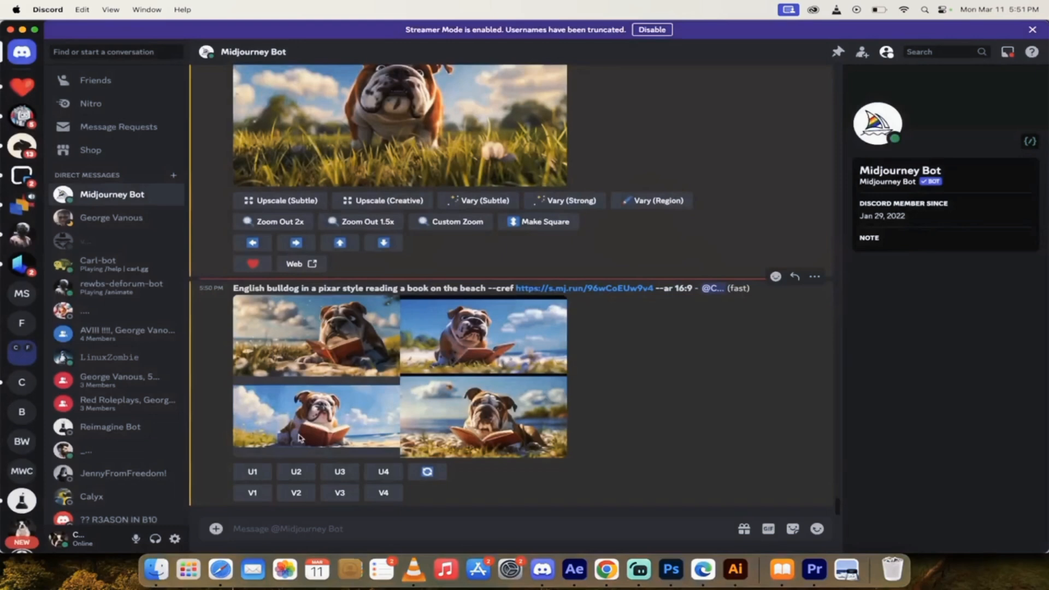
click(296, 471)
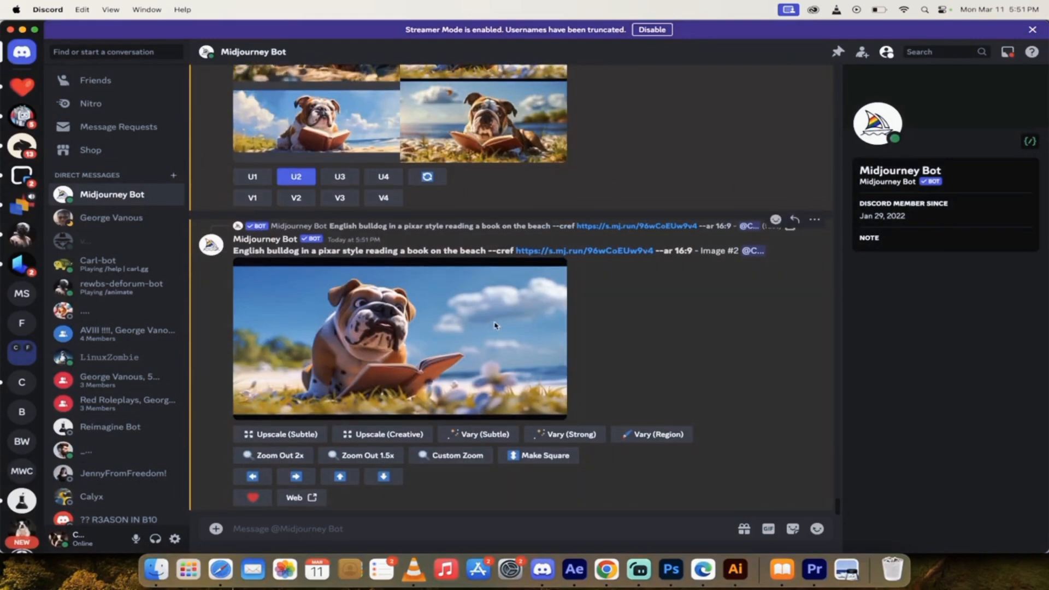
scroll(down, 3)
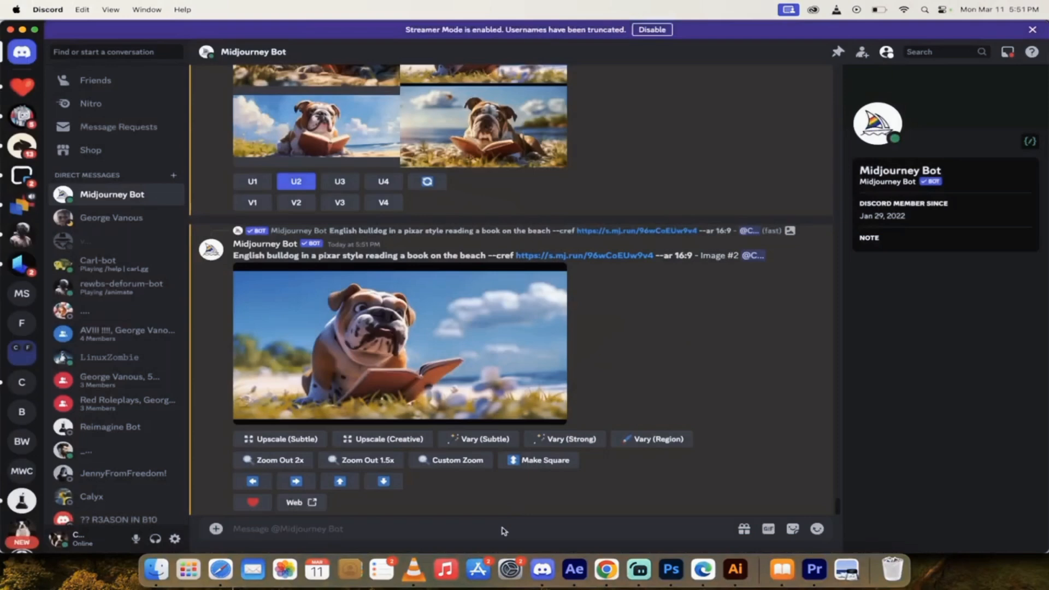
mouse_move(665, 395)
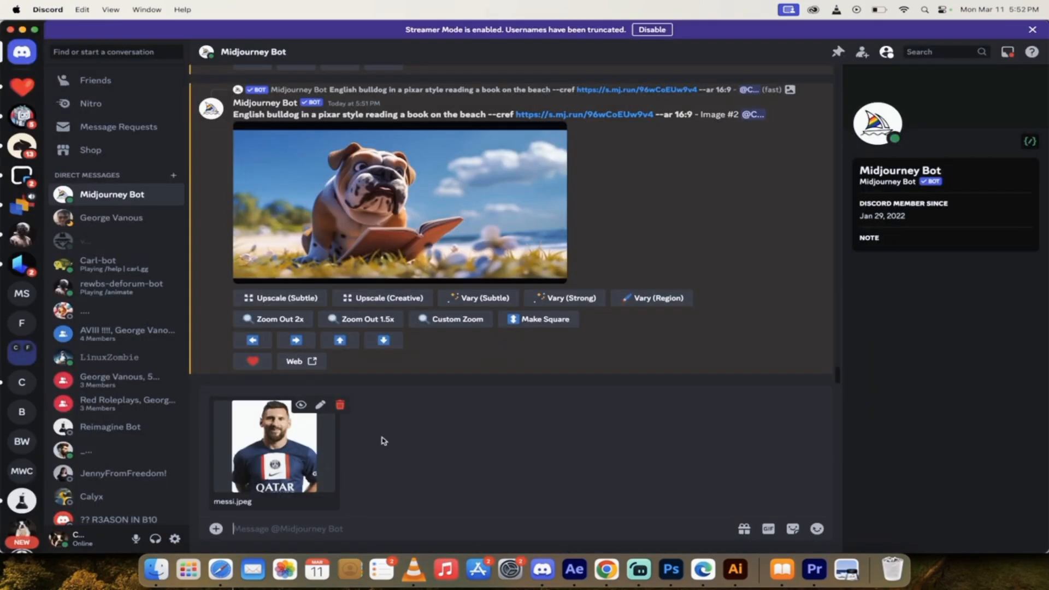
Send the Messi photo (messi.jpeg) to the chat and copy its image link.
key(enter)
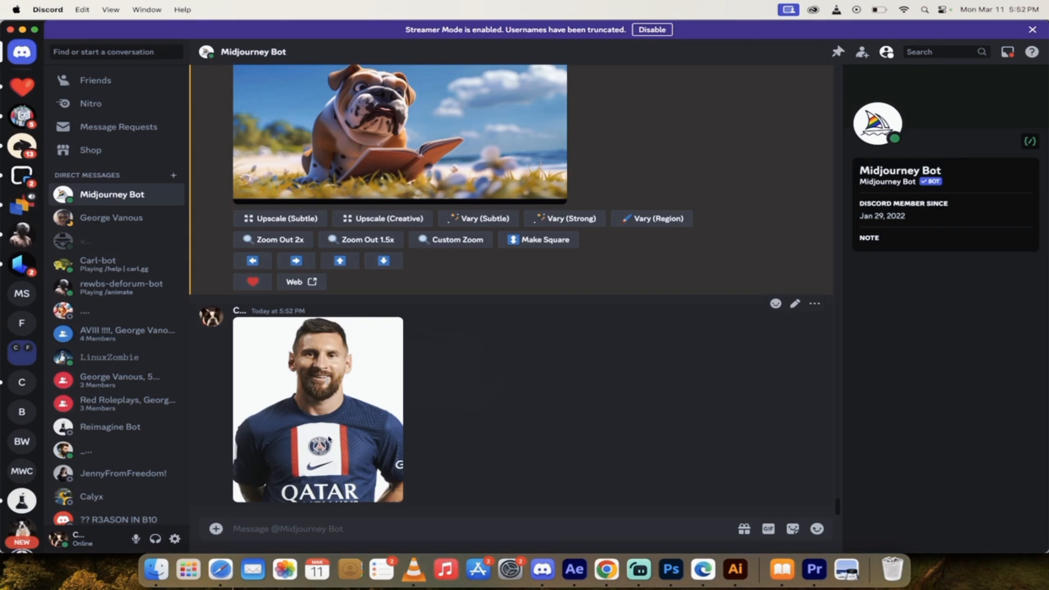
mouse_move(344, 406)
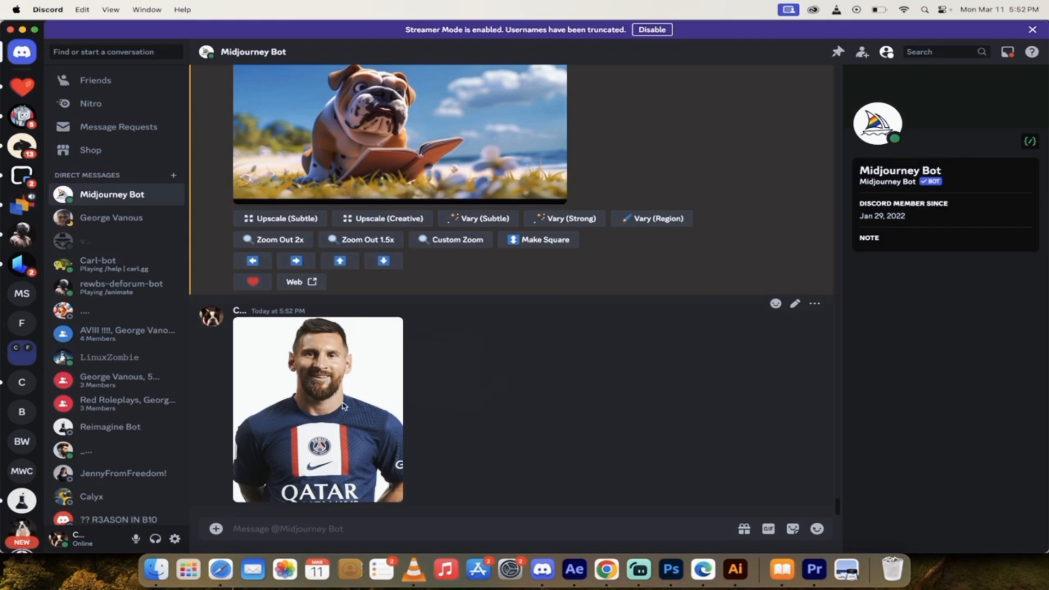
right_click(318, 408)
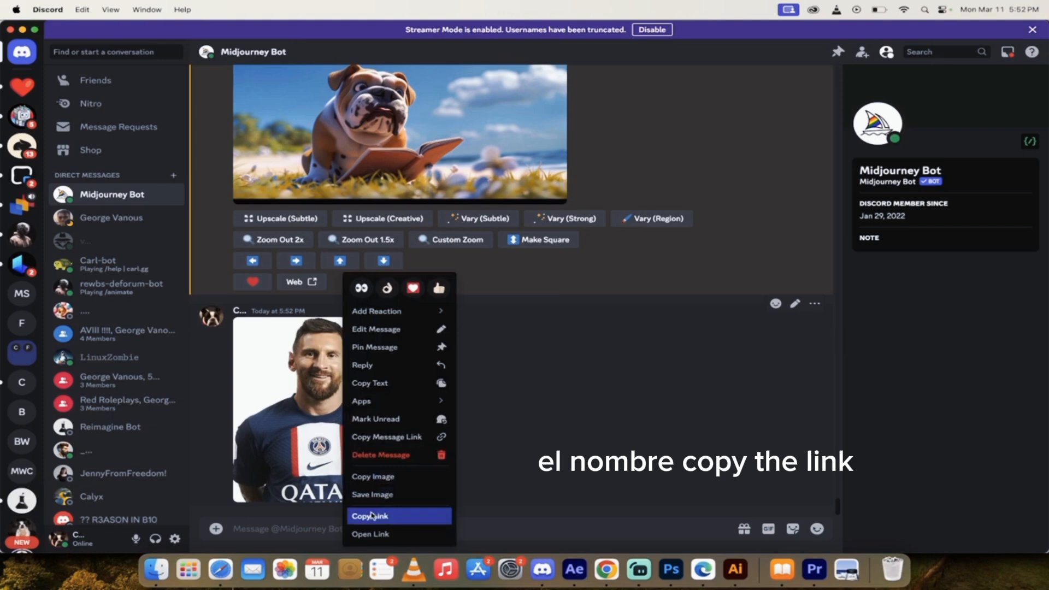
click(369, 516)
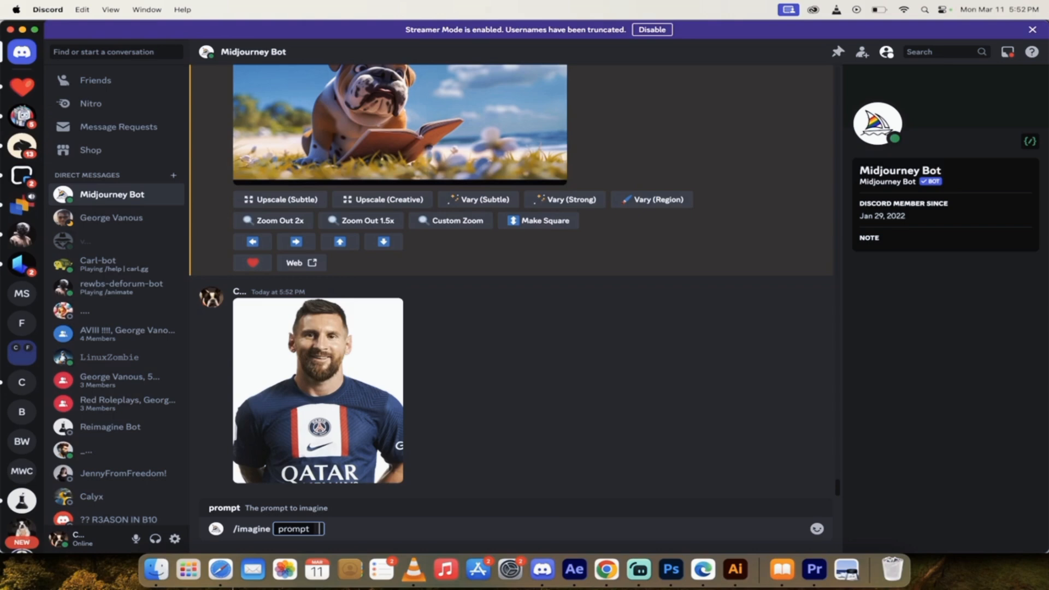
Prompt Lionel Messi wearing a pink and blue jersey, with --cref link and --cw 0.
text(lion)
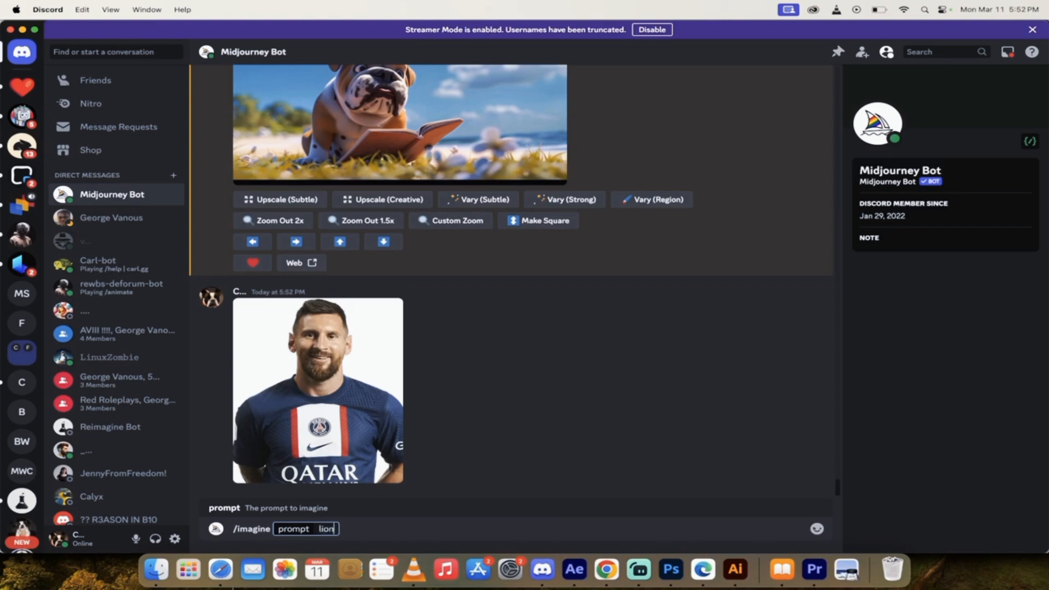
text(ionel messi wearing a pink jers)
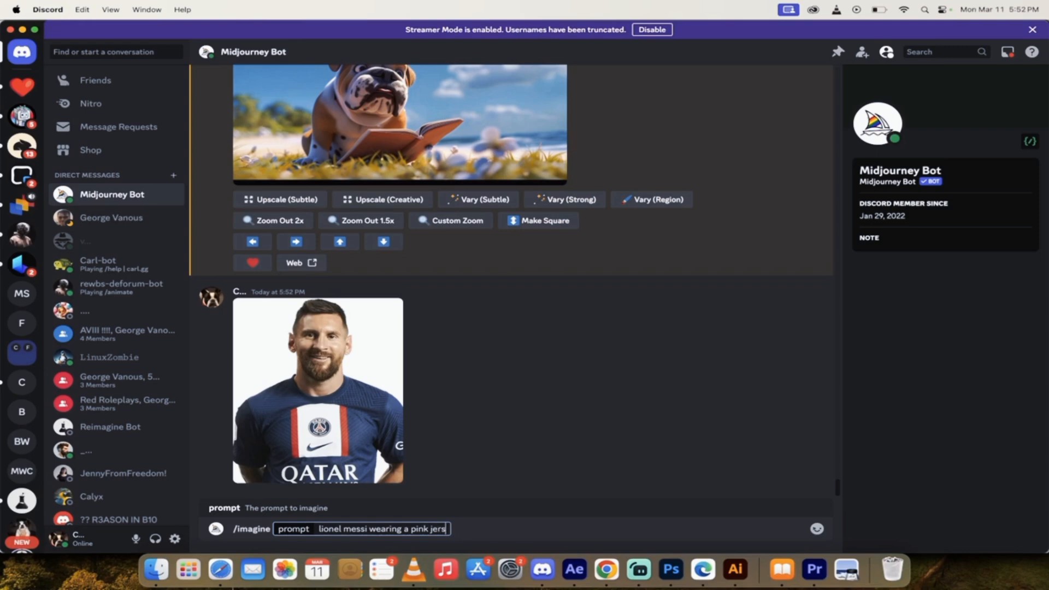
text(and blue)
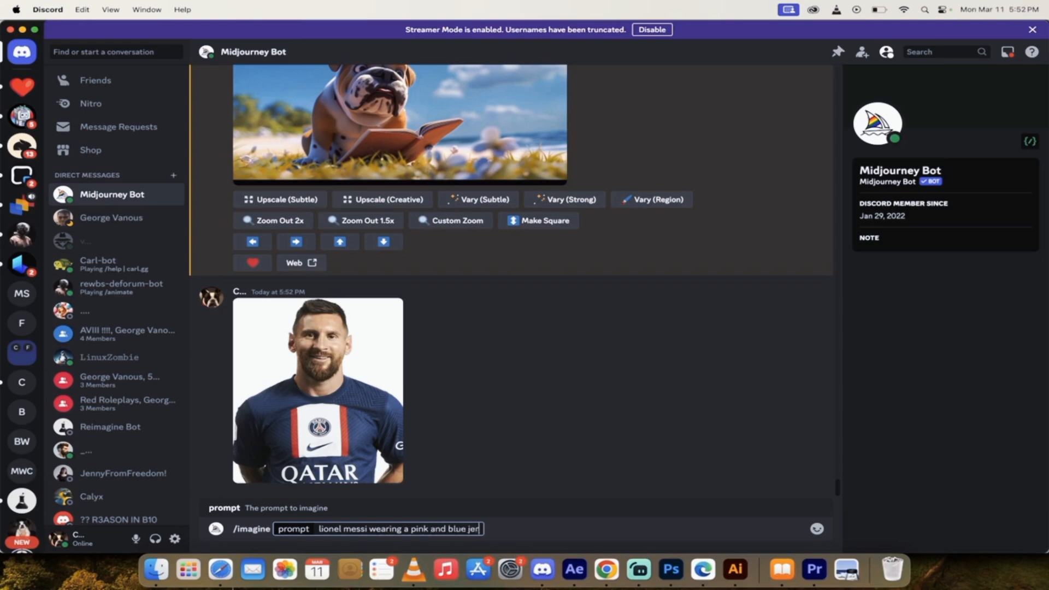
text(sey)
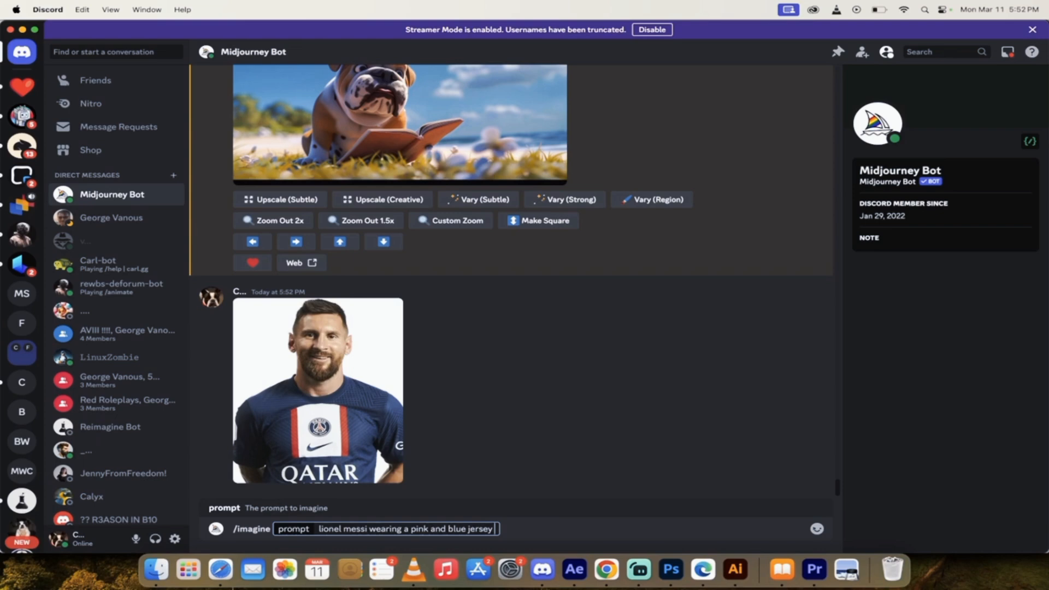
text(--cref)
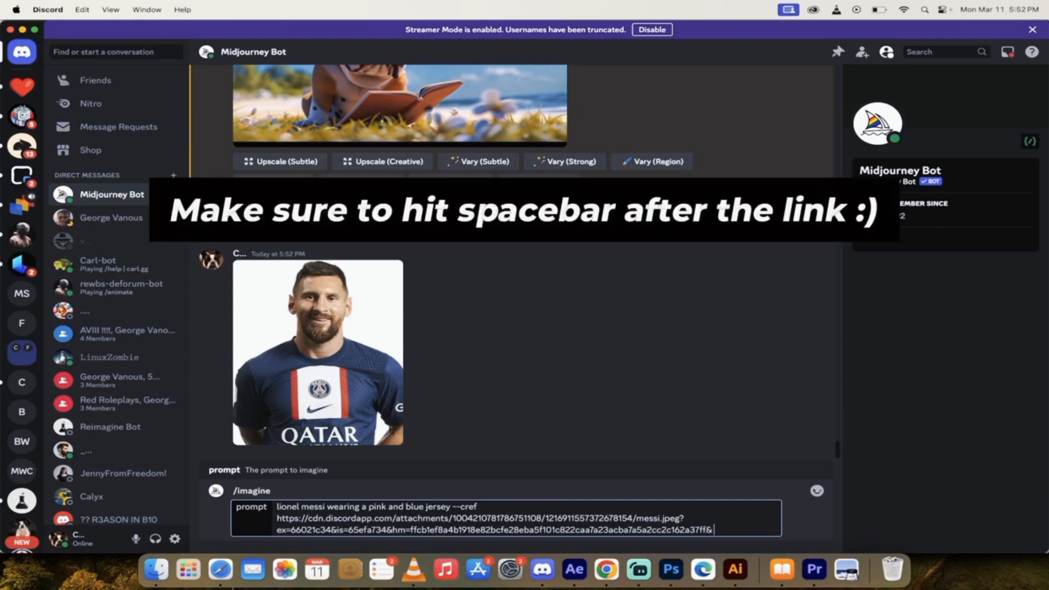
text(--cw)
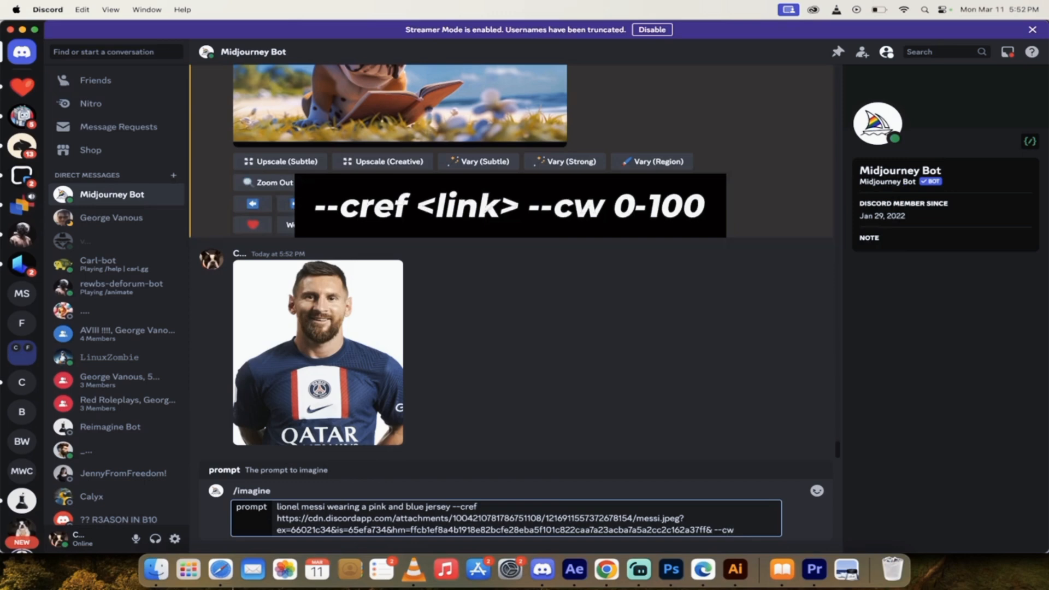
text(0)
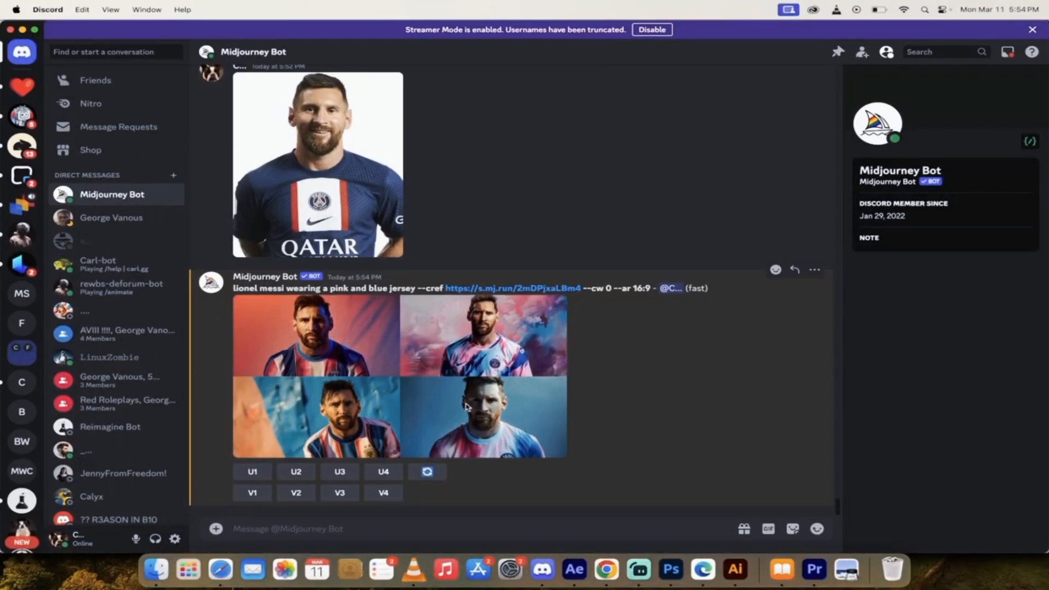
View the four Messi pink-and-blue jersey results enlarged.
click(466, 406)
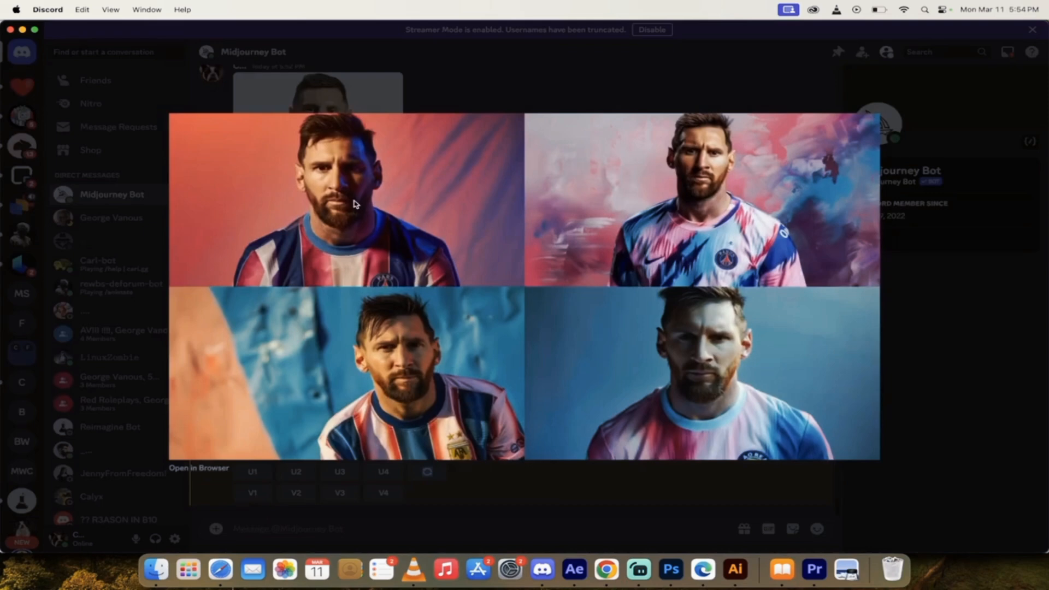
mouse_move(384, 345)
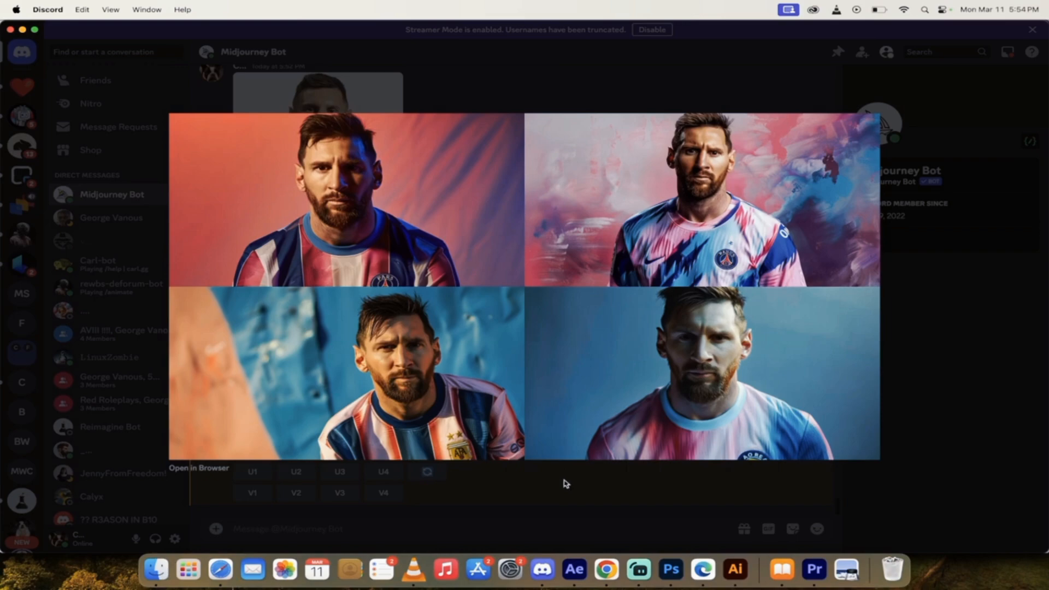
mouse_move(566, 498)
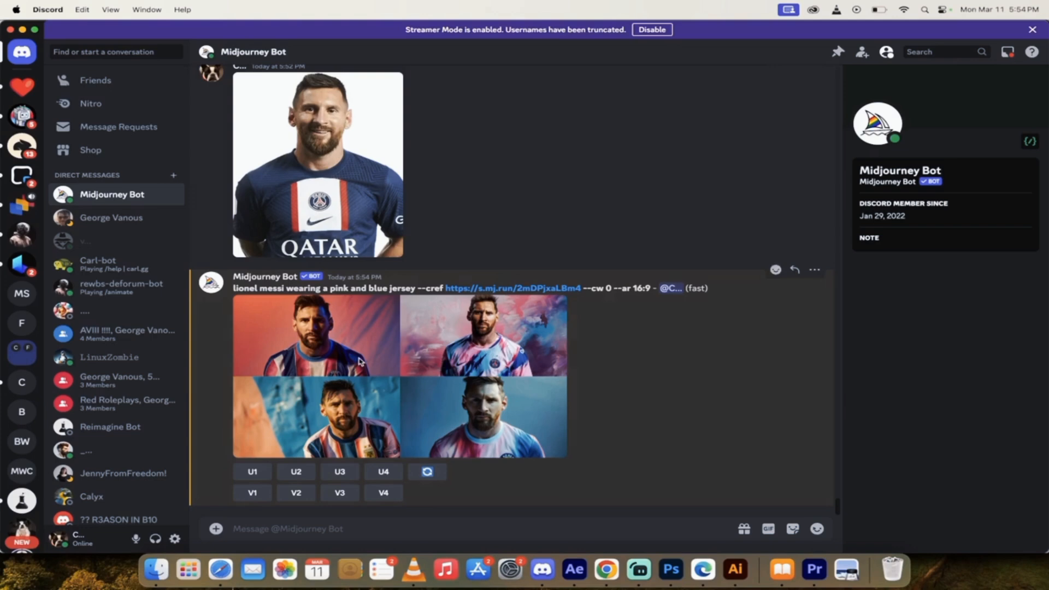
mouse_move(540, 528)
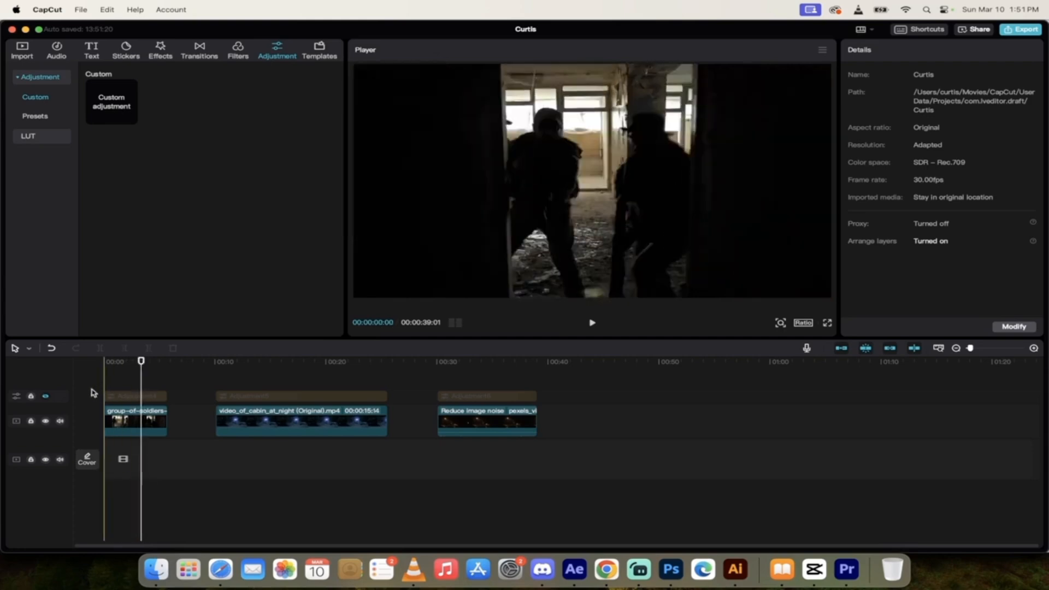
click(46, 396)
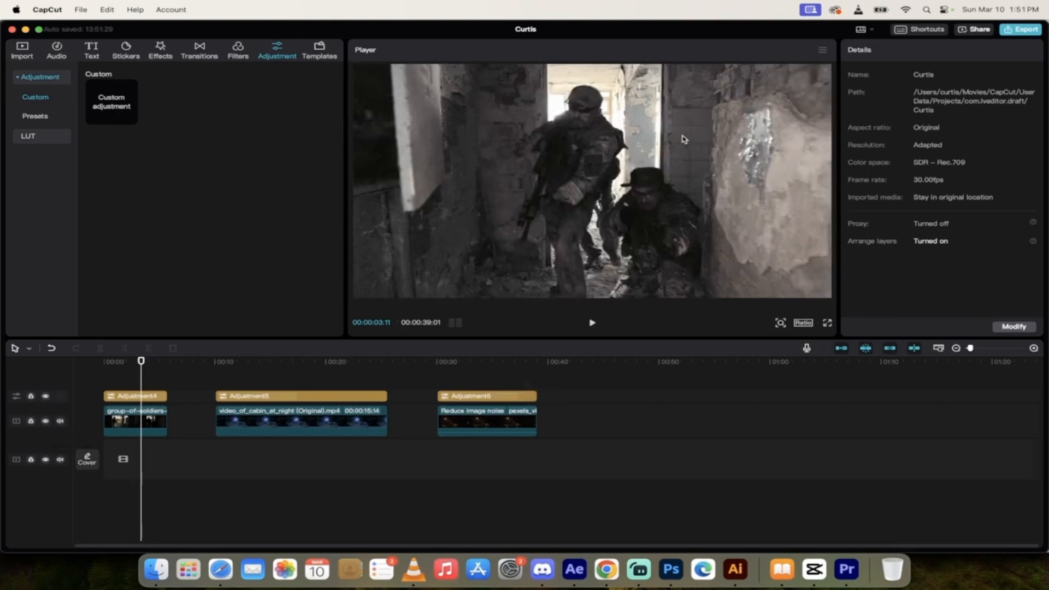
drag(141, 361, 140, 361)
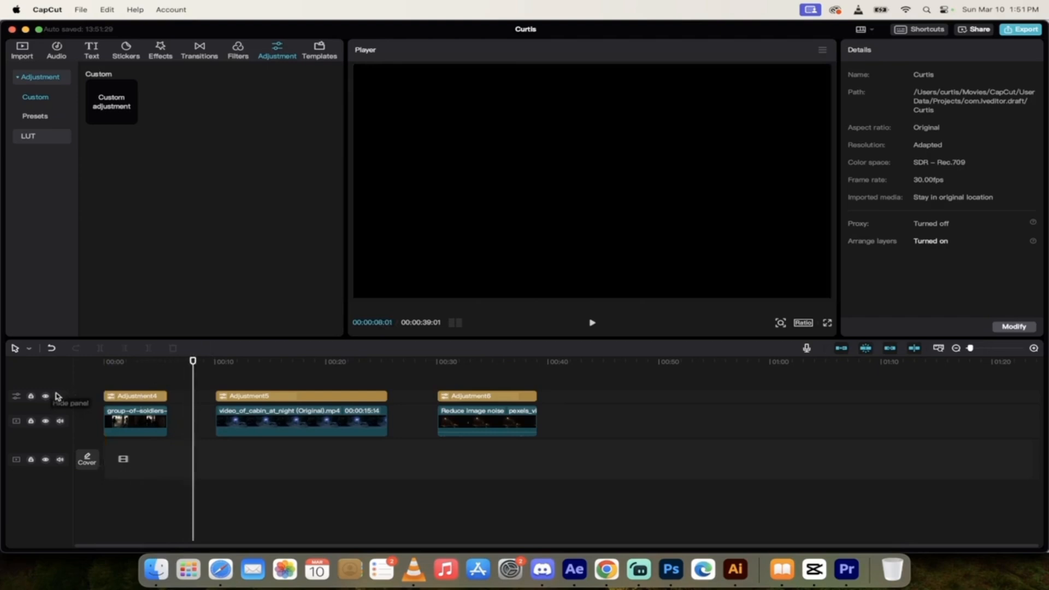
click(45, 395)
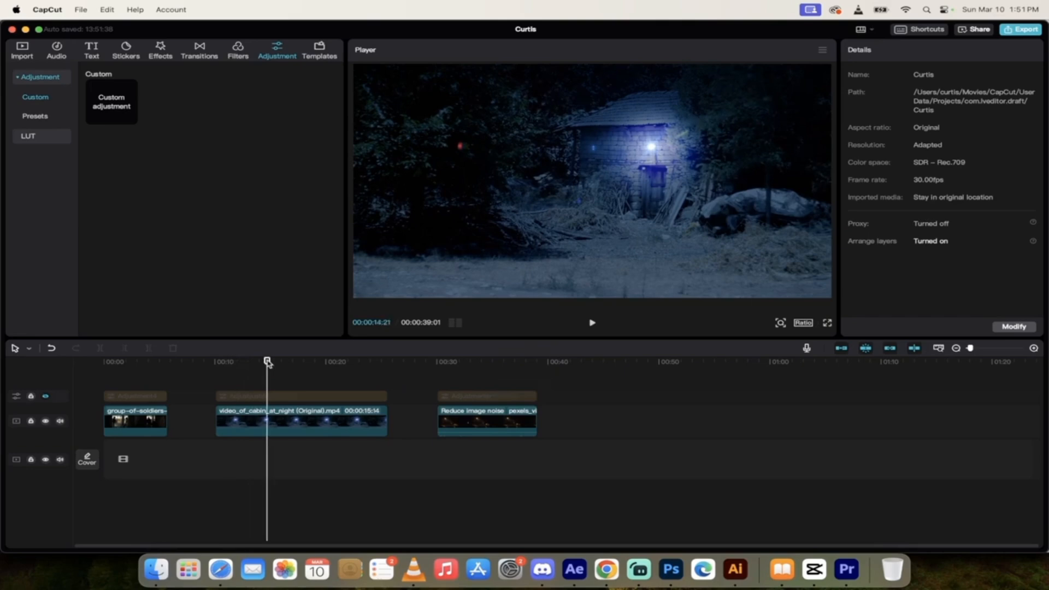
click(45, 396)
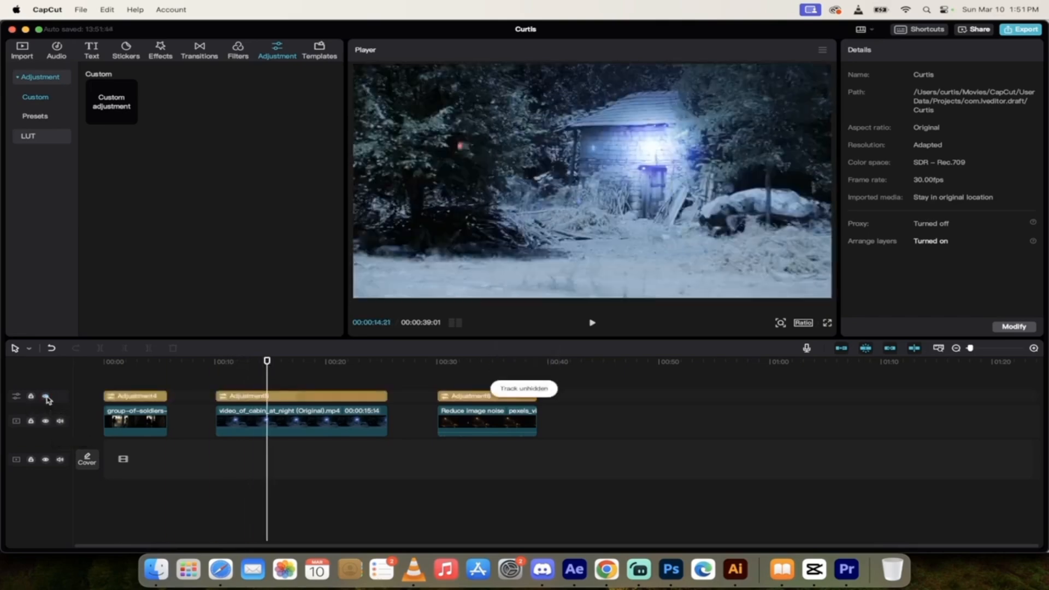
click(455, 362)
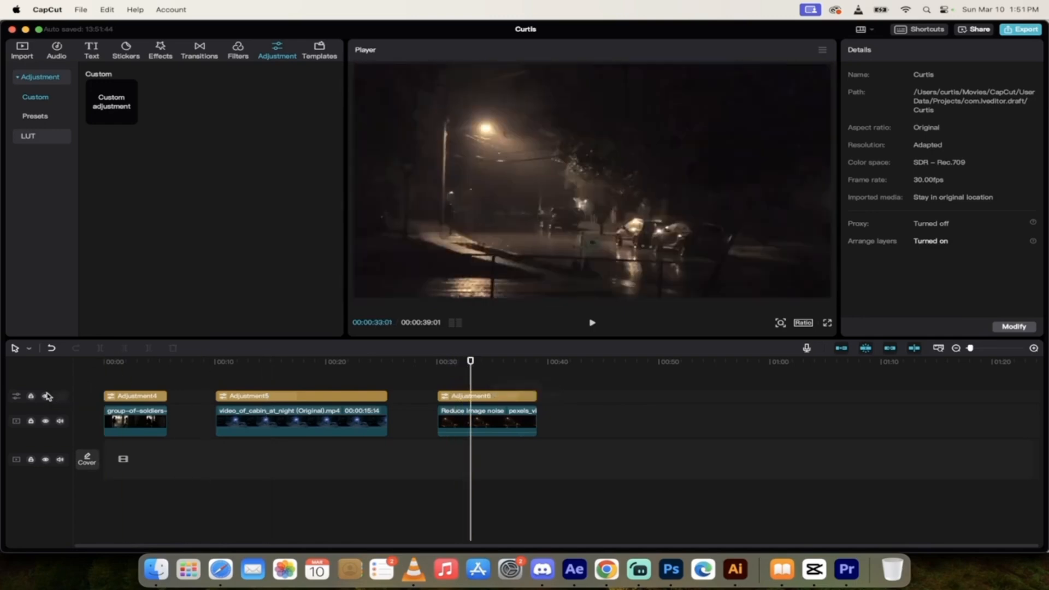
click(45, 397)
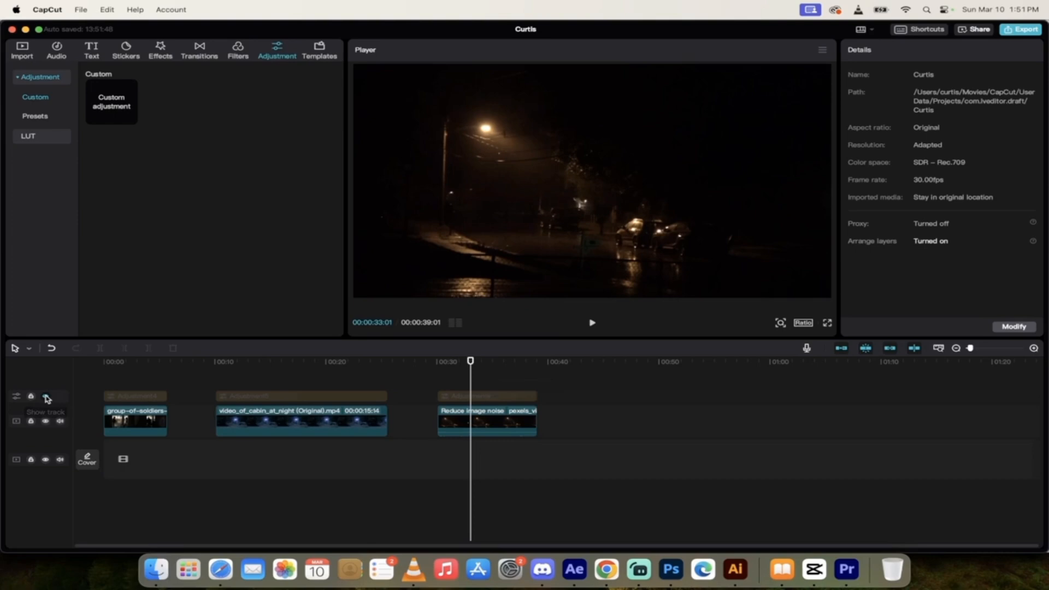
click(45, 396)
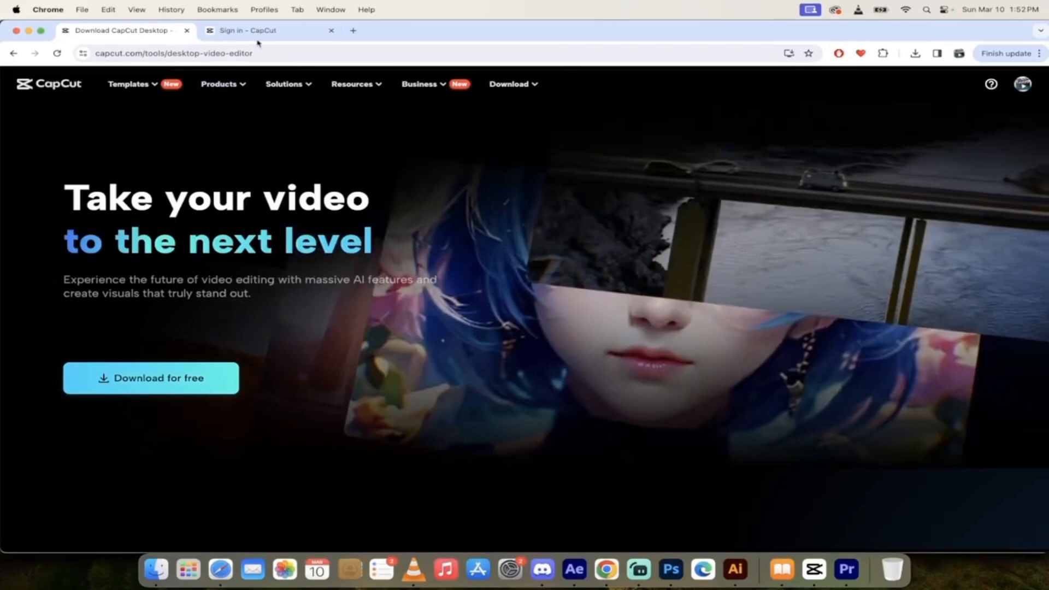
Switch to the 'Sign in - CapCut' Chrome tab, then to another tab.
click(268, 30)
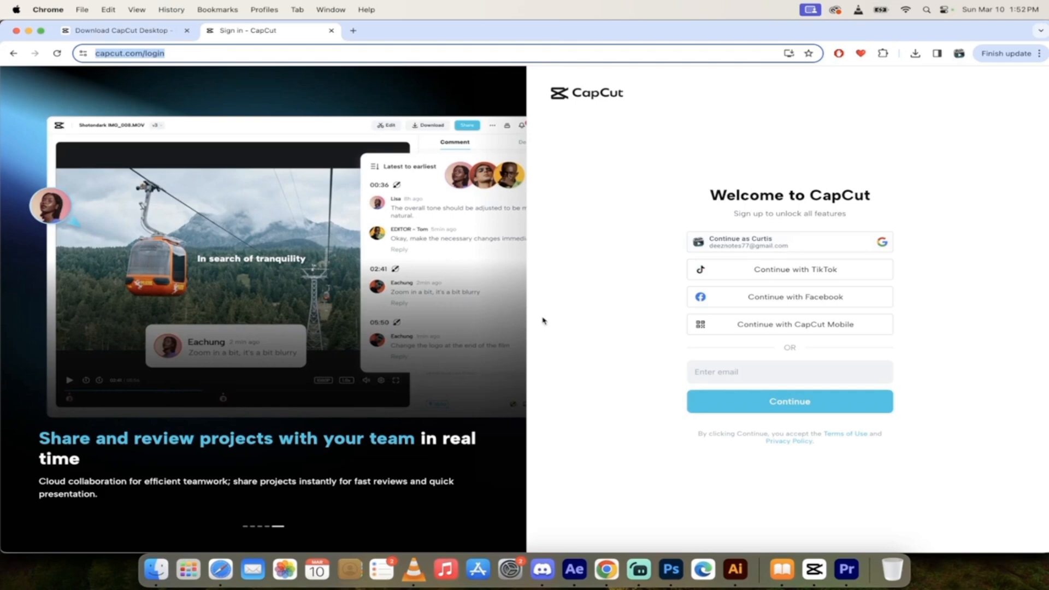
mouse_move(624, 353)
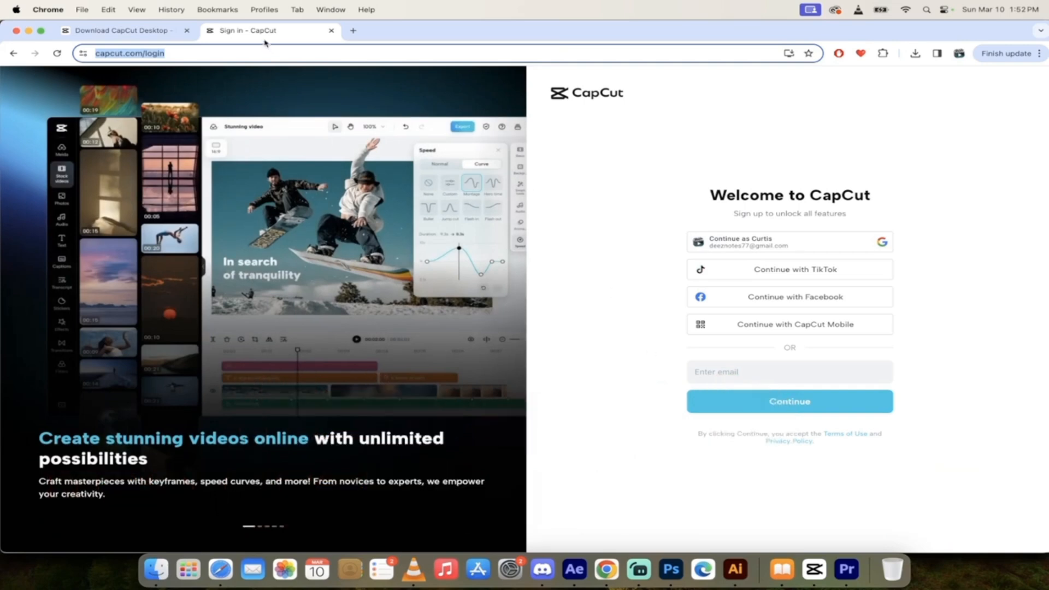
mouse_move(268, 30)
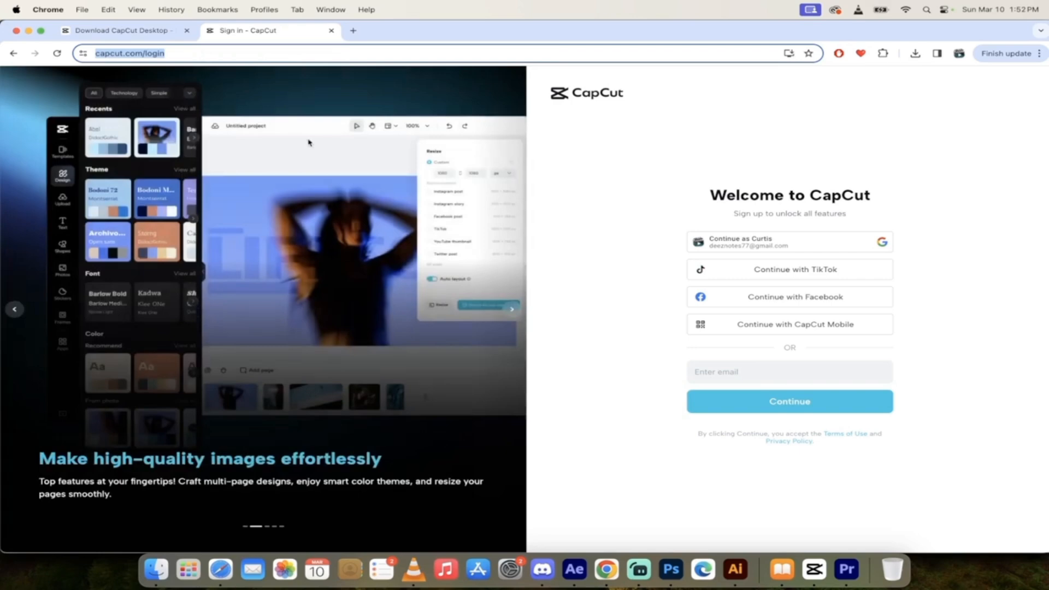
click(120, 30)
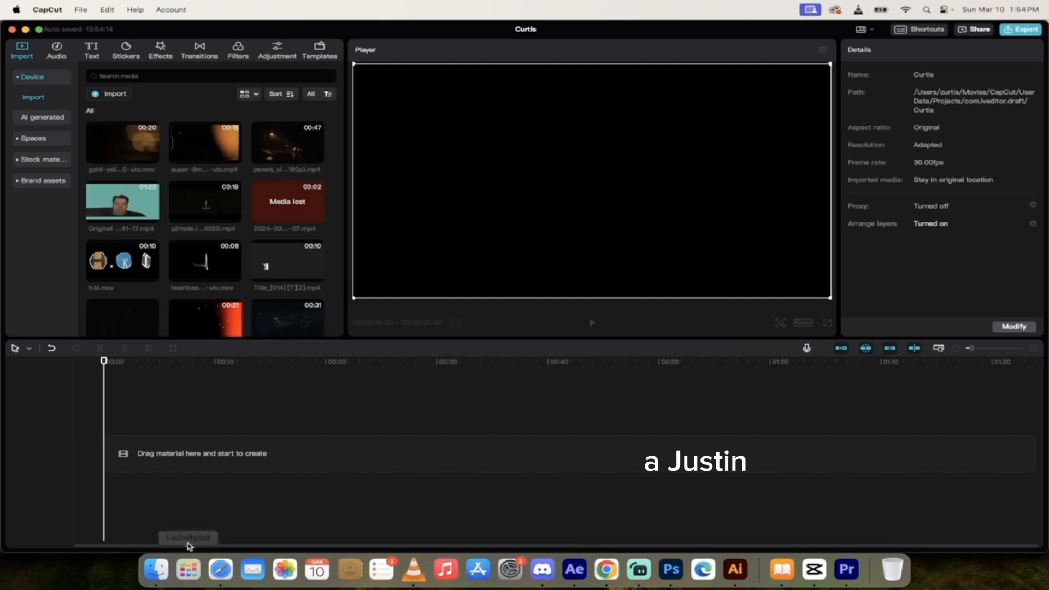
mouse_move(155, 570)
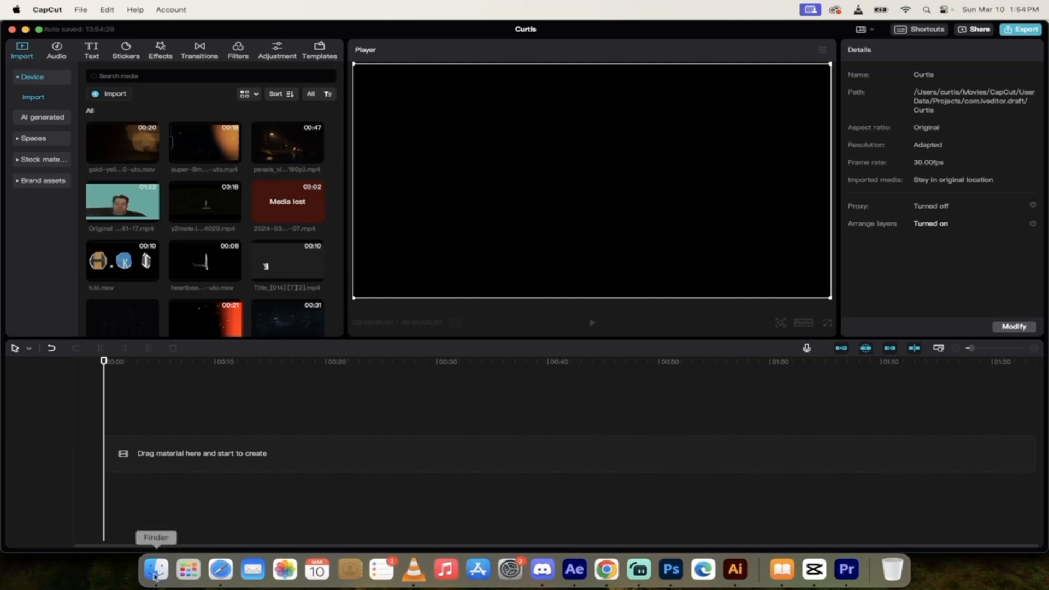
Import the group-of-soldiers video and set the preview about two seconds in.
click(155, 570)
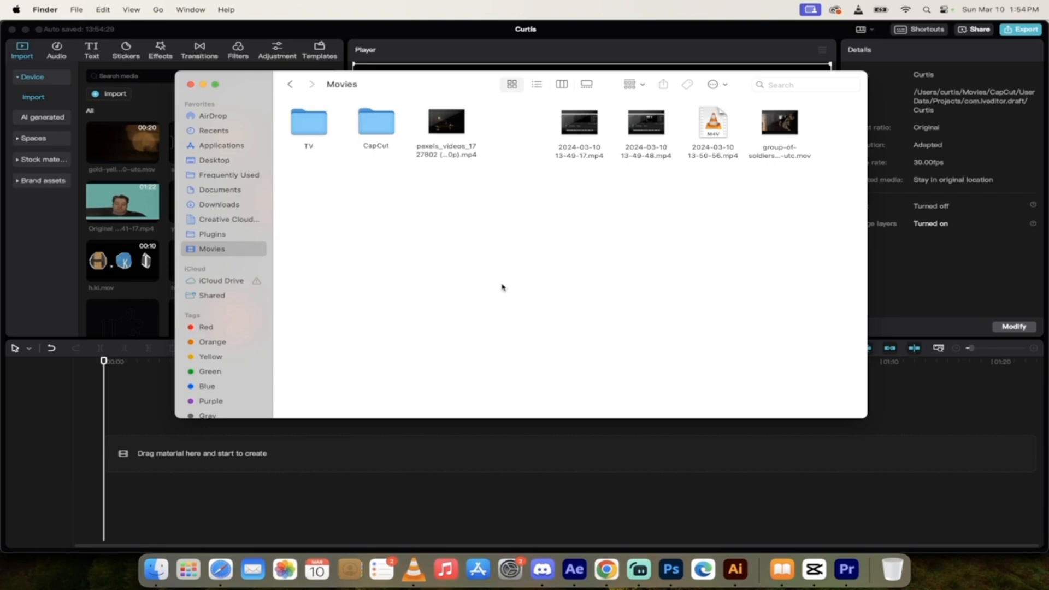
mouse_move(776, 158)
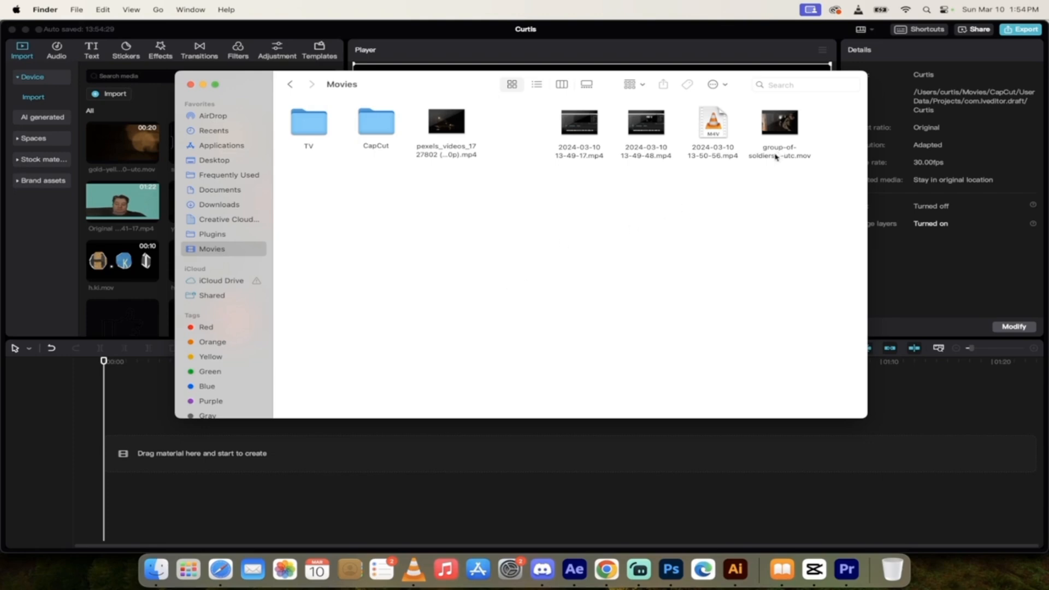
click(779, 128)
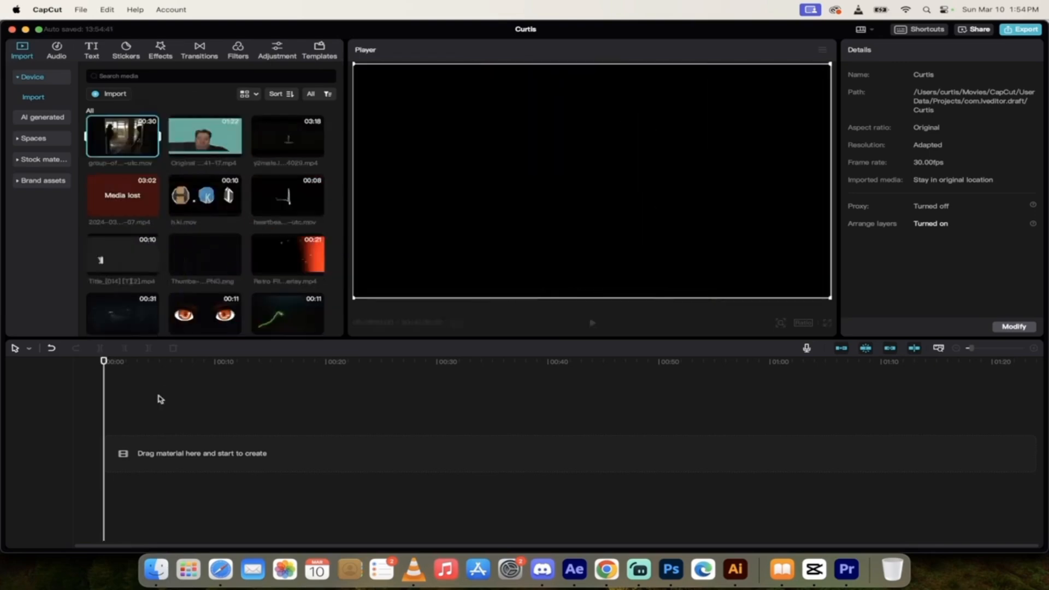
mouse_move(123, 137)
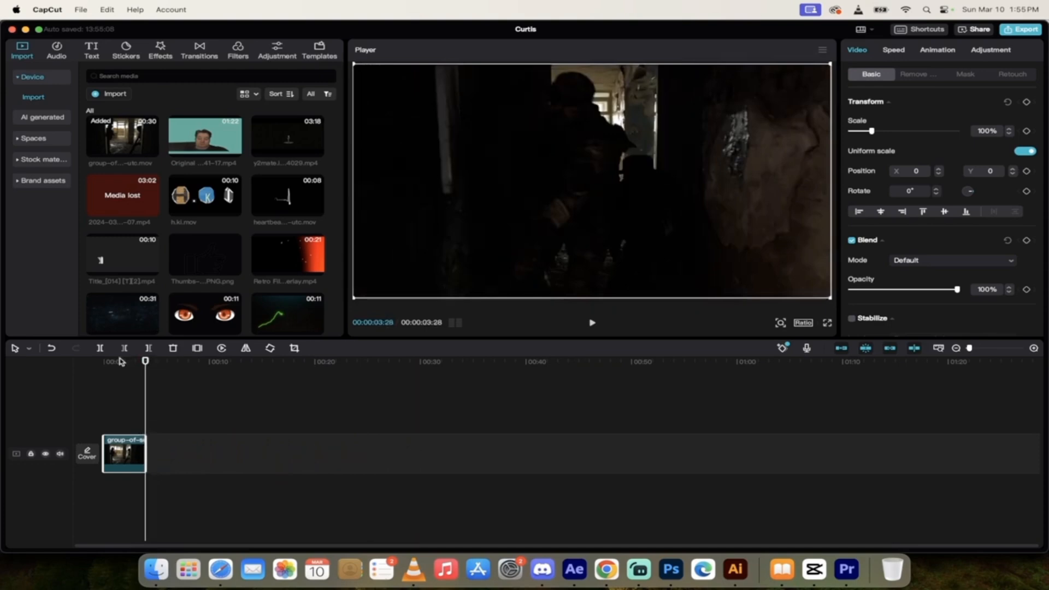
drag(145, 362, 119, 362)
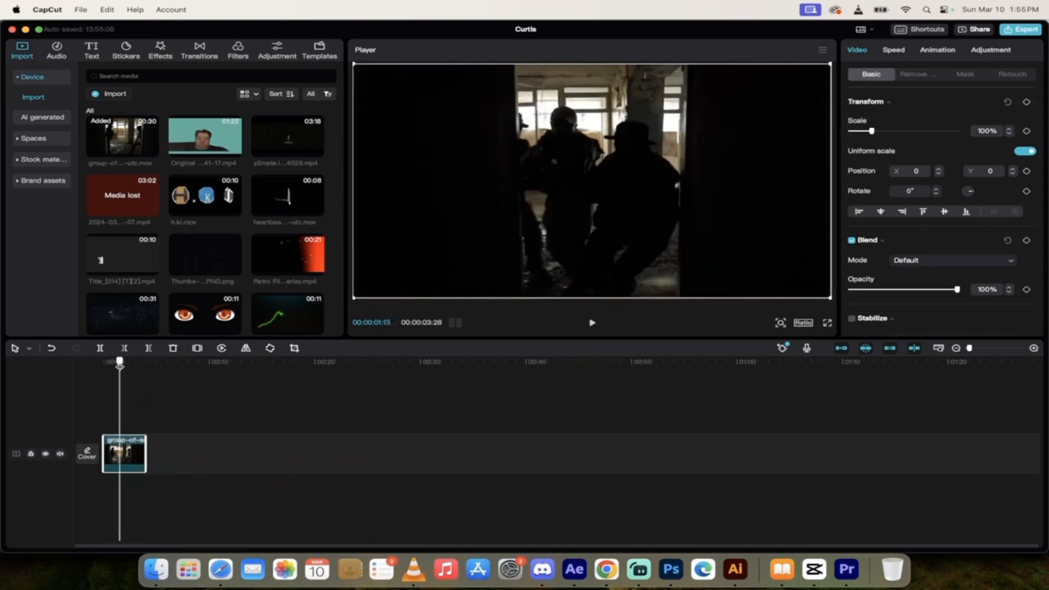
click(393, 361)
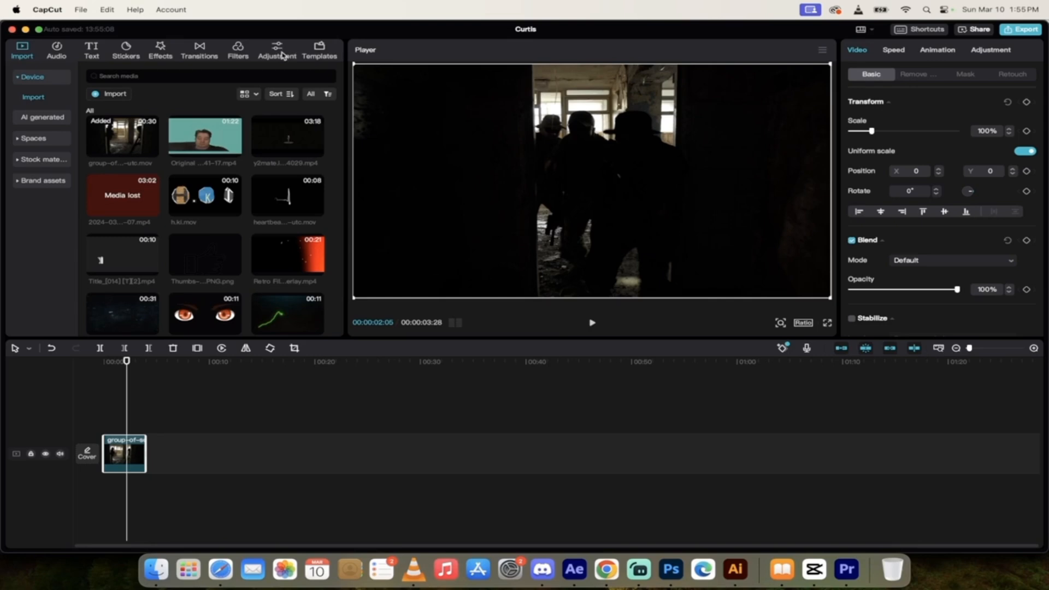
click(276, 50)
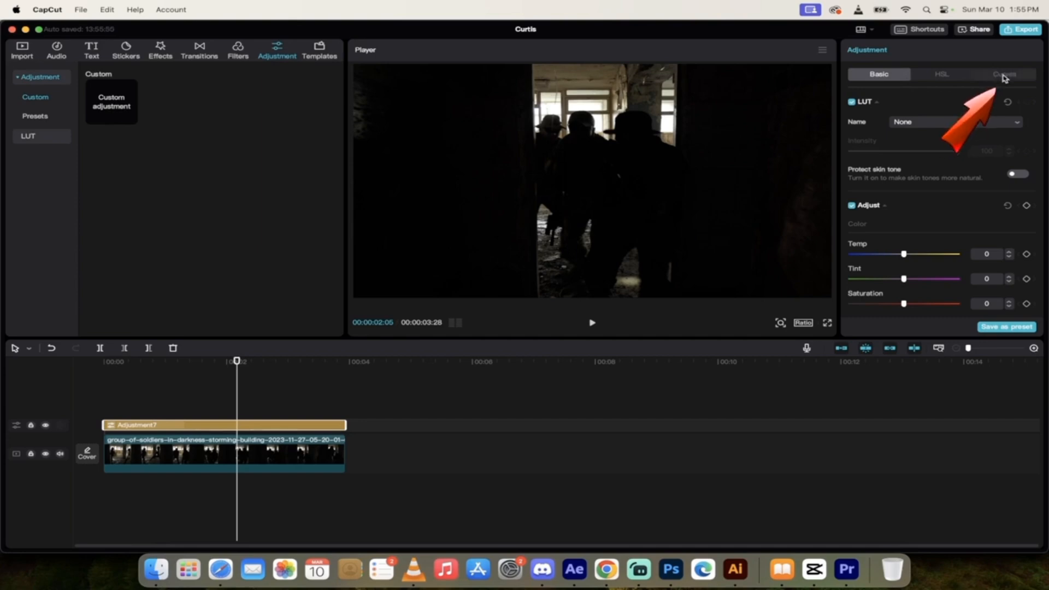
Open the Curves settings of the custom adjustment layer.
click(1004, 74)
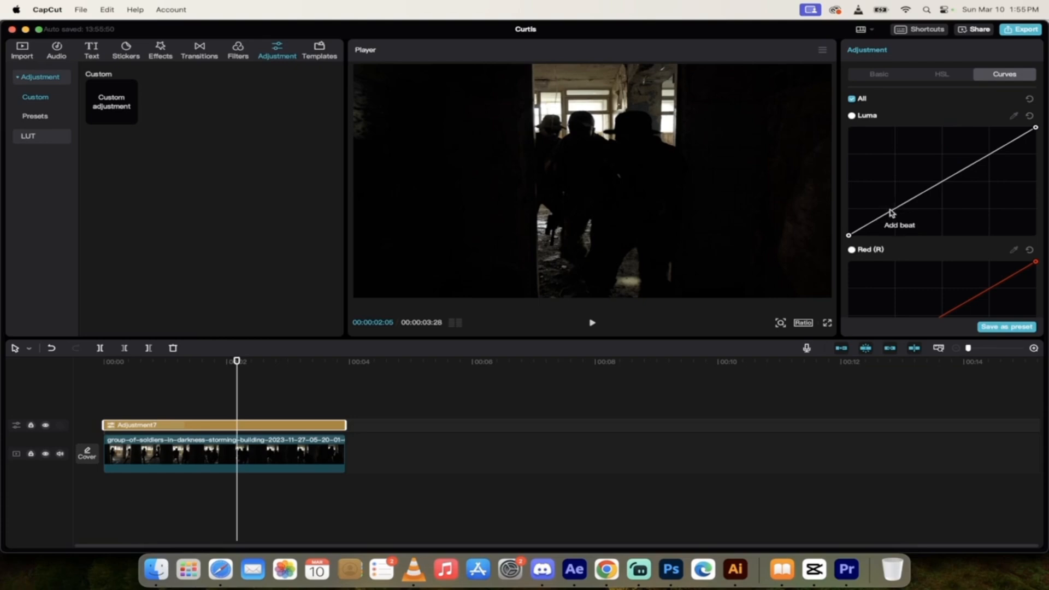
mouse_move(874, 120)
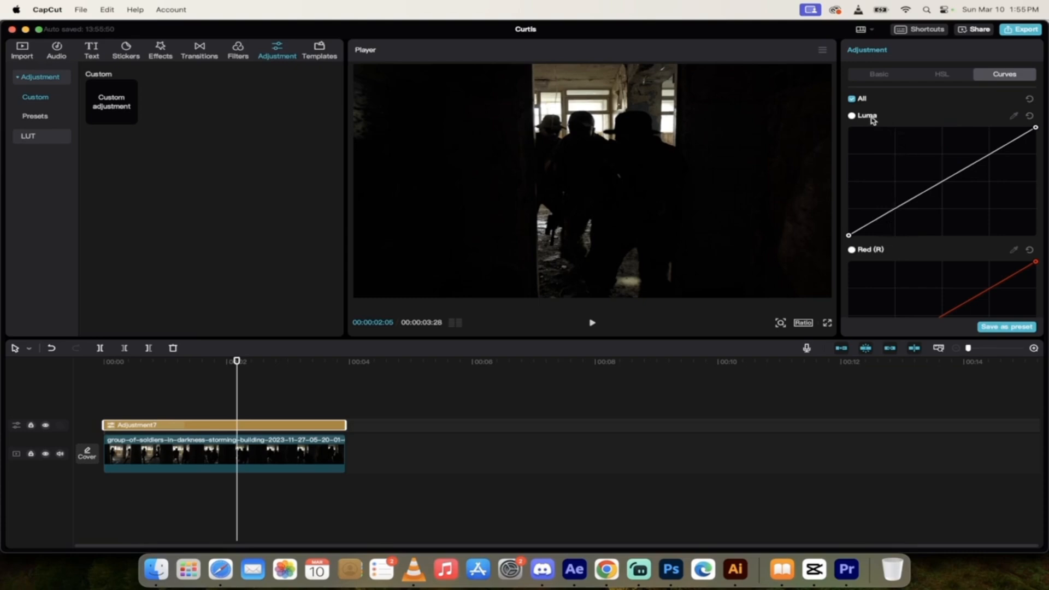
mouse_move(1029, 140)
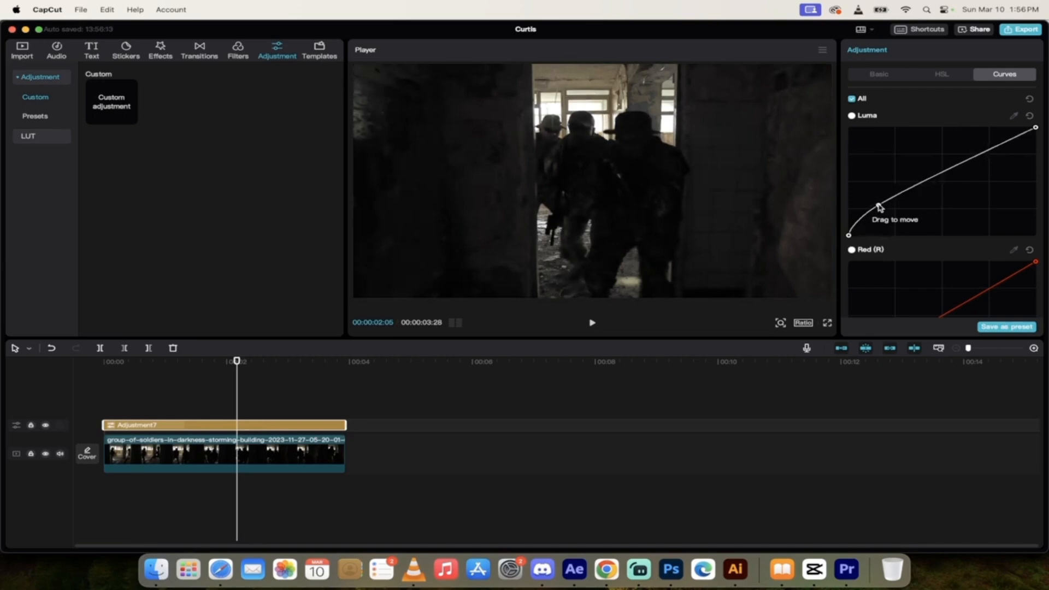
Bend the Luma curve upward to lift the shadows, then hide the adjustment layer to compare.
drag(879, 203, 932, 176)
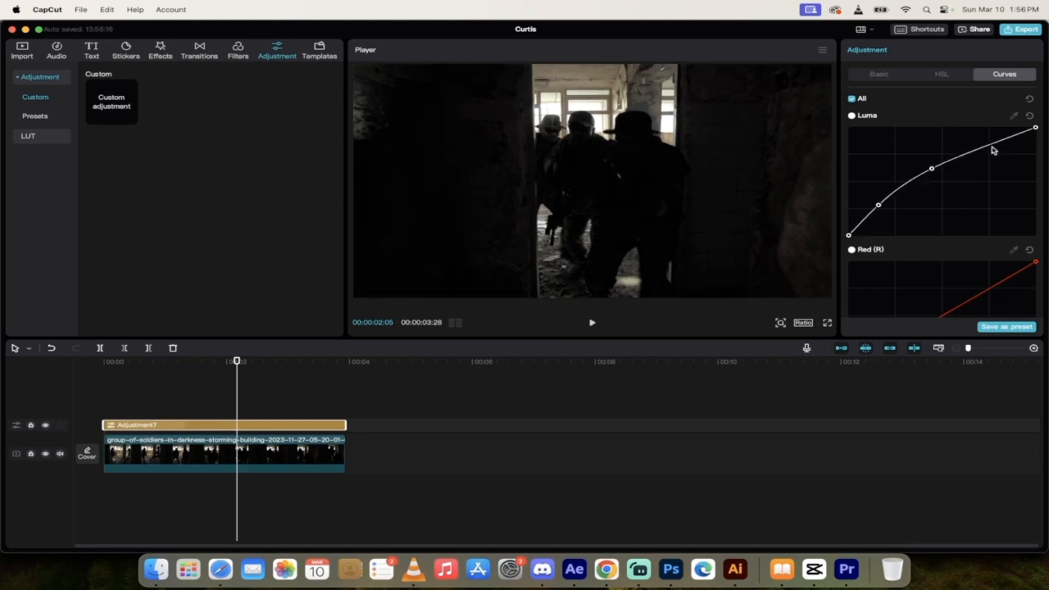
drag(994, 149, 983, 144)
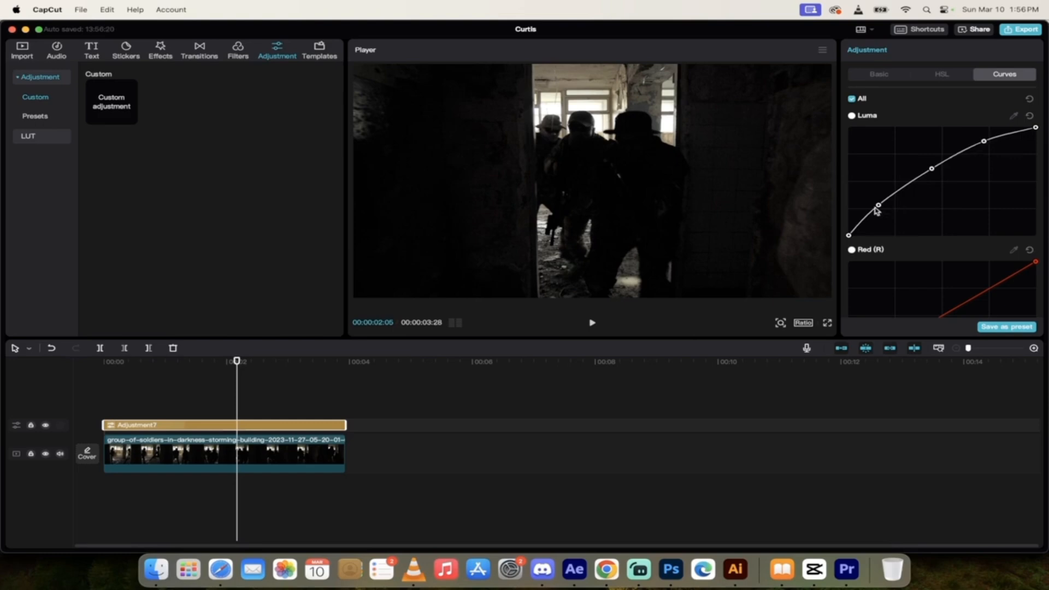
mouse_move(878, 206)
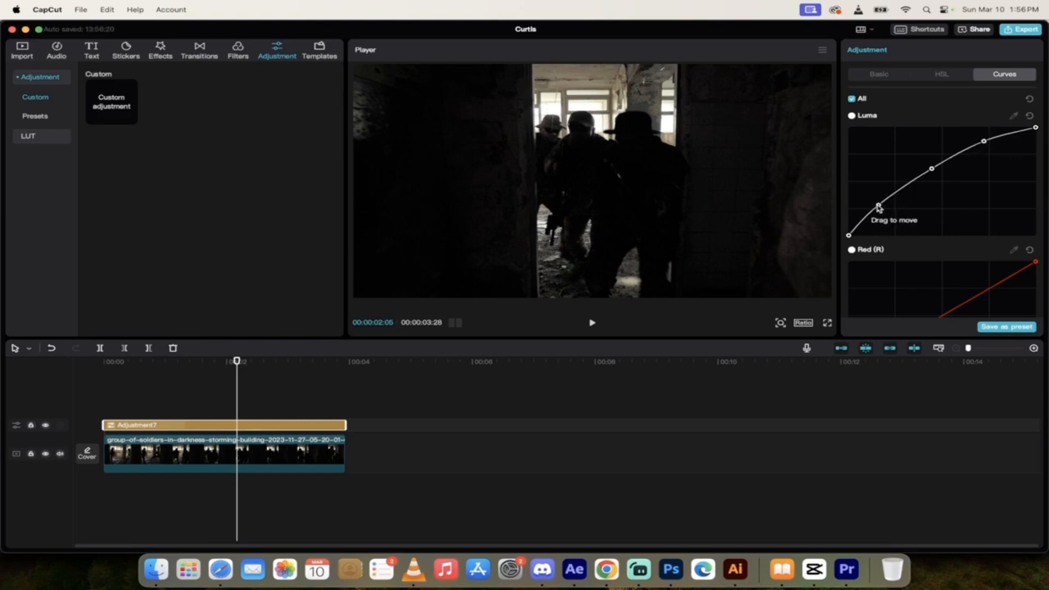
drag(879, 206, 873, 201)
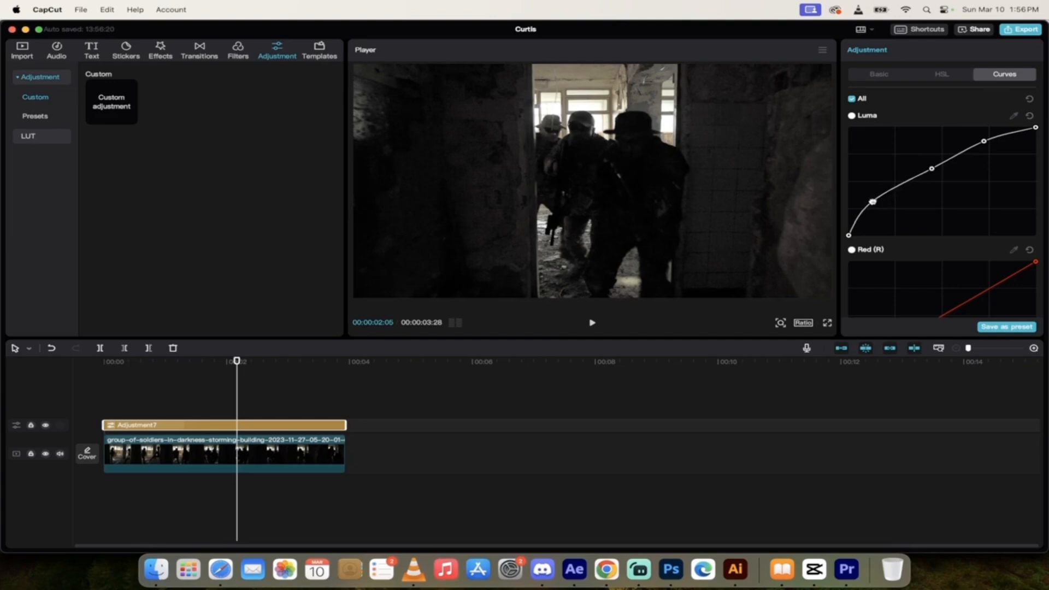
drag(872, 201, 925, 166)
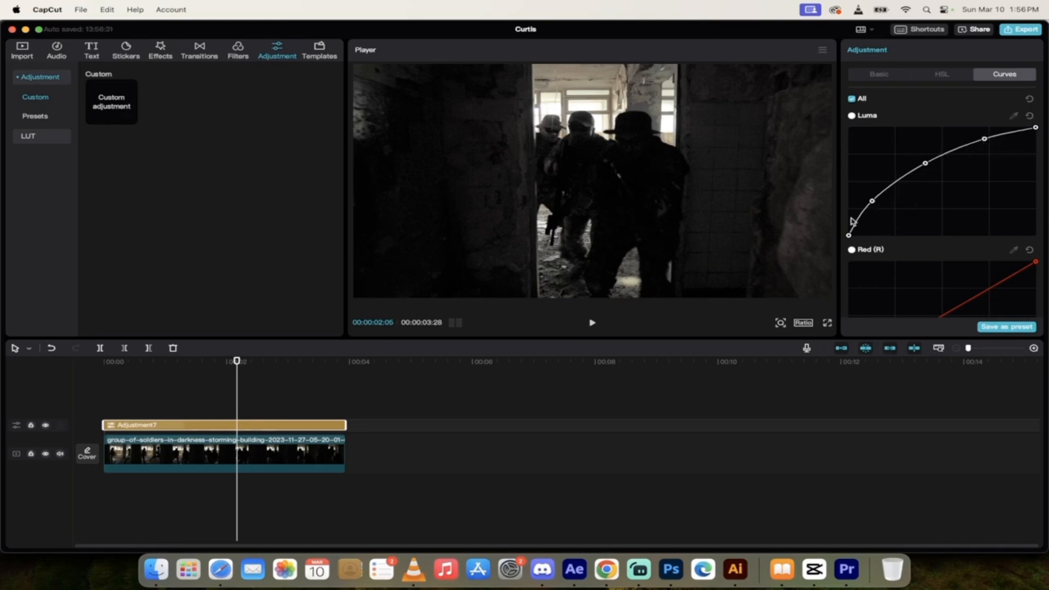
drag(873, 201, 867, 187)
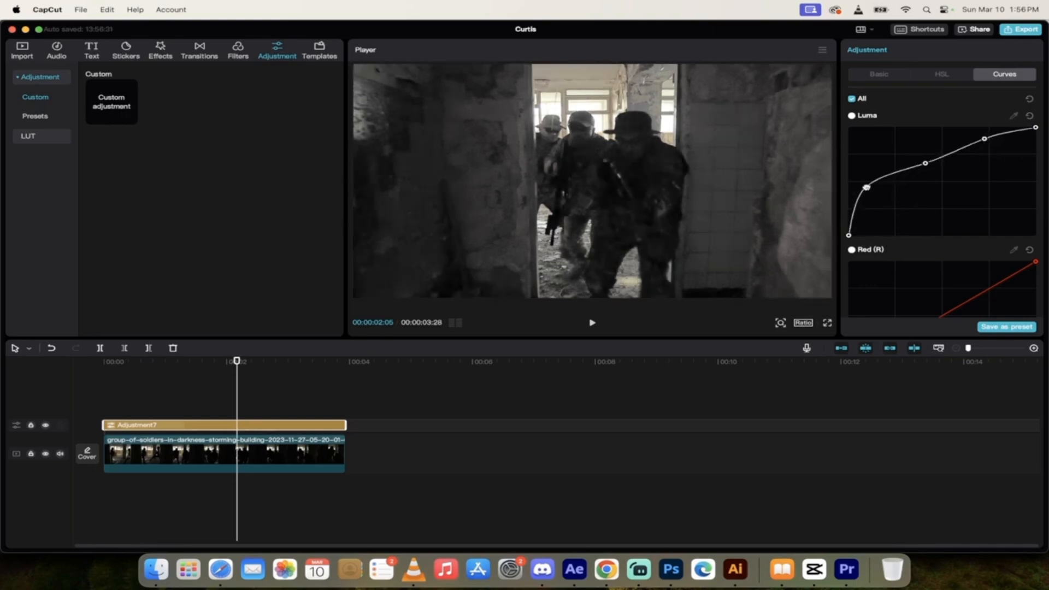
drag(865, 187, 871, 191)
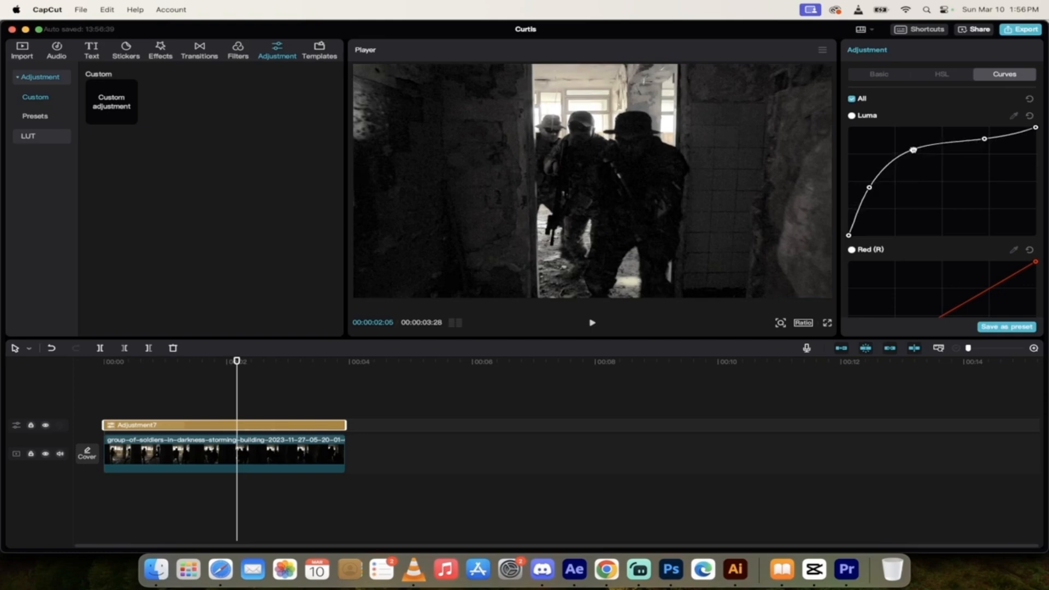
drag(912, 138, 919, 149)
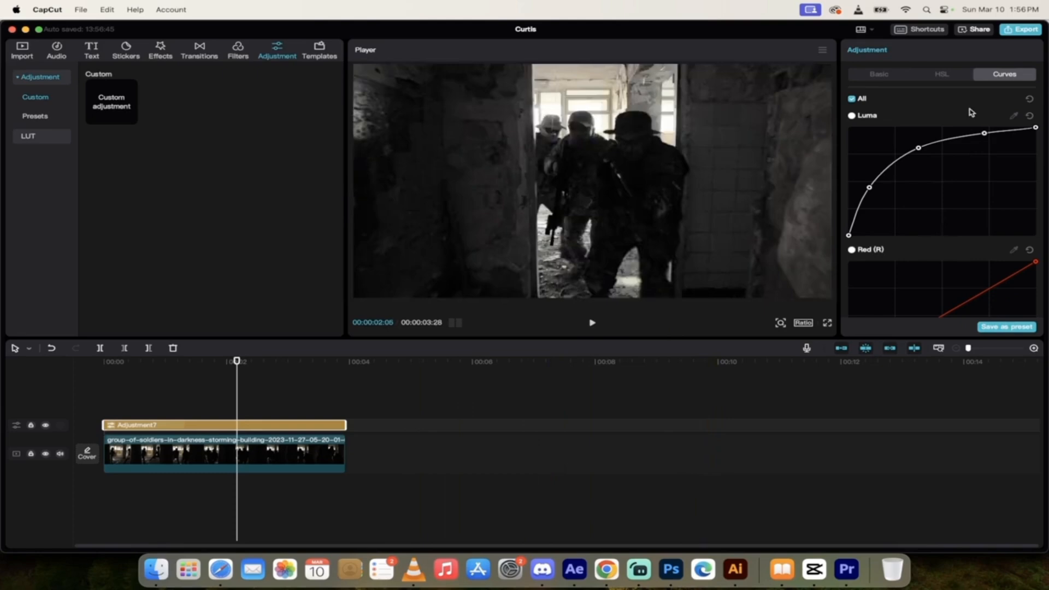
mouse_move(982, 119)
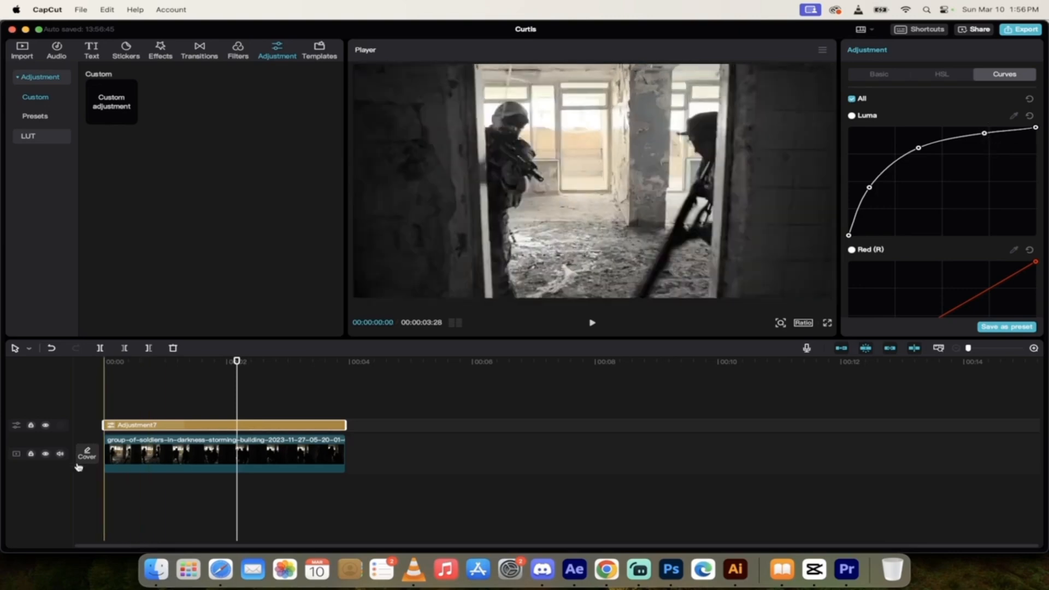
click(46, 427)
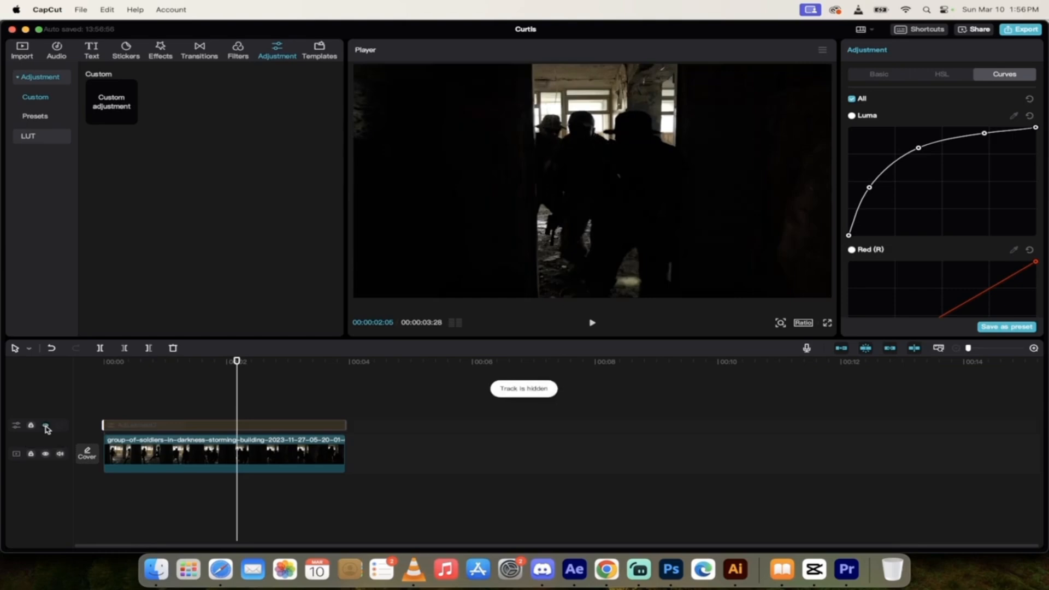
click(45, 427)
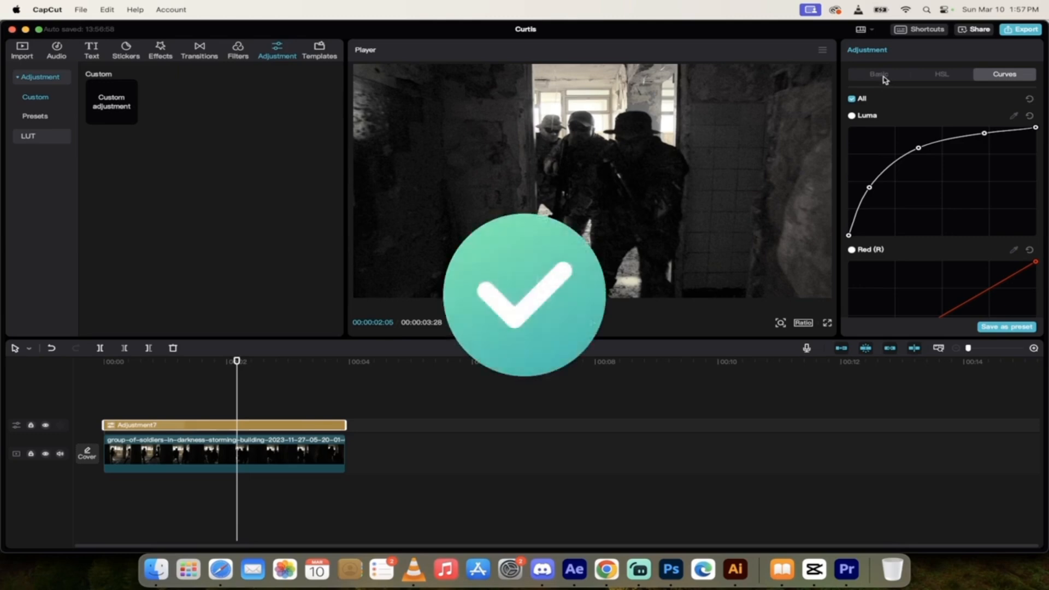
click(879, 74)
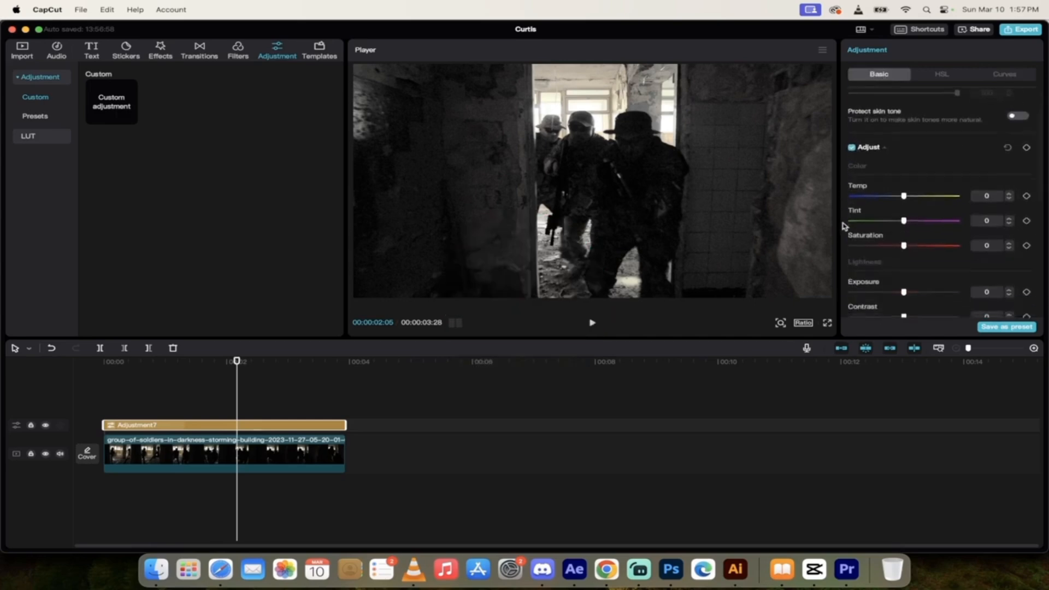
Set the adjustment layer's exposure to 20 in the Basic settings.
scroll(down, 3)
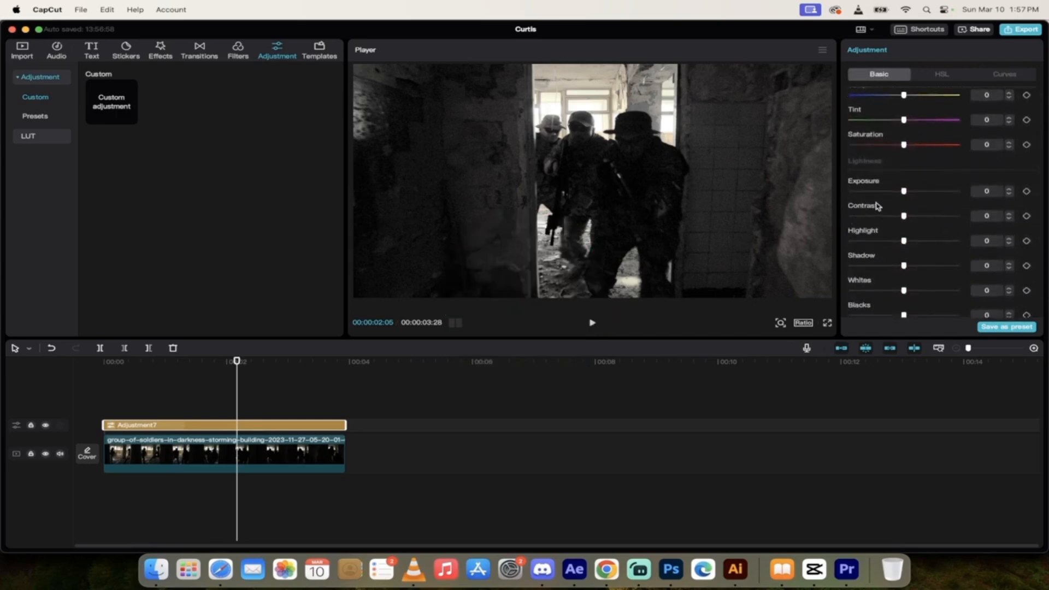
drag(904, 190, 915, 190)
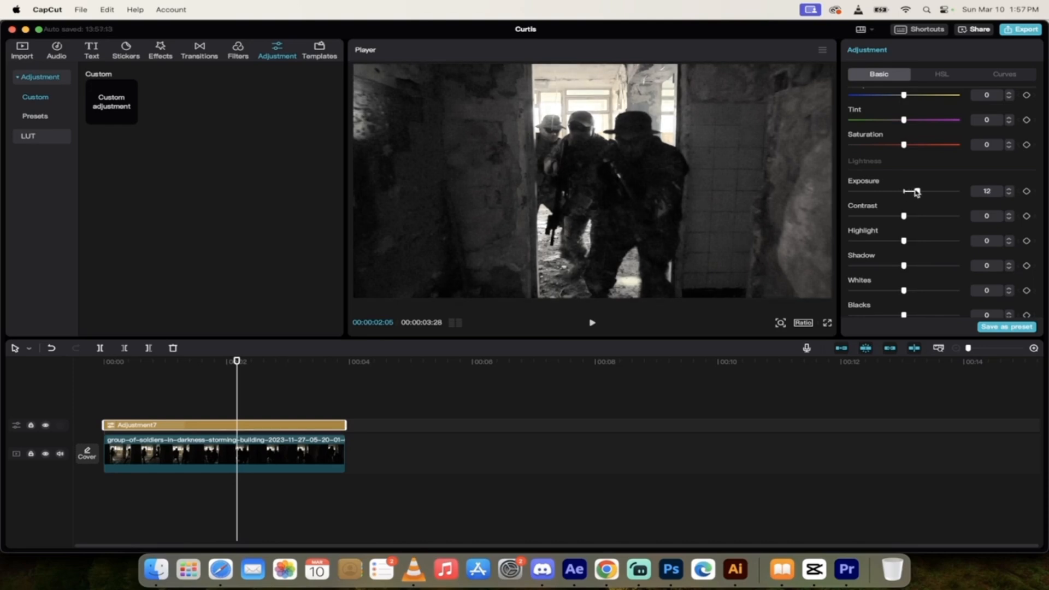
drag(915, 190, 925, 191)
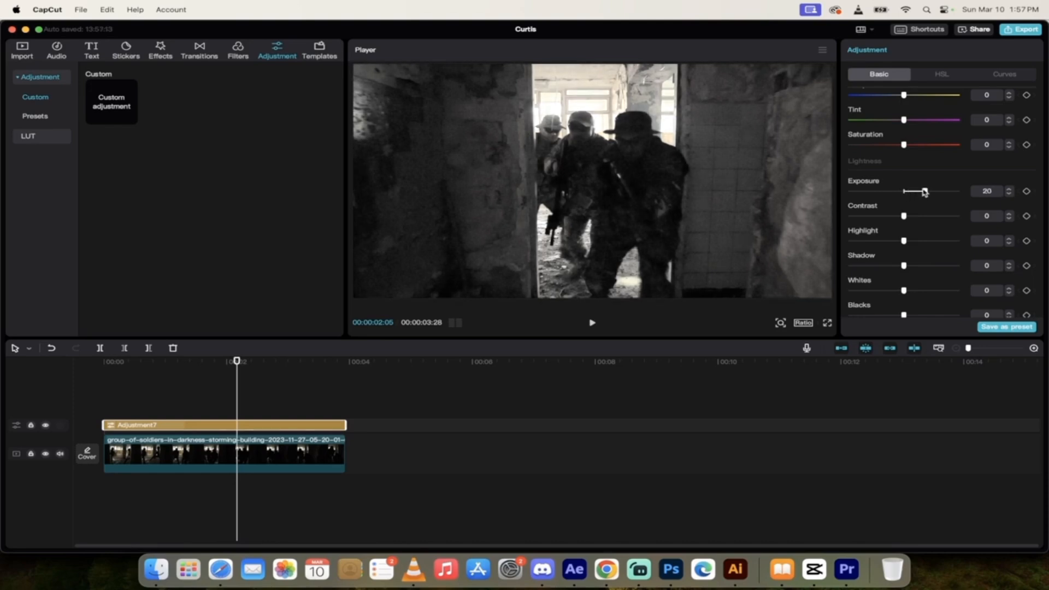
drag(925, 191, 922, 191)
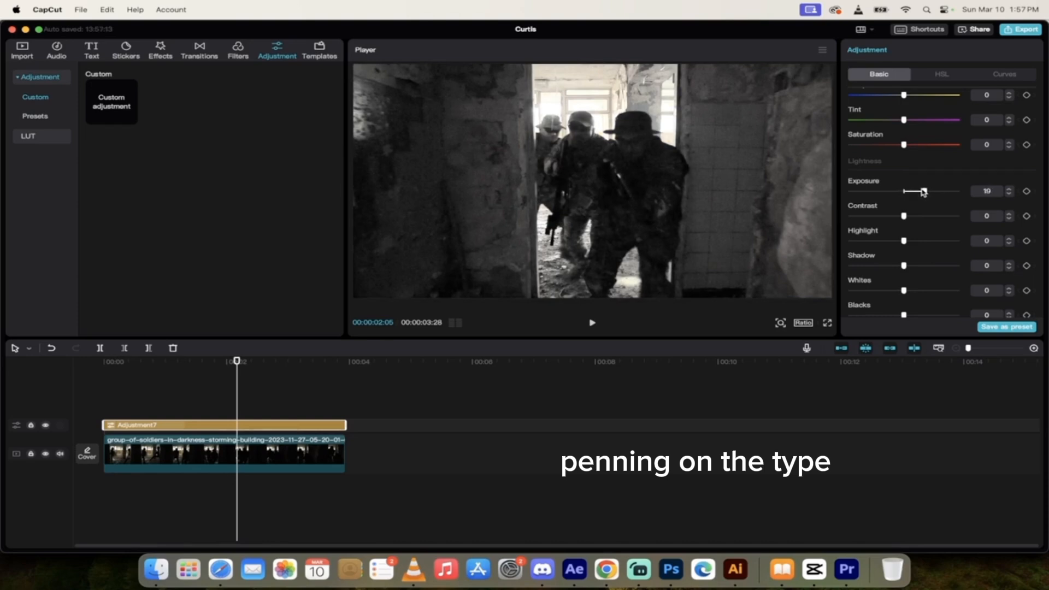
drag(922, 191, 926, 191)
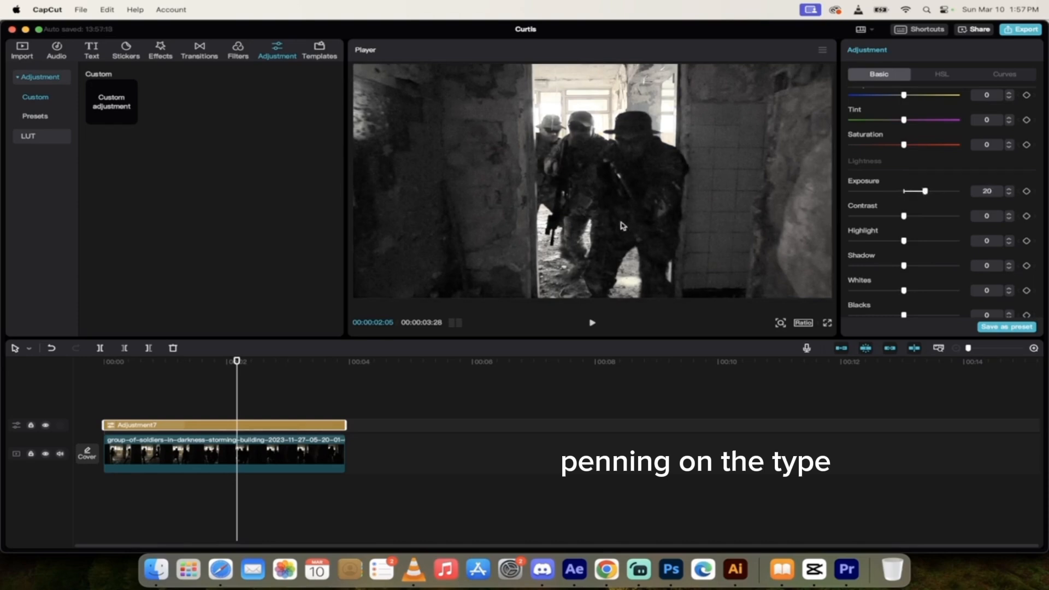
mouse_move(704, 159)
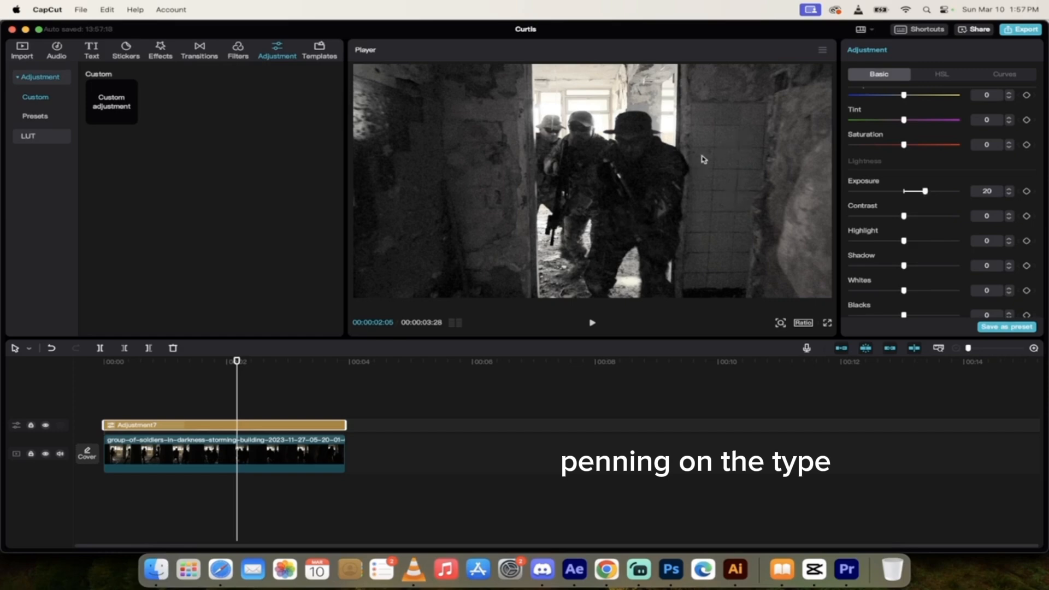
mouse_move(843, 213)
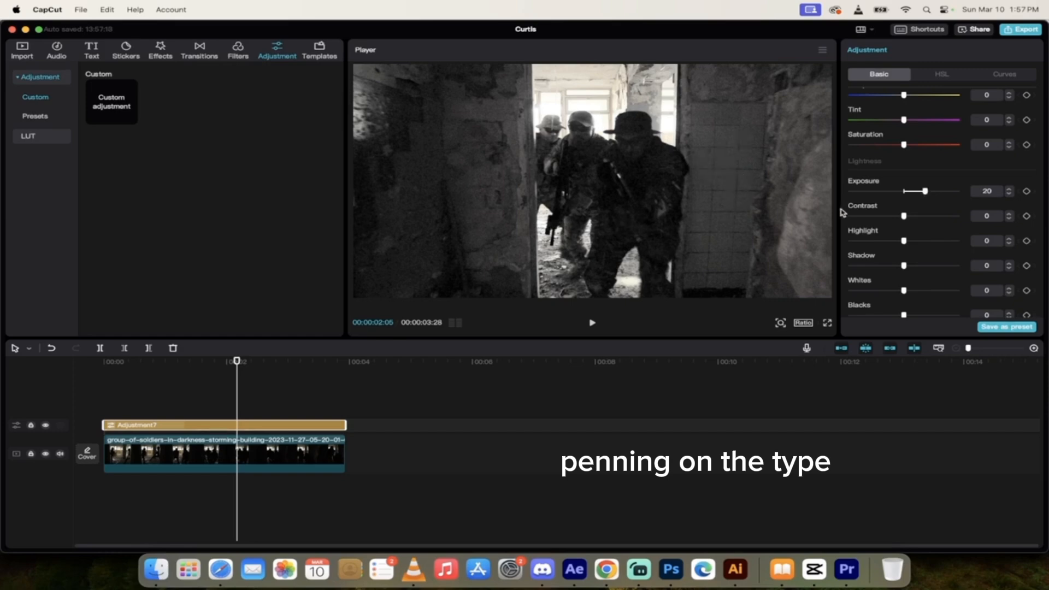
Raise highlights to 24 and shadows to 11.
scroll(down, 3)
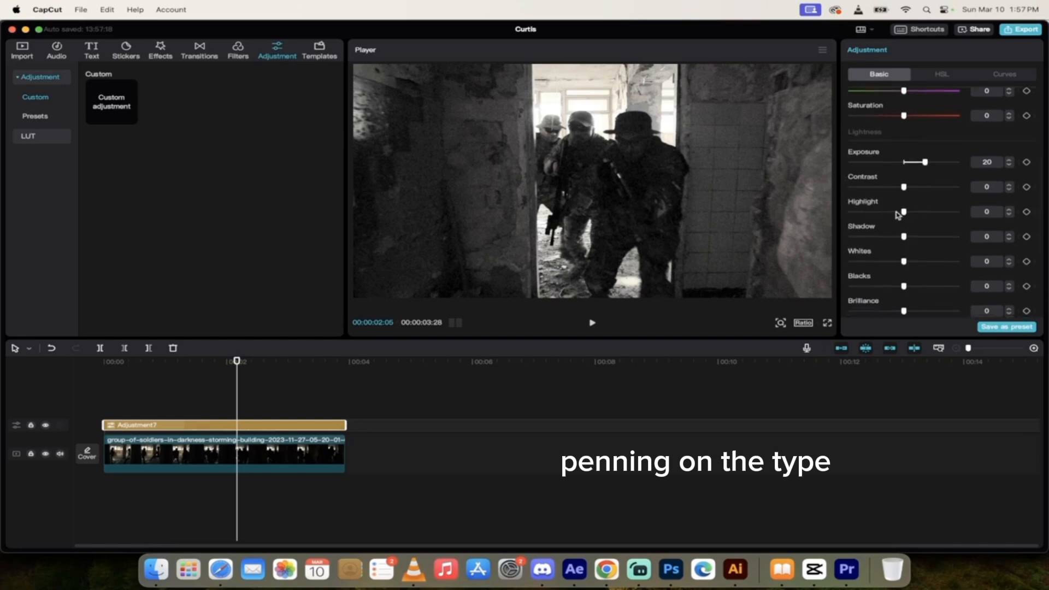
drag(904, 211, 916, 211)
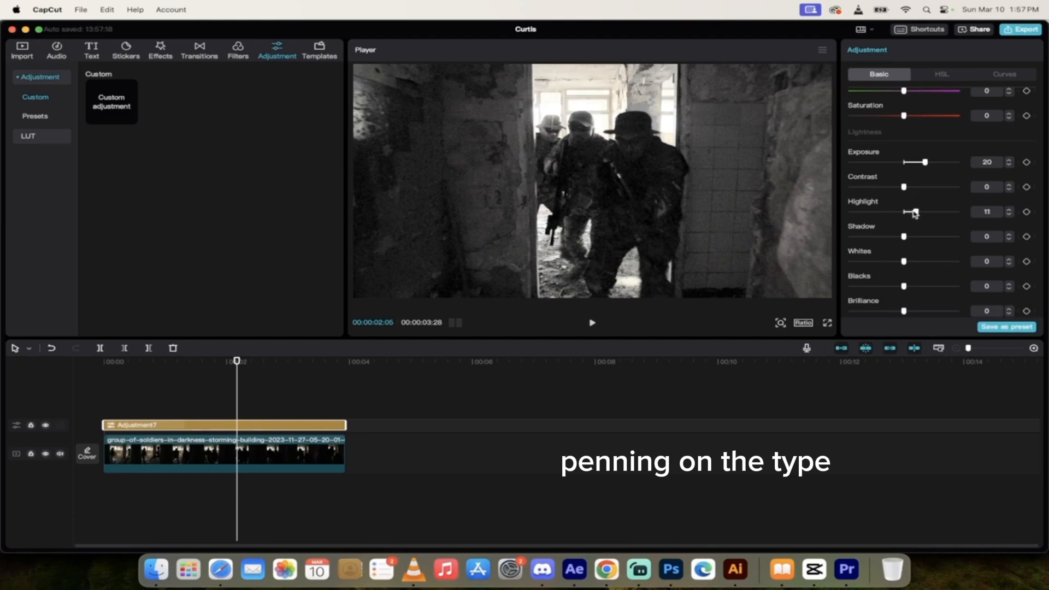
drag(915, 211, 957, 212)
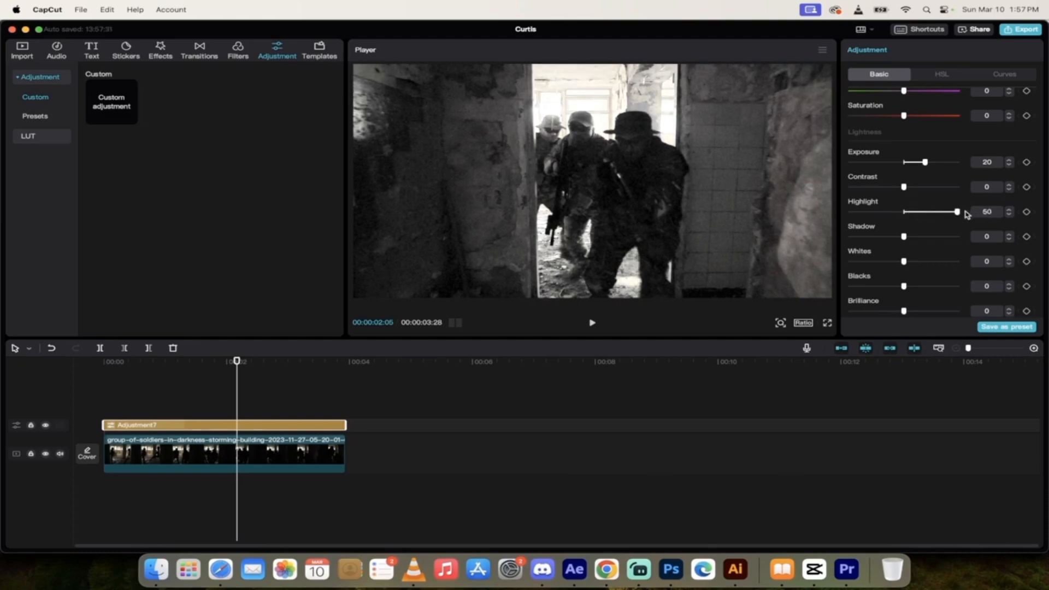
drag(956, 211, 929, 211)
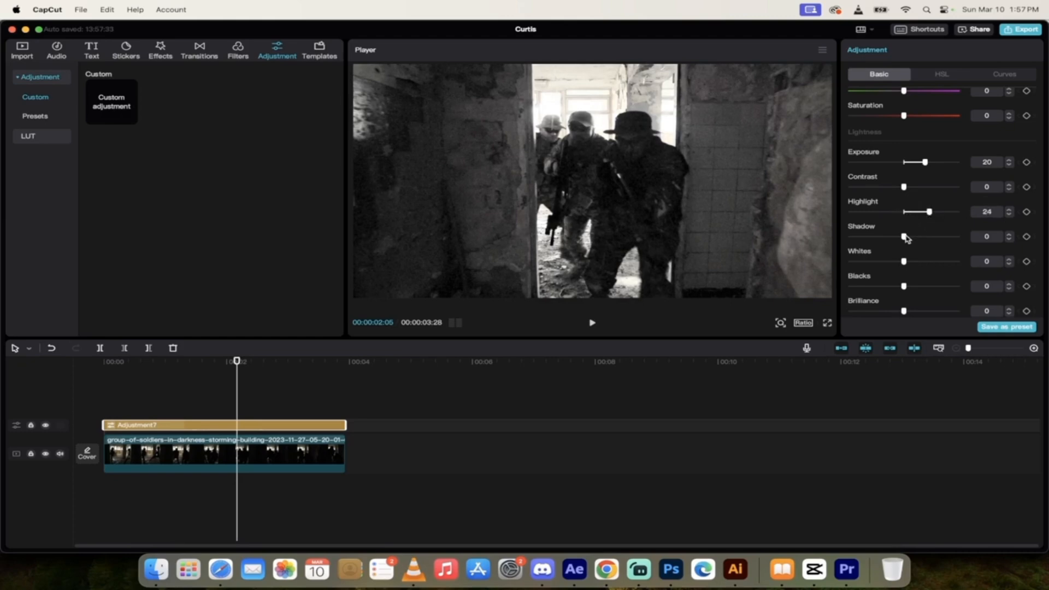
drag(904, 236, 918, 236)
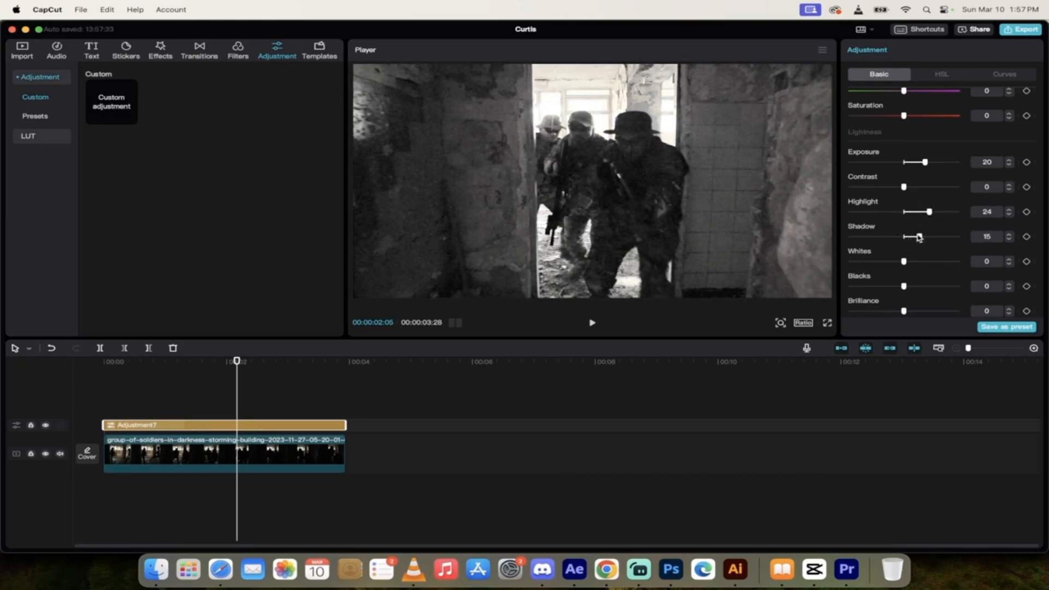
drag(919, 236, 915, 237)
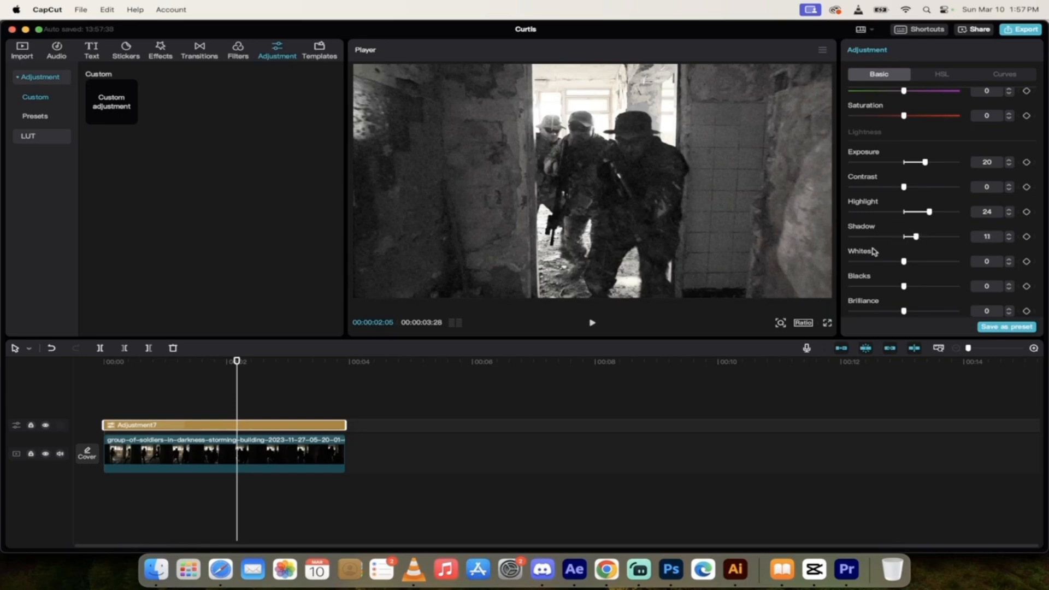
Raise brilliance to 16 and return the playhead to the clip start.
scroll(down, 3)
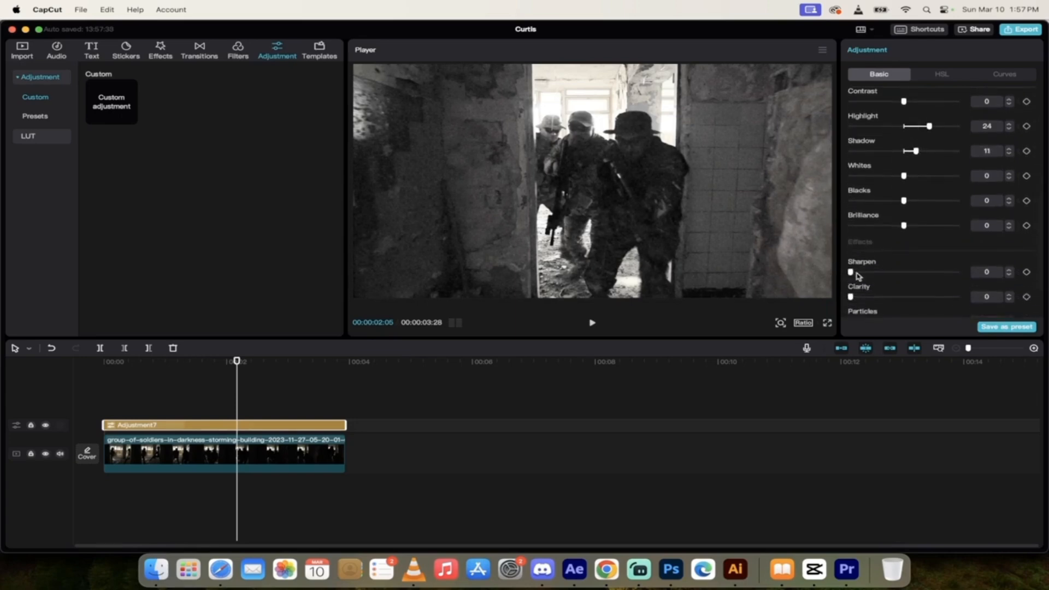
drag(904, 226, 913, 226)
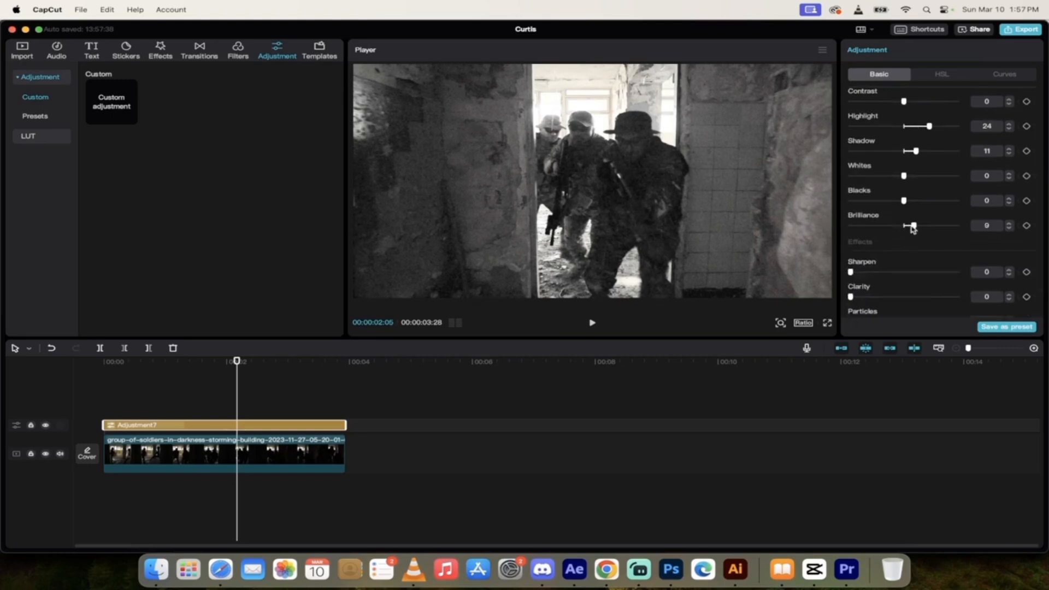
drag(911, 226, 922, 226)
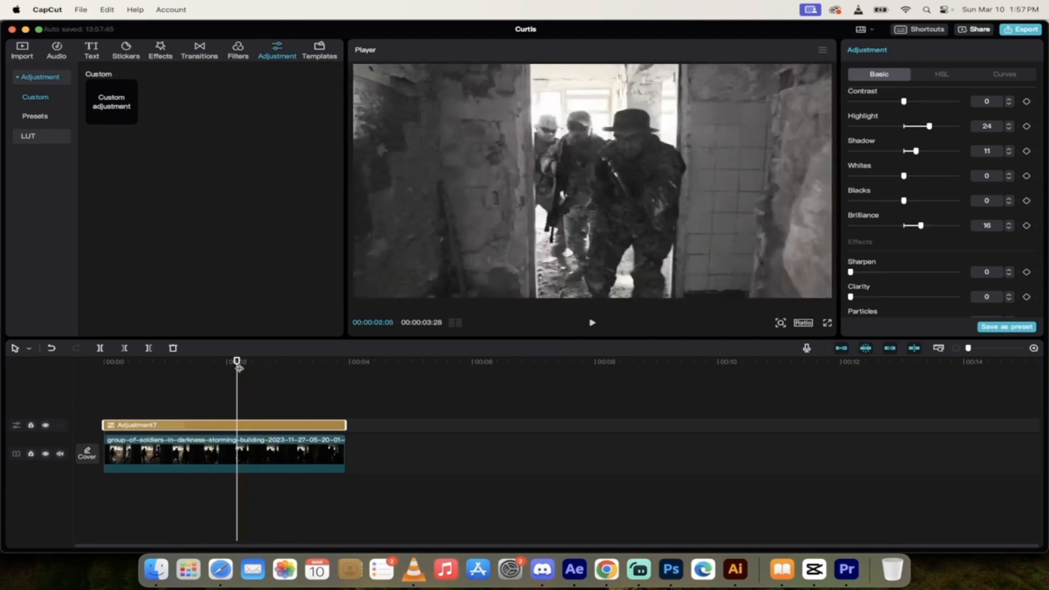
drag(236, 361, 103, 361)
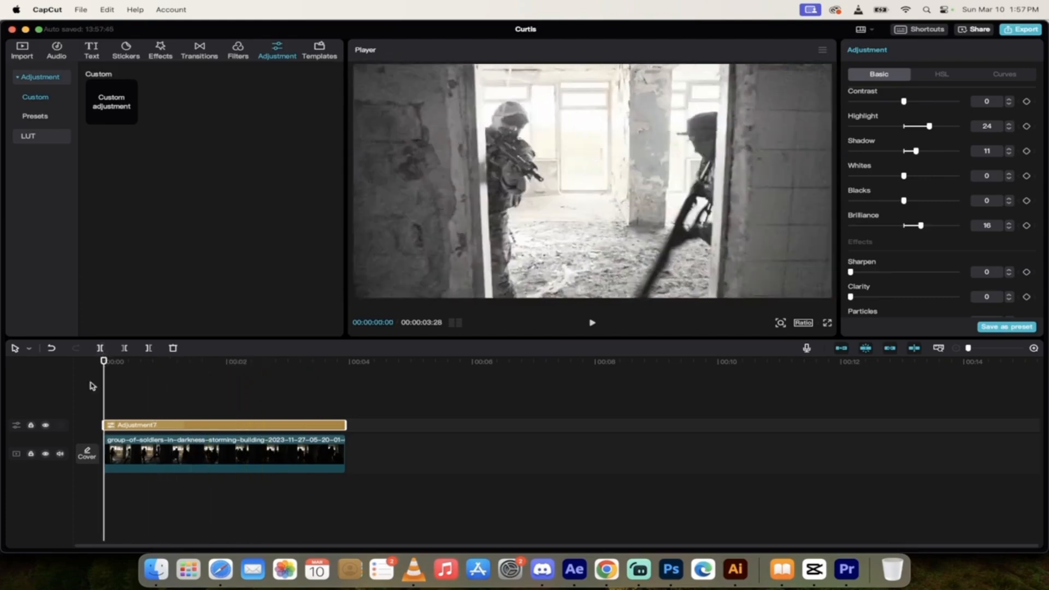
Hide and re-show the adjustment layer to compare, then open the Export settings.
click(45, 425)
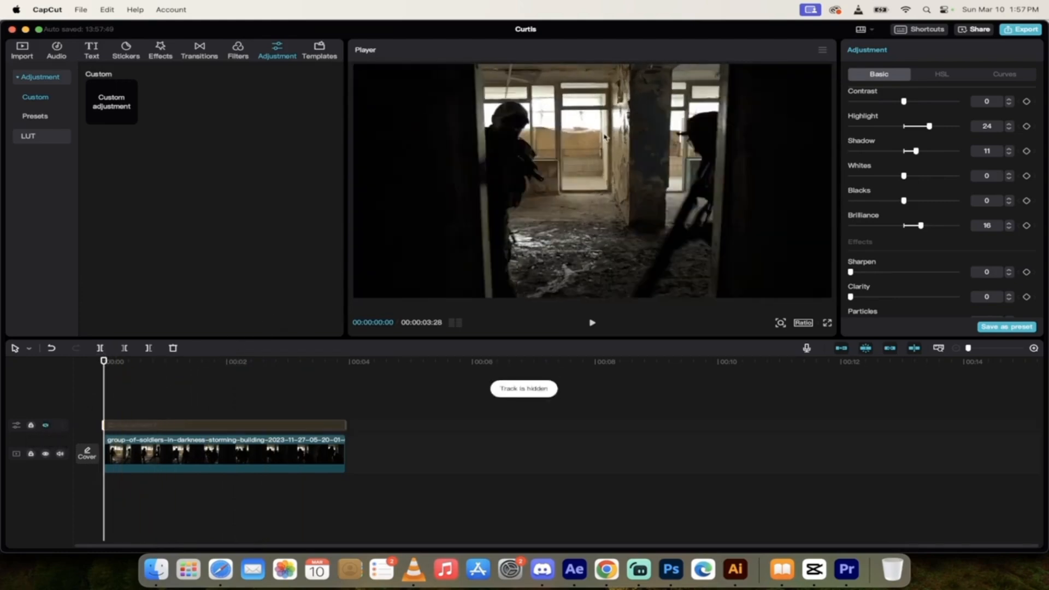
click(590, 323)
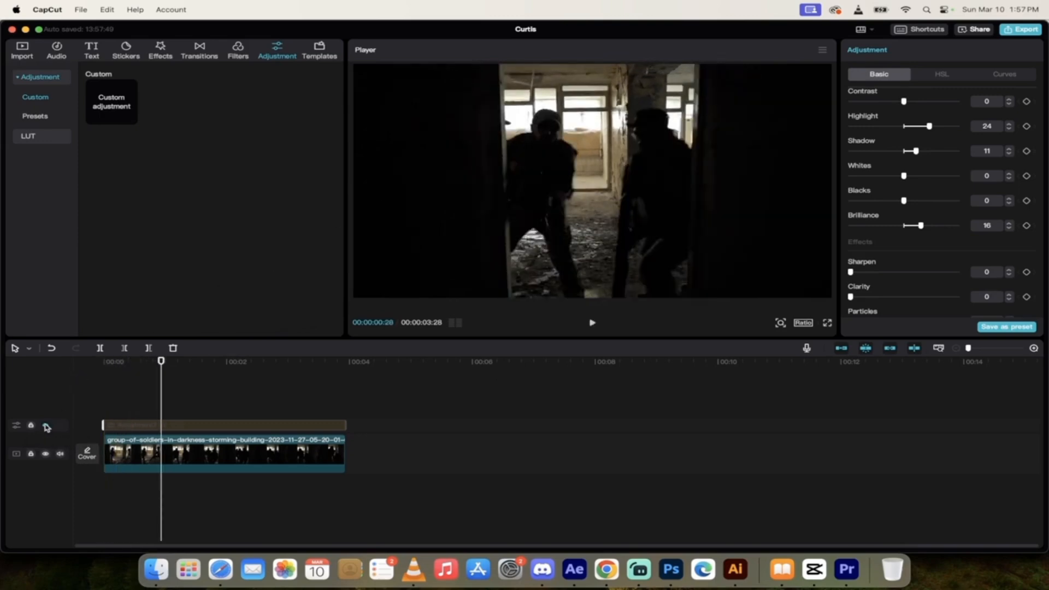
click(45, 426)
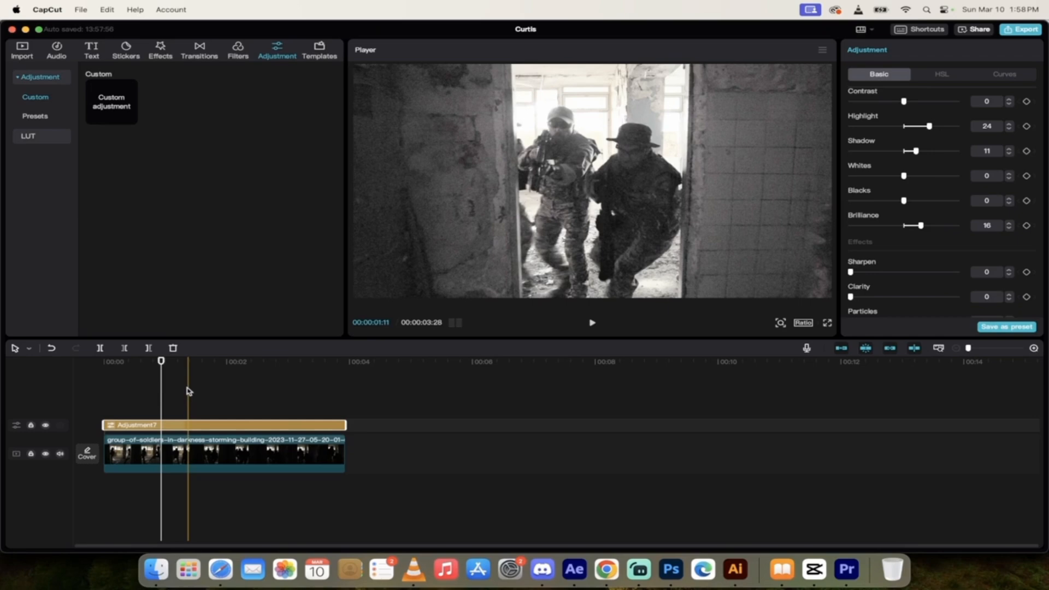
click(160, 361)
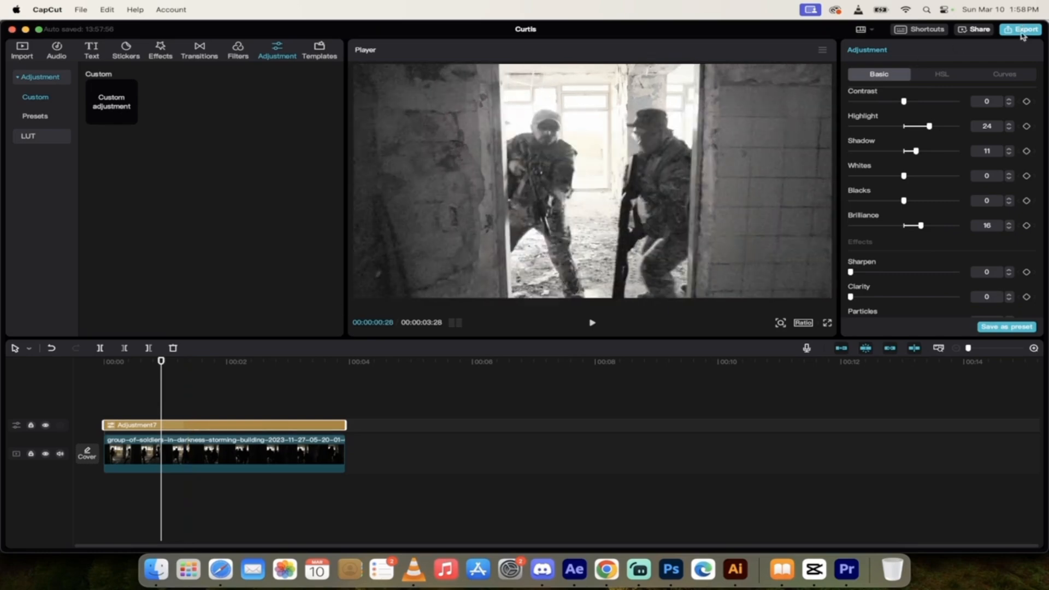
click(1022, 29)
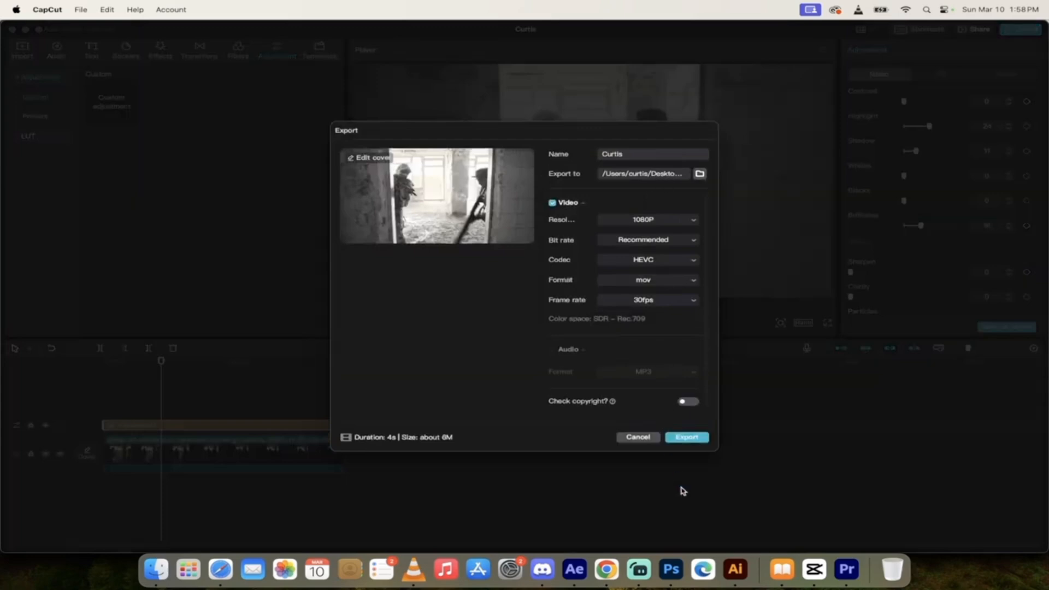
mouse_move(639, 572)
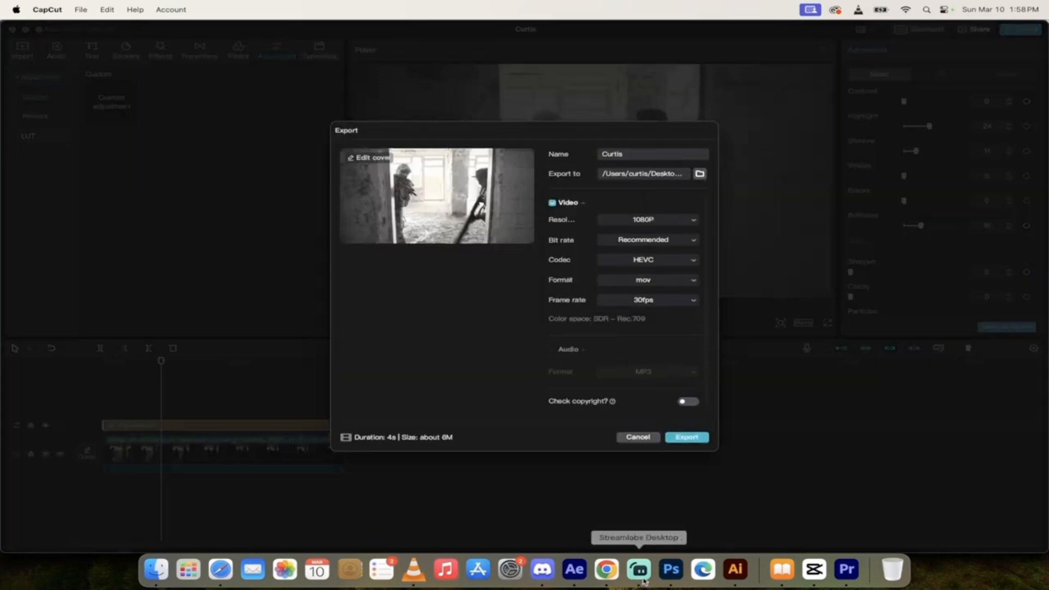